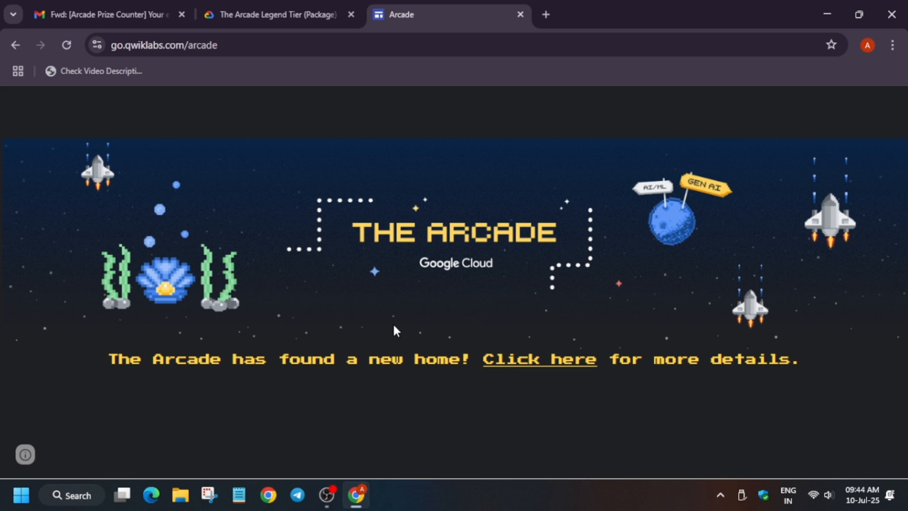
{"action": "mouse_move", "coordinate": [306, 5]}
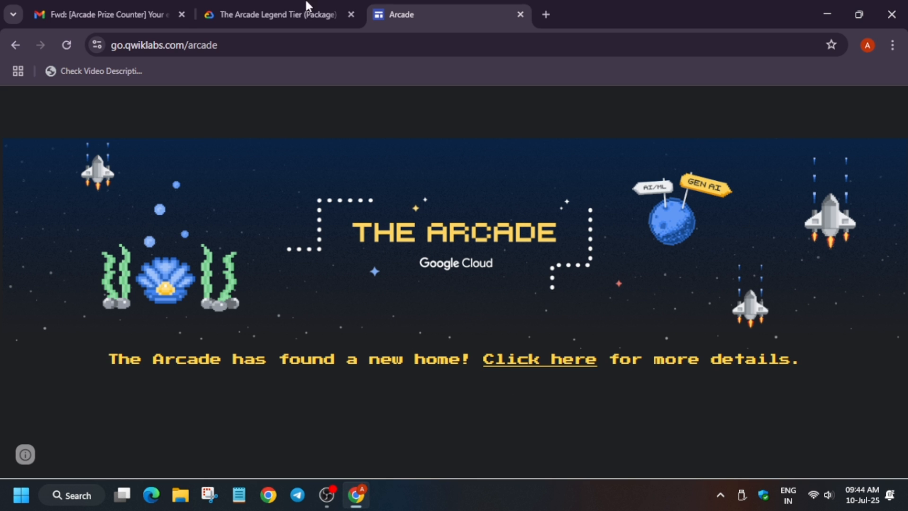
Switch to the Gmail tab showing the forwarded Arcade Prize Counter congratulations email
{"action": "left_click", "coordinate": [107, 14]}
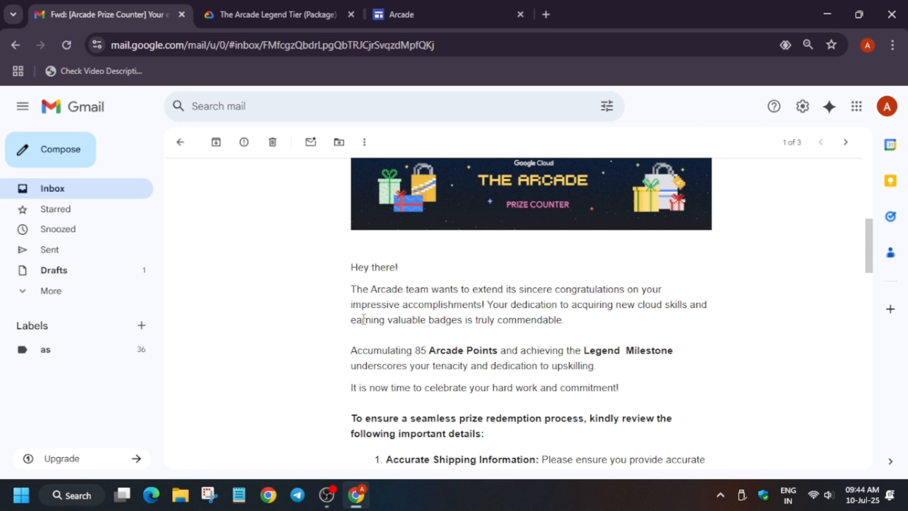
{"action": "mouse_move", "coordinate": [719, 318]}
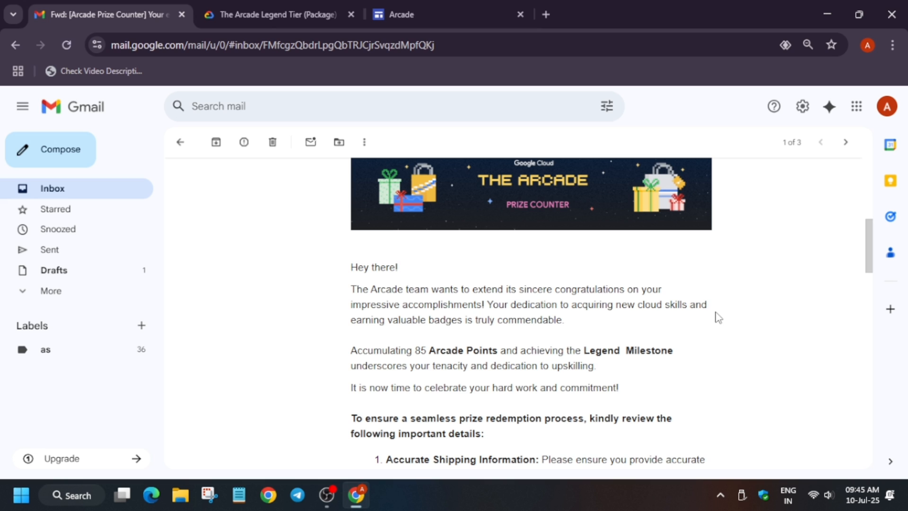
{"action": "mouse_move", "coordinate": [726, 207]}
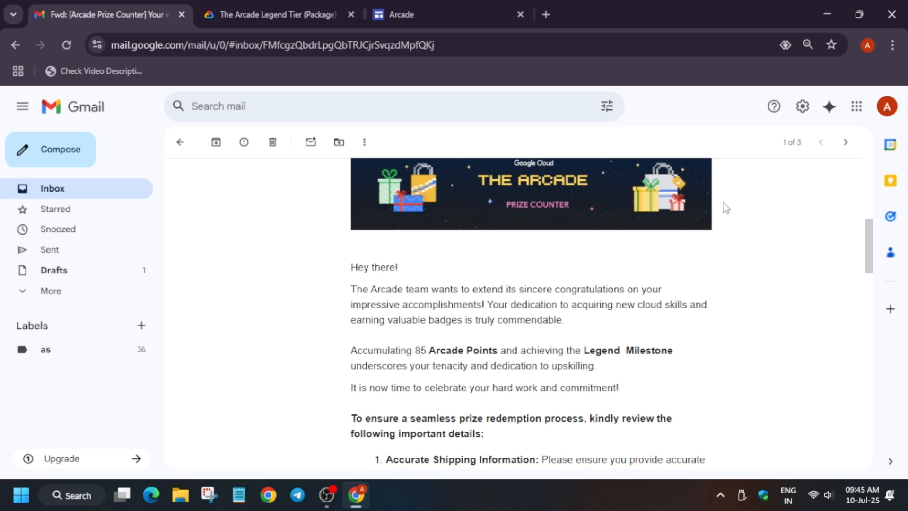
{"action": "mouse_move", "coordinate": [527, 379]}
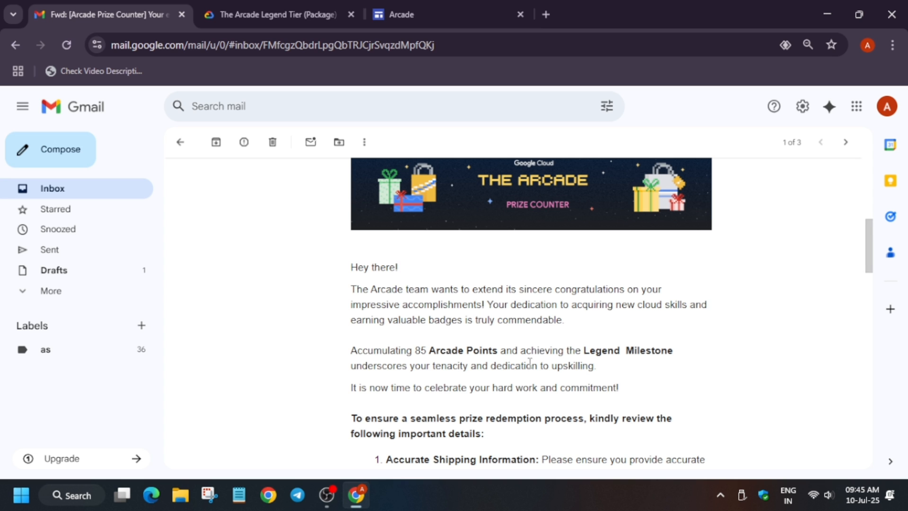
Scroll the email to the five prize redemption rules and the unique redemption link
{"action": "scroll", "scroll_direction": "down", "scroll_amount": 3}
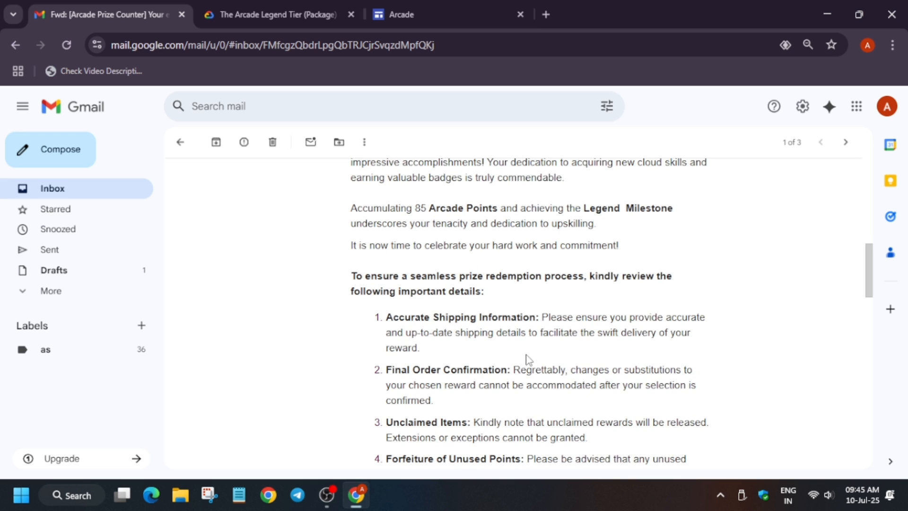
{"action": "scroll", "scroll_direction": "down", "scroll_amount": 3}
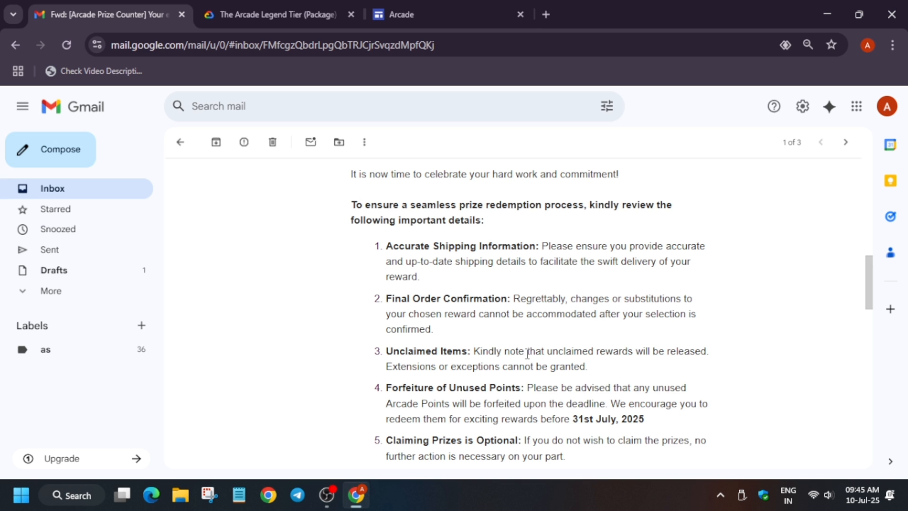
{"action": "mouse_move", "coordinate": [559, 13]}
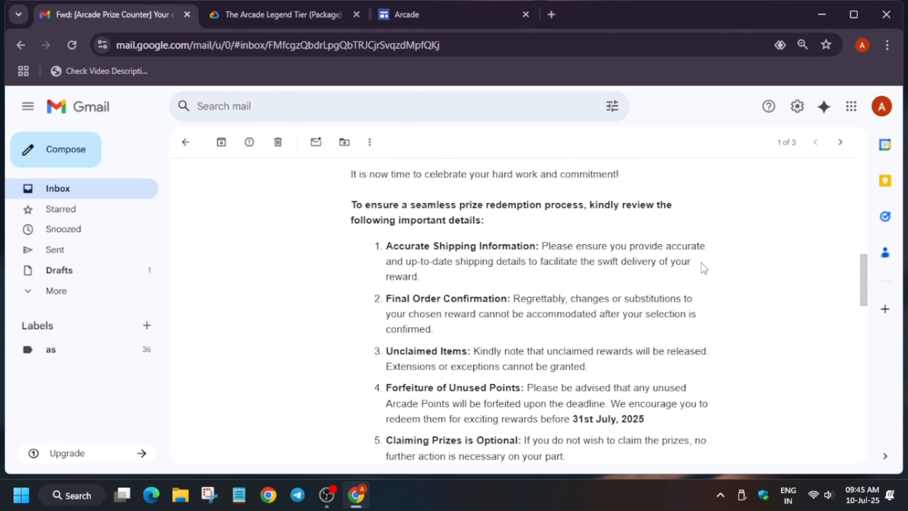
{"action": "mouse_move", "coordinate": [615, 257]}
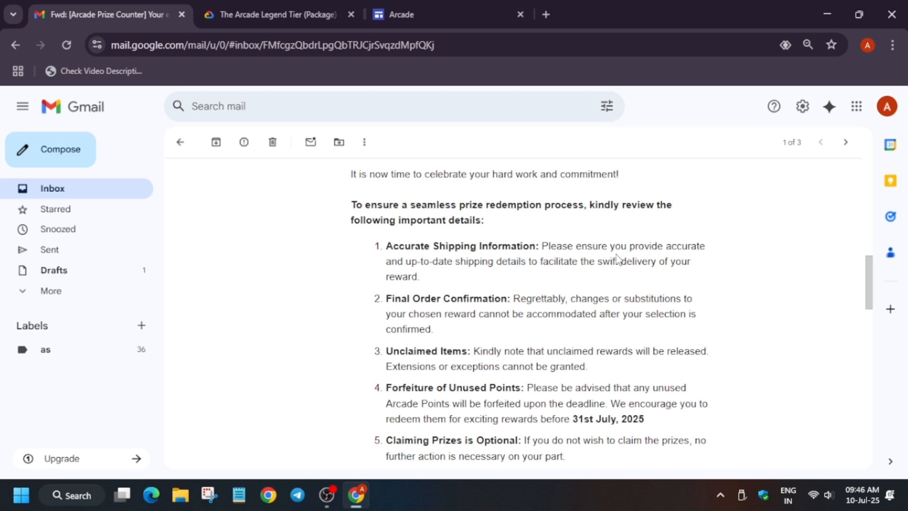
{"action": "scroll", "scroll_direction": "down", "scroll_amount": 3}
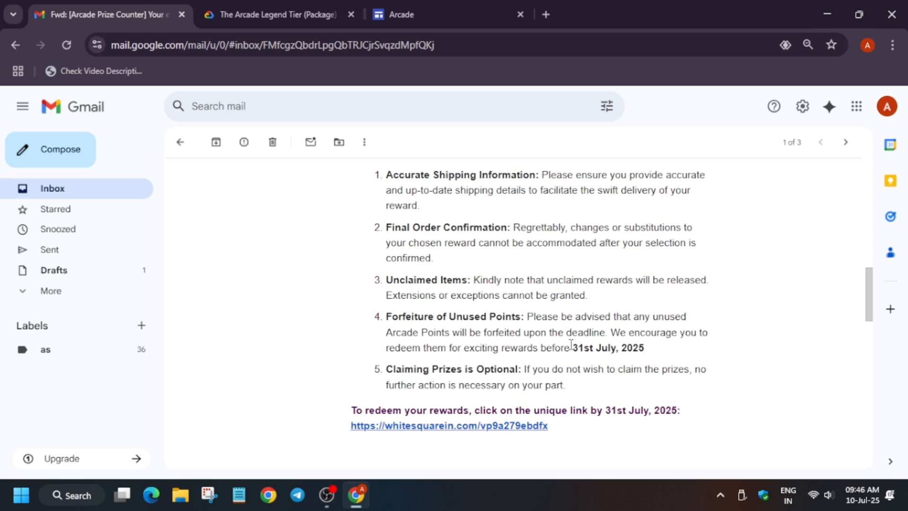
{"action": "scroll", "scroll_direction": "up", "scroll_amount": 3}
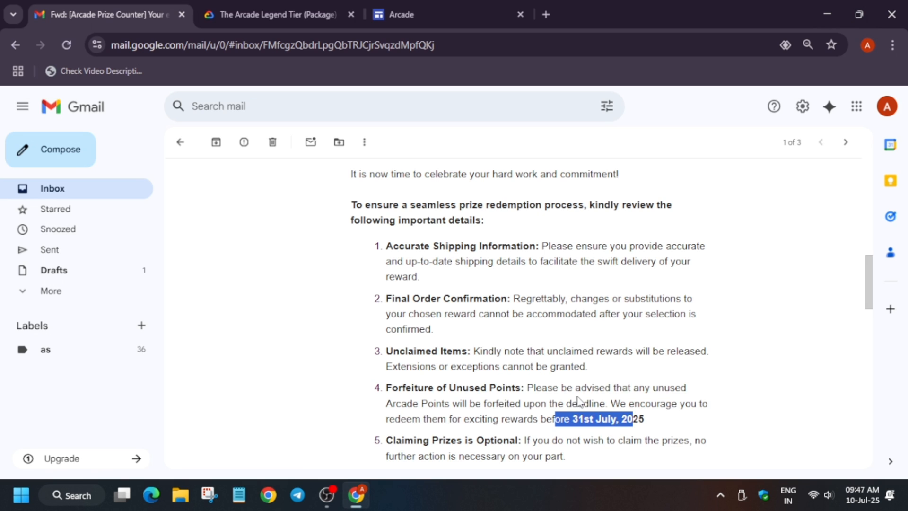
{"action": "mouse_move", "coordinate": [438, 436]}
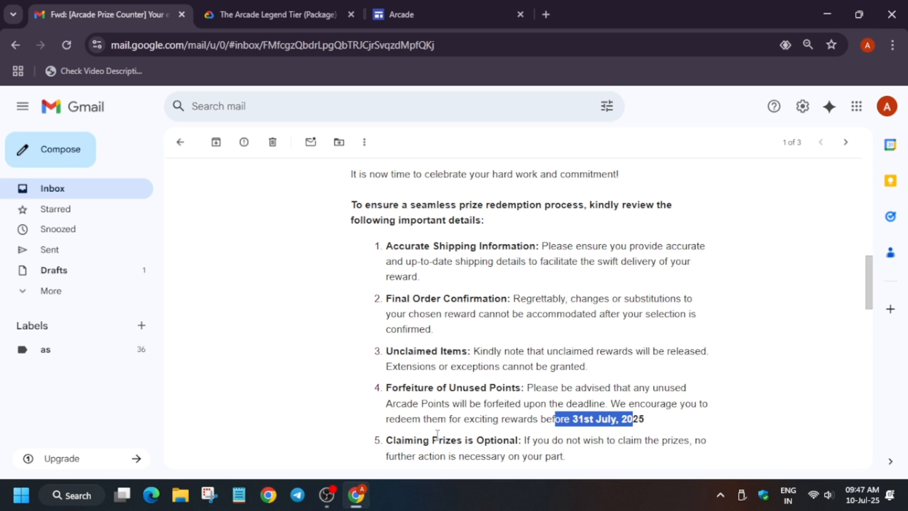
{"action": "scroll", "scroll_direction": "down", "scroll_amount": 3}
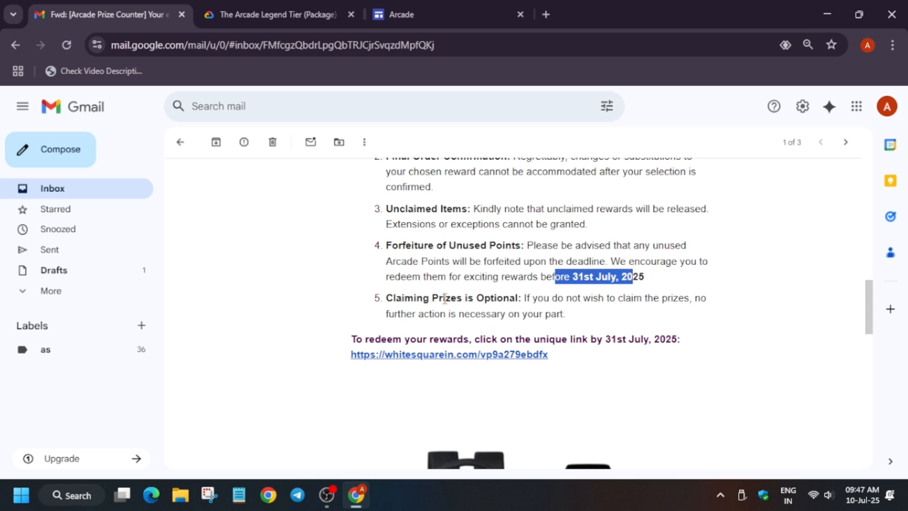
{"action": "left_click", "coordinate": [357, 339]}
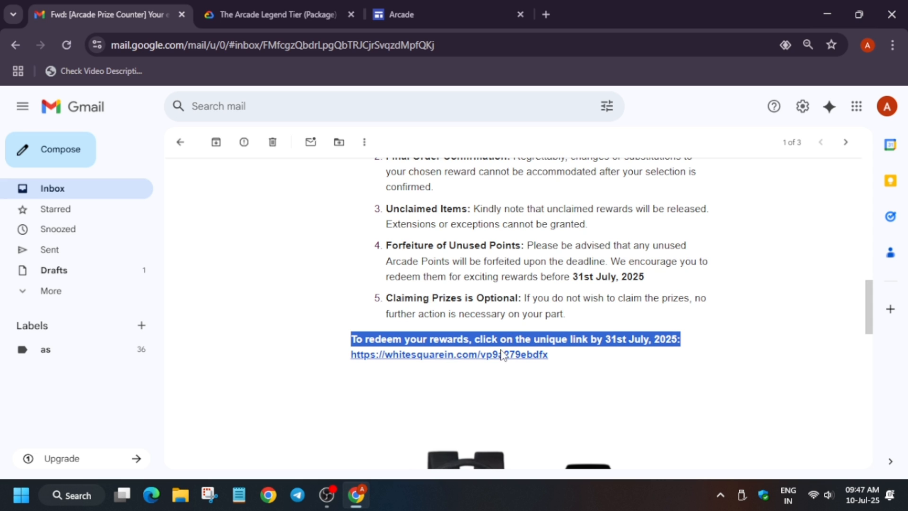
{"action": "mouse_move", "coordinate": [605, 373]}
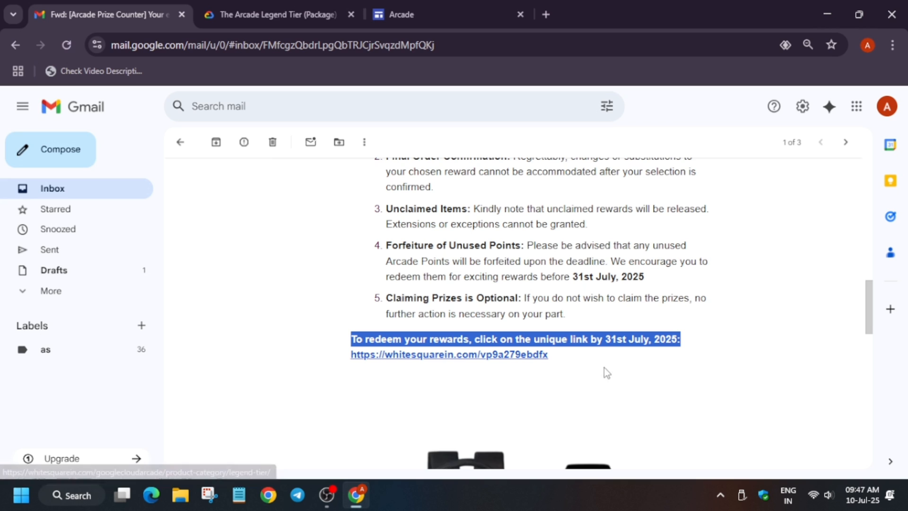
{"action": "mouse_move", "coordinate": [367, 372]}
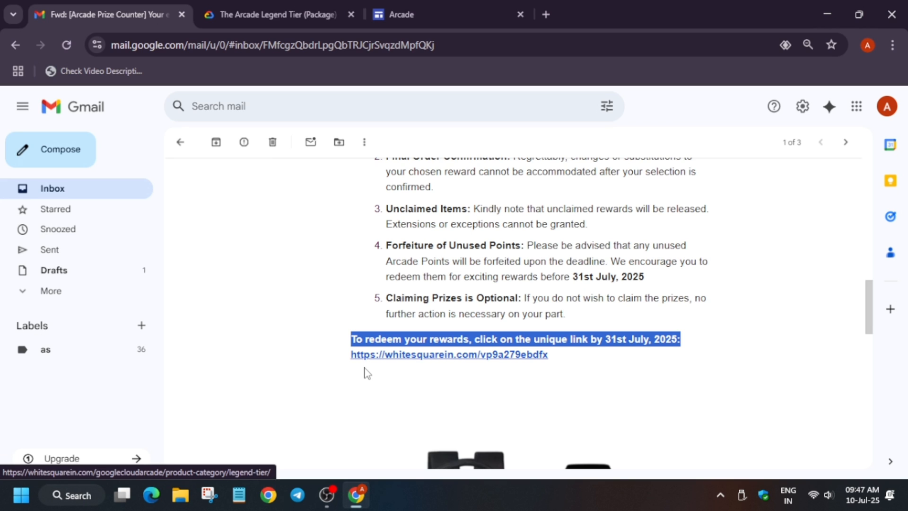
{"action": "mouse_move", "coordinate": [458, 377]}
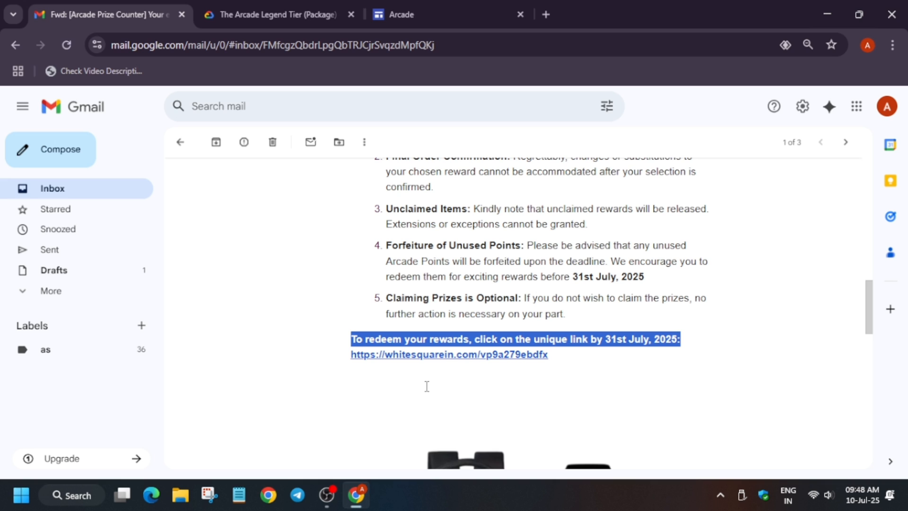
{"action": "mouse_move", "coordinate": [483, 415]}
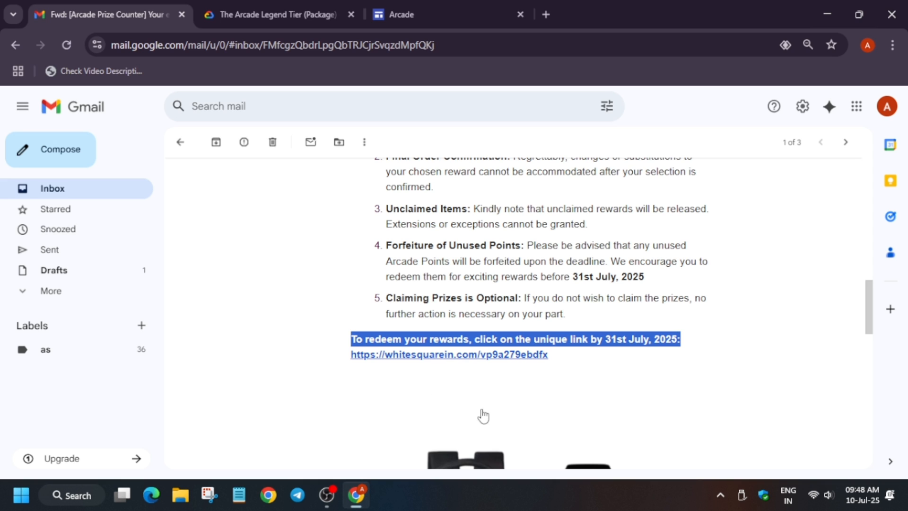
{"action": "mouse_move", "coordinate": [610, 390]}
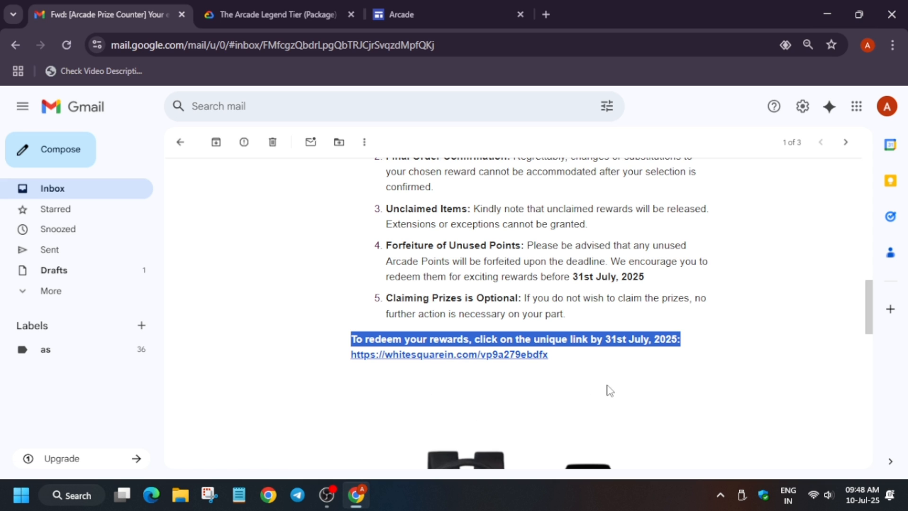
{"action": "mouse_move", "coordinate": [427, 373]}
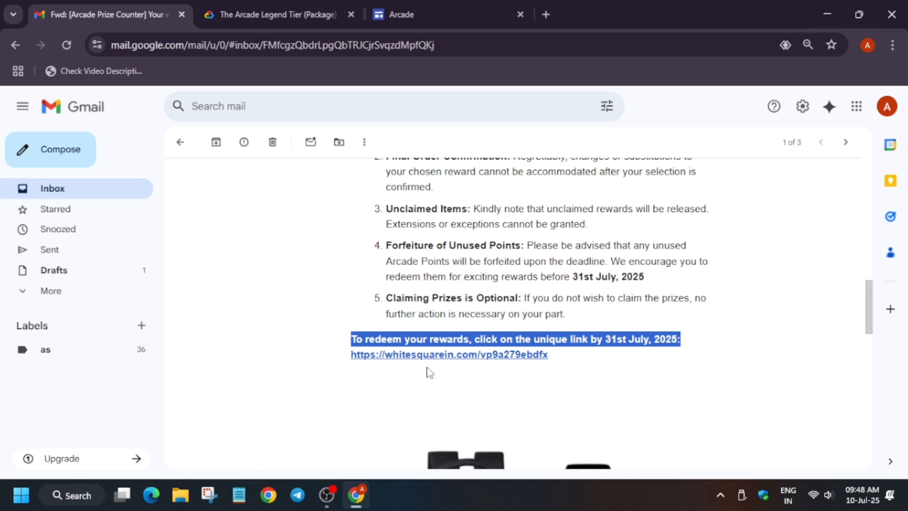
{"action": "mouse_move", "coordinate": [459, 362]}
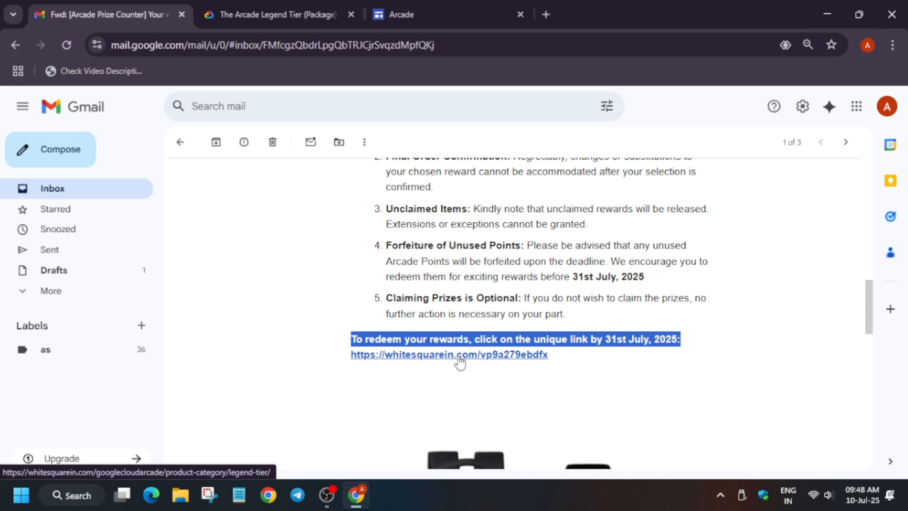
Follow the redemption link to the shop and choose Get Product for The Arcade Legend Tier (Package)
{"action": "left_click", "coordinate": [448, 353]}
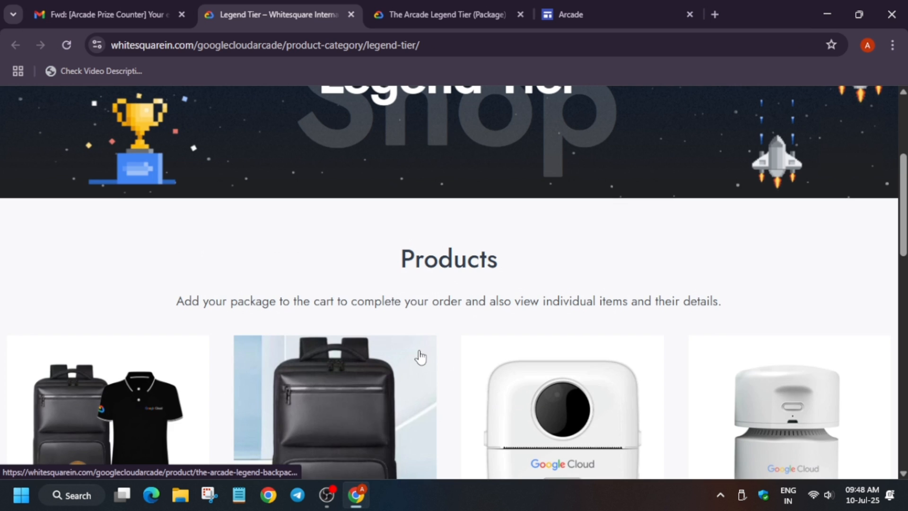
{"action": "scroll", "scroll_direction": "down", "scroll_amount": 3}
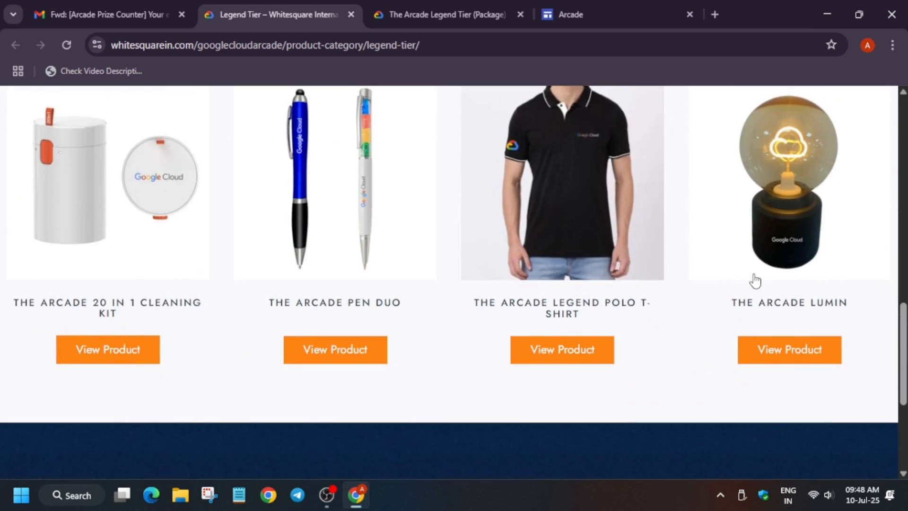
{"action": "scroll", "scroll_direction": "up", "scroll_amount": 3}
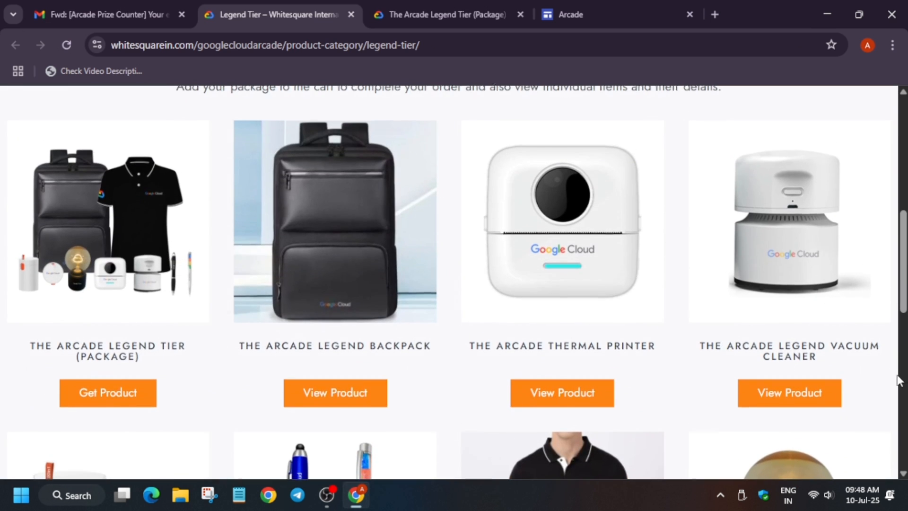
{"action": "scroll", "scroll_direction": "down", "scroll_amount": 3}
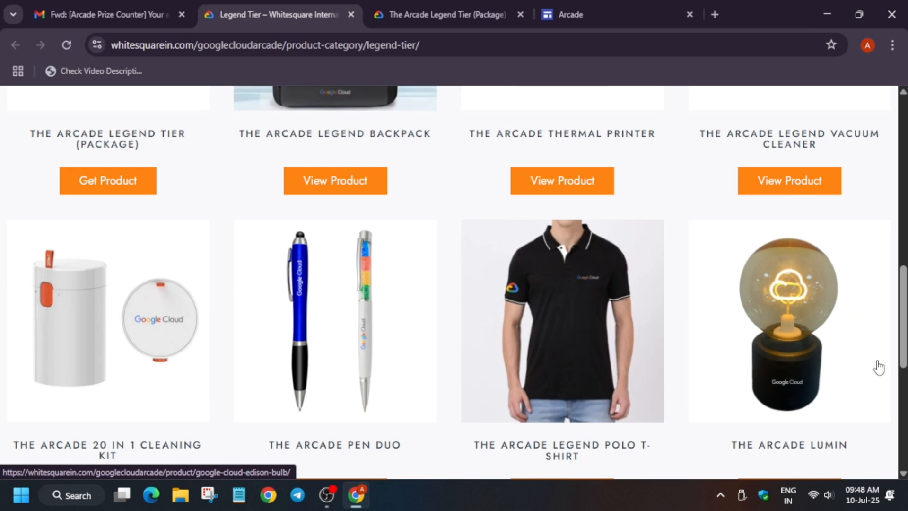
{"action": "mouse_move", "coordinate": [878, 366]}
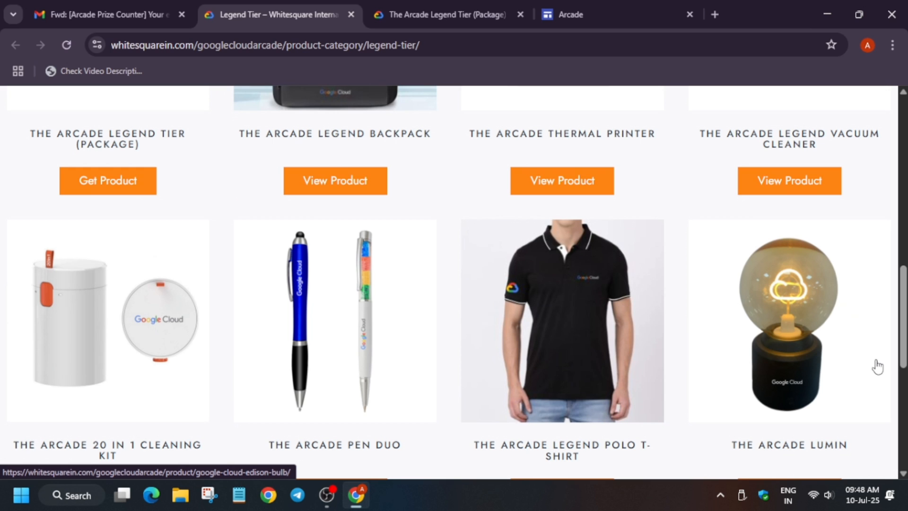
{"action": "mouse_move", "coordinate": [878, 363]}
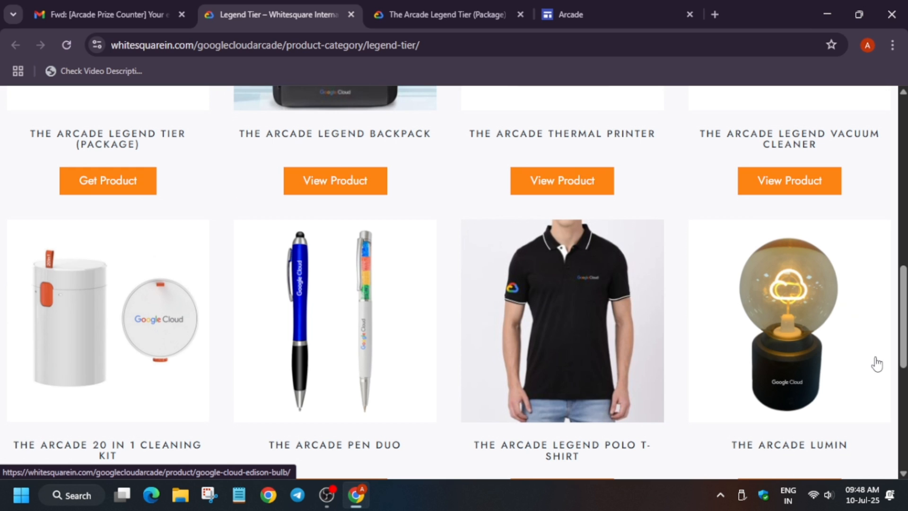
{"action": "left_click", "coordinate": [108, 180]}
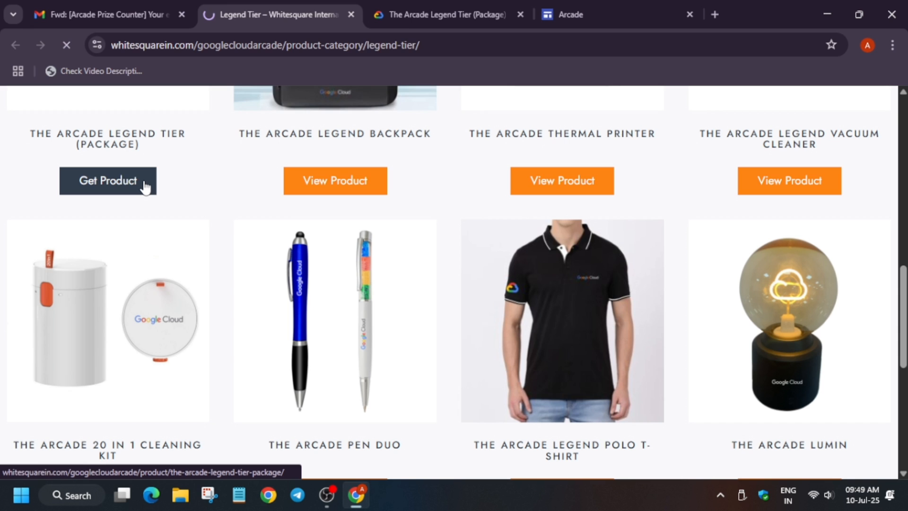
On the Legend Tier package page, set the T-Shirt Size to Large-42
{"action": "left_click", "coordinate": [108, 181]}
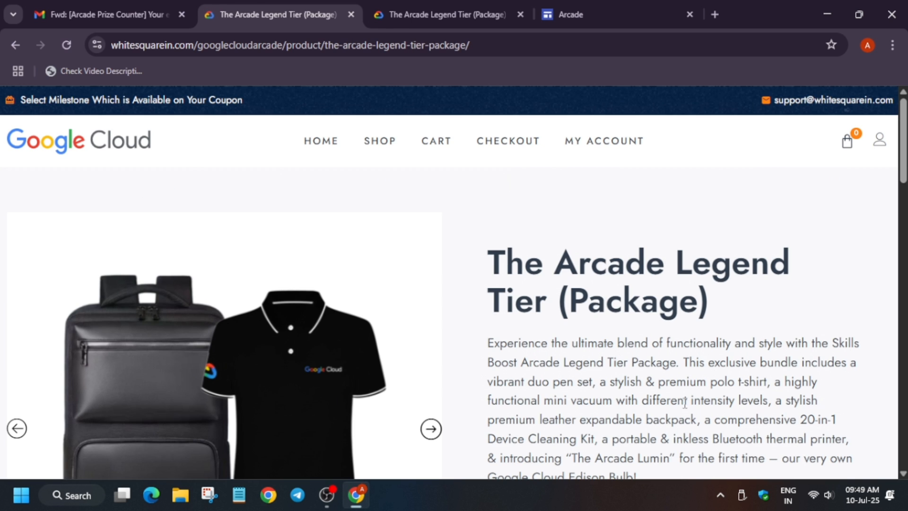
{"action": "scroll", "scroll_direction": "down", "scroll_amount": 3}
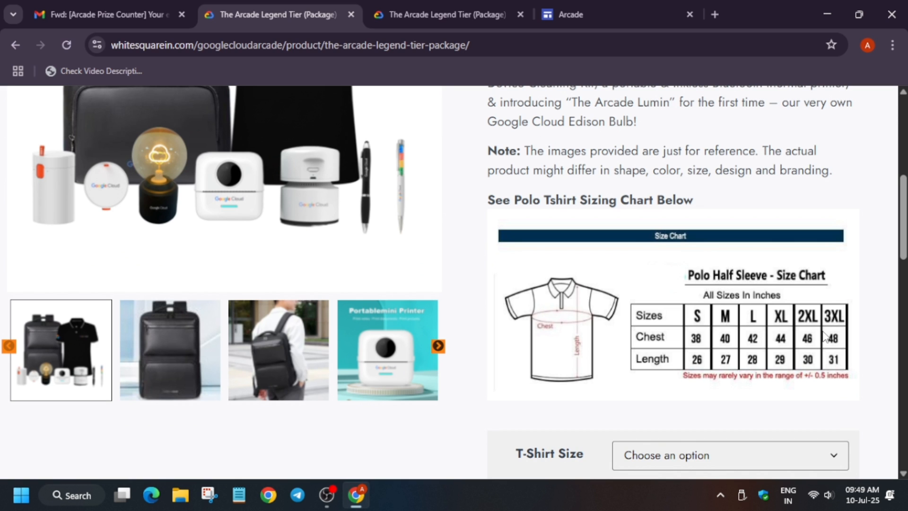
{"action": "scroll", "scroll_direction": "down", "scroll_amount": 3}
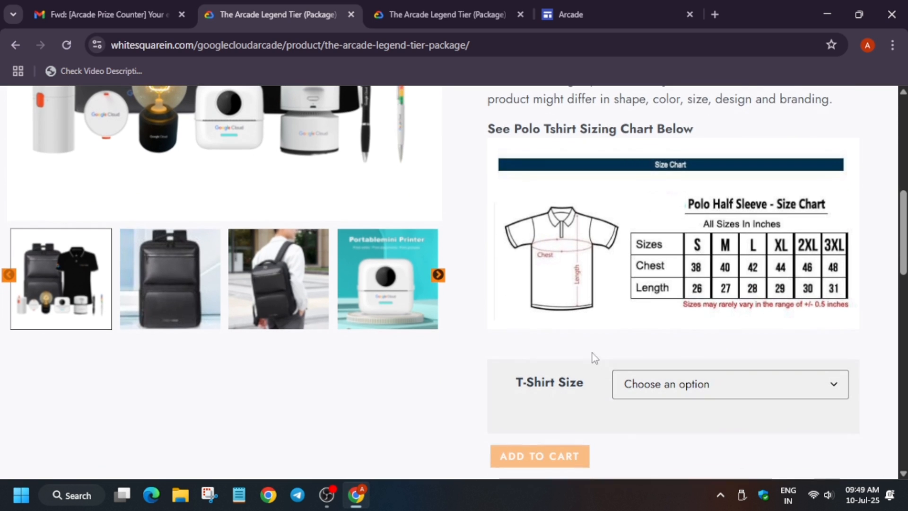
{"action": "left_click", "coordinate": [729, 384]}
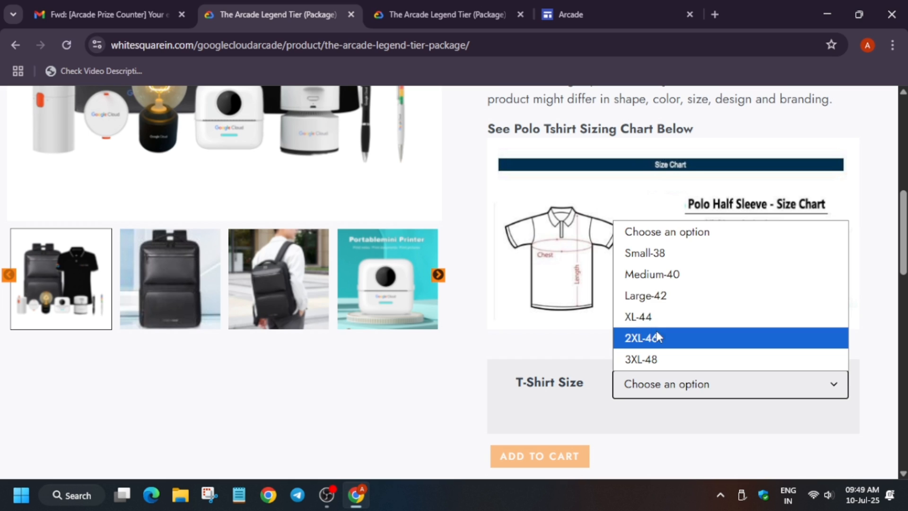
{"action": "mouse_move", "coordinate": [646, 295]}
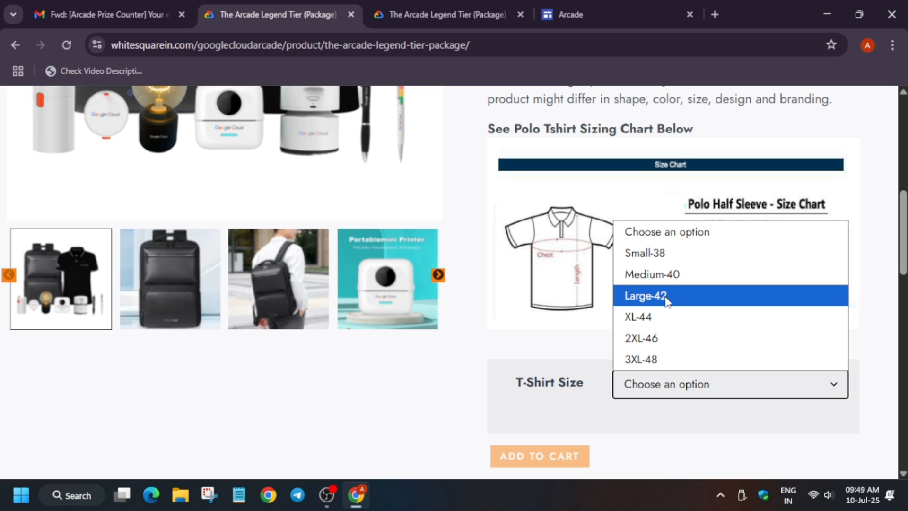
{"action": "left_click", "coordinate": [644, 295]}
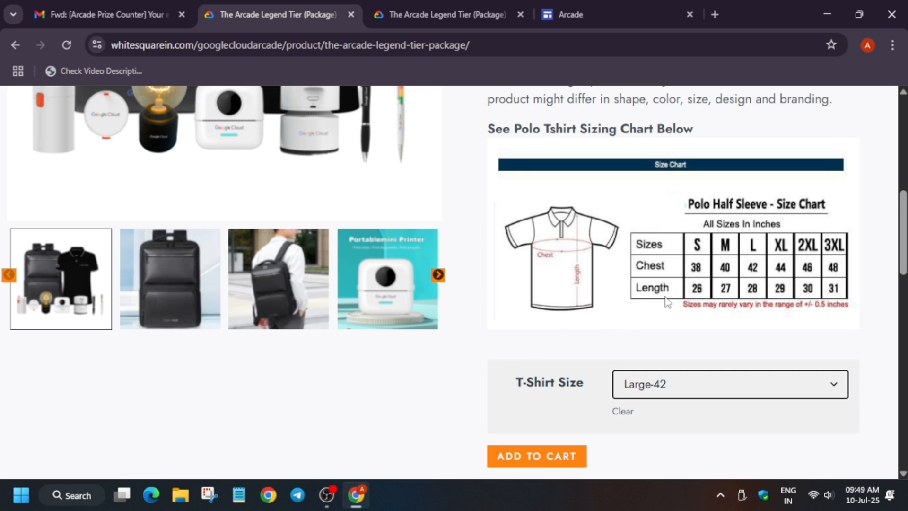
{"action": "left_click", "coordinate": [728, 384]}
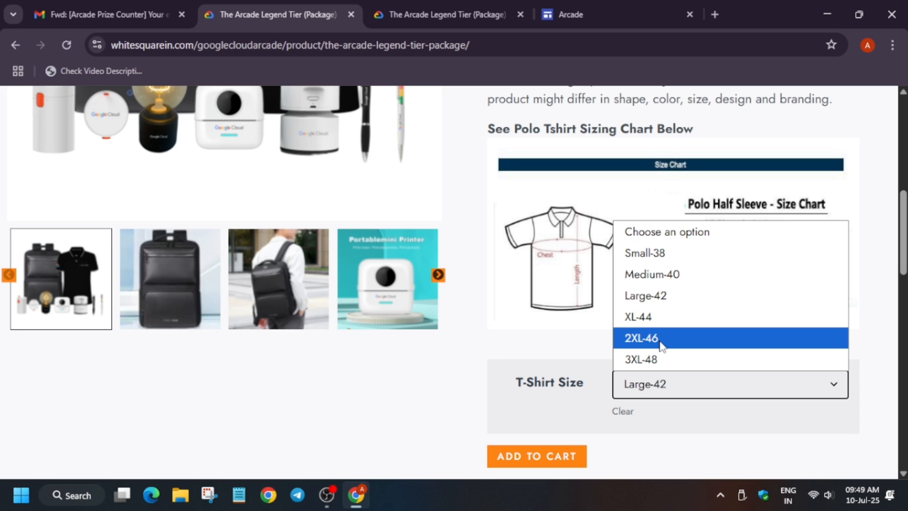
{"action": "mouse_move", "coordinate": [640, 359]}
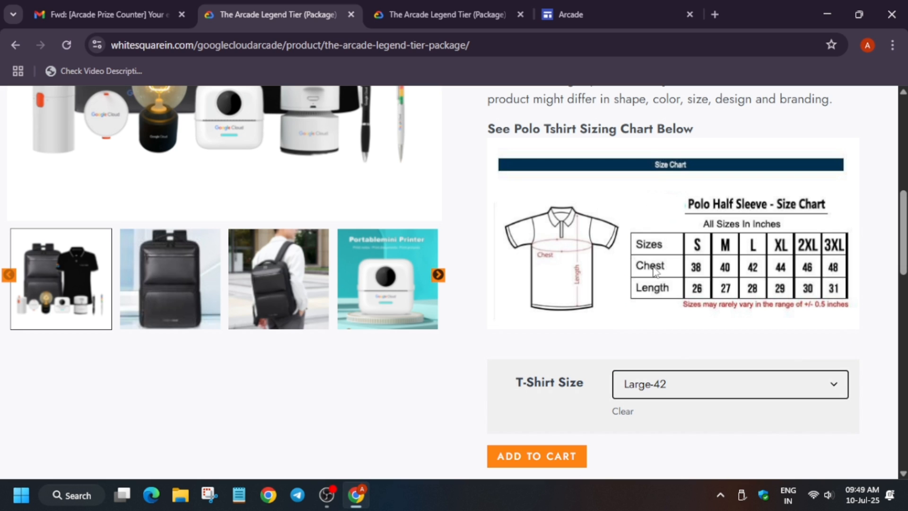
{"action": "mouse_move", "coordinate": [799, 290]}
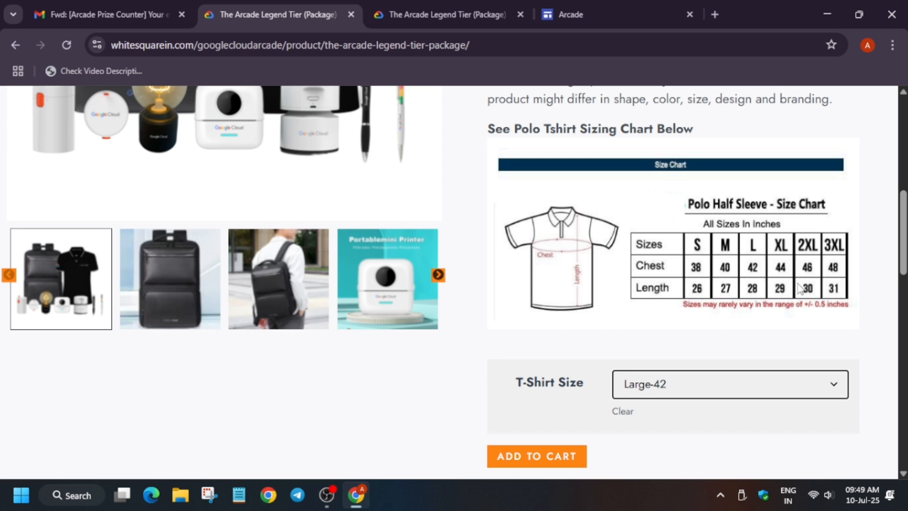
{"action": "mouse_move", "coordinate": [792, 375]}
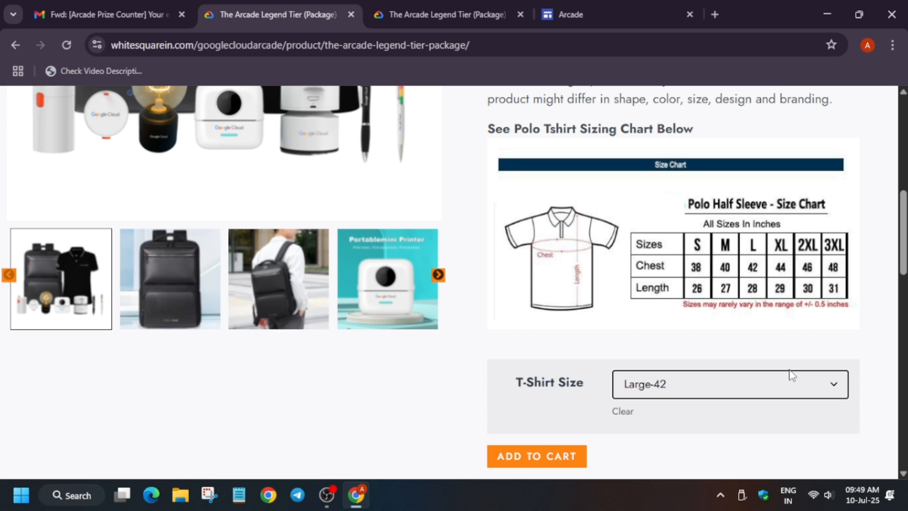
{"action": "scroll", "scroll_direction": "up", "scroll_amount": 3}
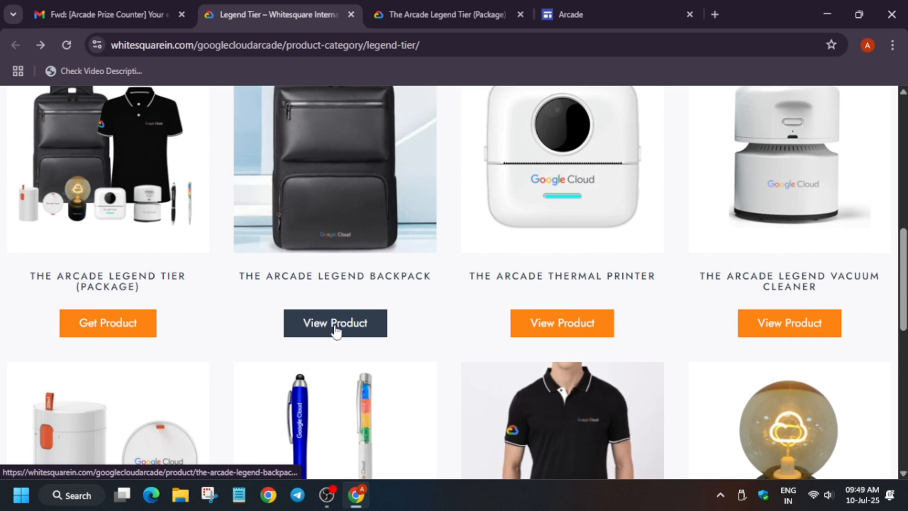
{"action": "left_click", "coordinate": [335, 323]}
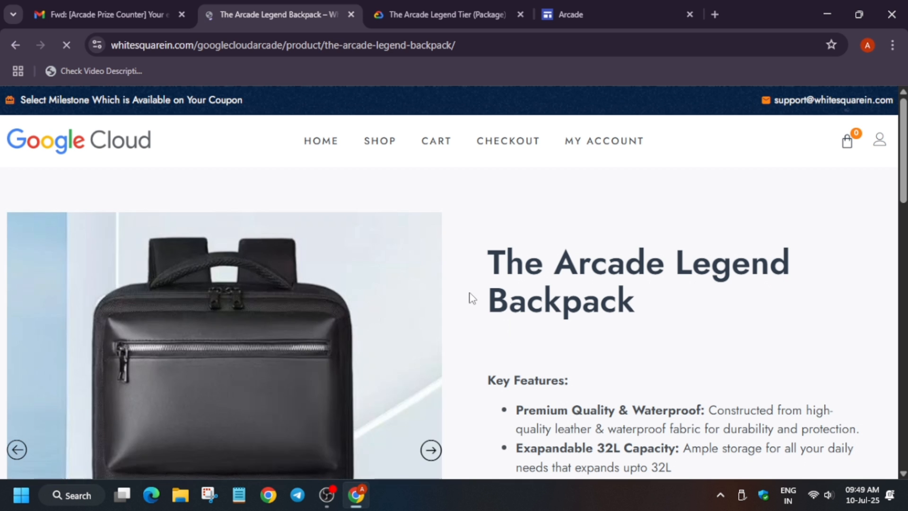
{"action": "scroll", "scroll_direction": "down", "scroll_amount": 3}
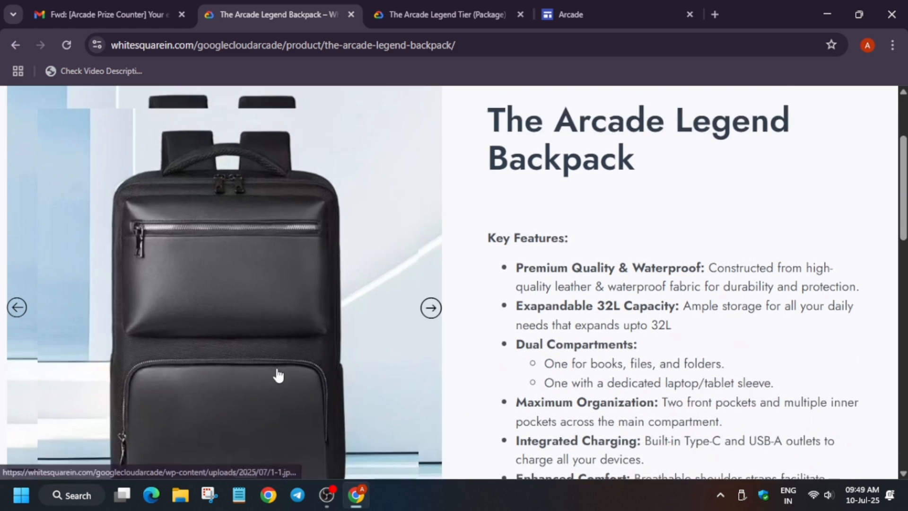
{"action": "left_click", "coordinate": [278, 373]}
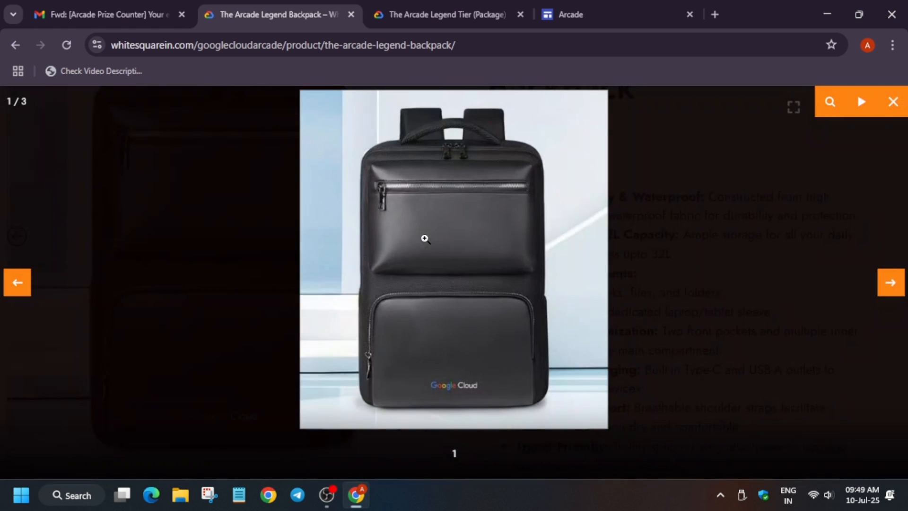
{"action": "left_click", "coordinate": [891, 283]}
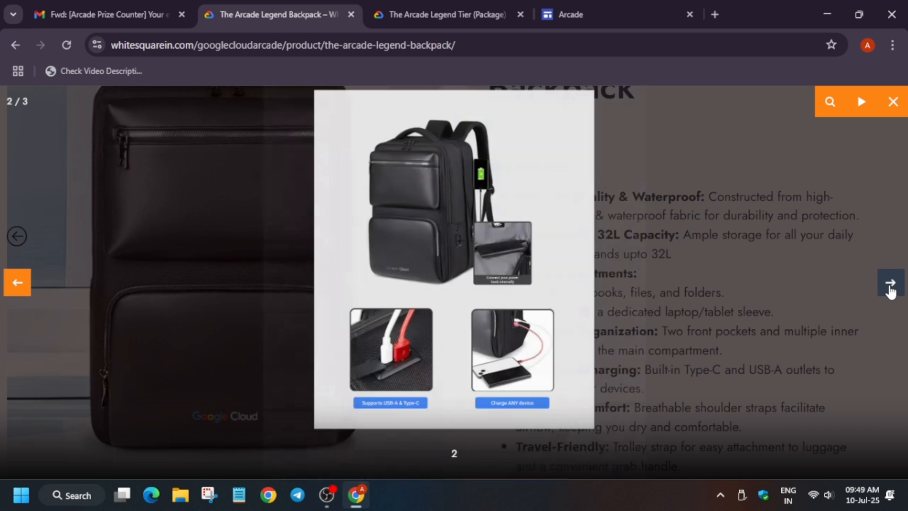
{"action": "left_click", "coordinate": [891, 101]}
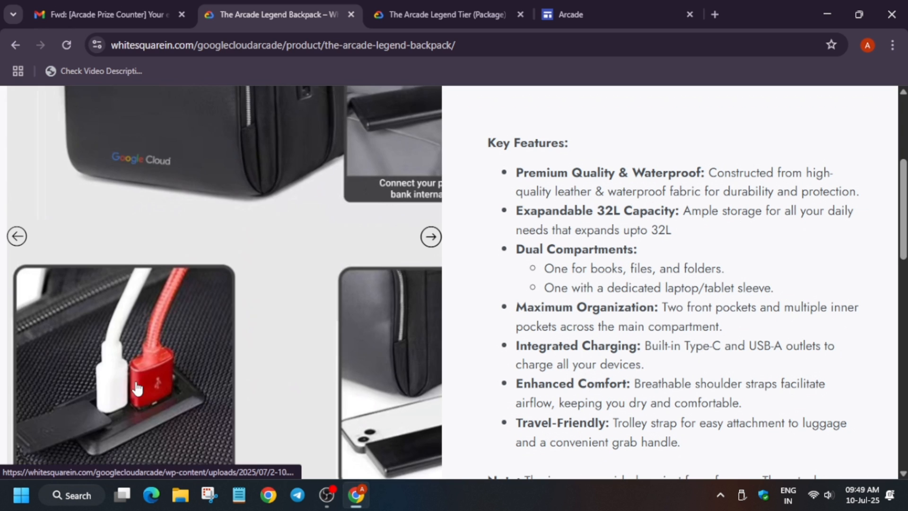
{"action": "left_click", "coordinate": [431, 237]}
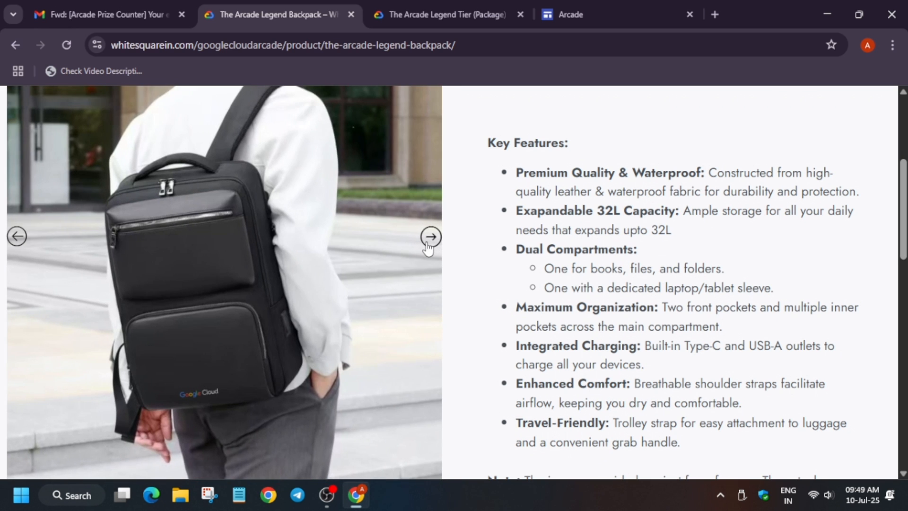
{"action": "mouse_move", "coordinate": [788, 301]}
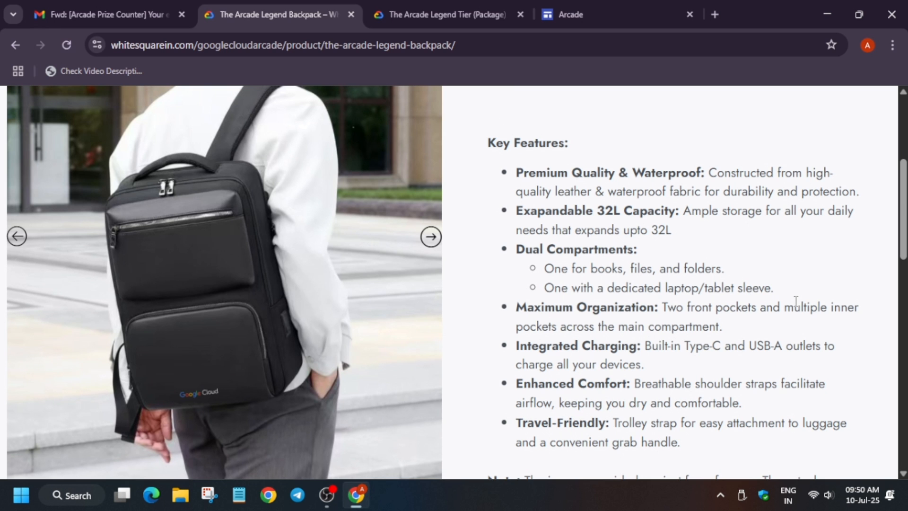
{"action": "scroll", "scroll_direction": "down", "scroll_amount": 3}
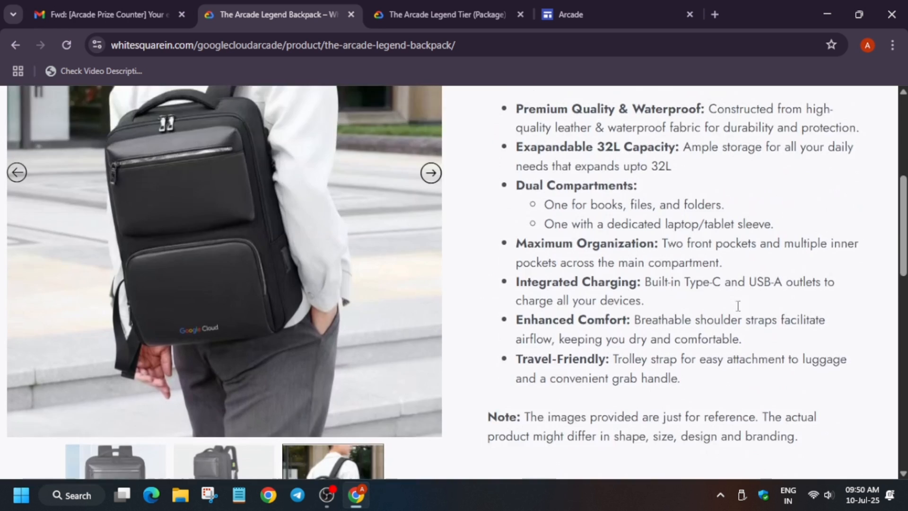
{"action": "scroll", "scroll_direction": "down", "scroll_amount": 3}
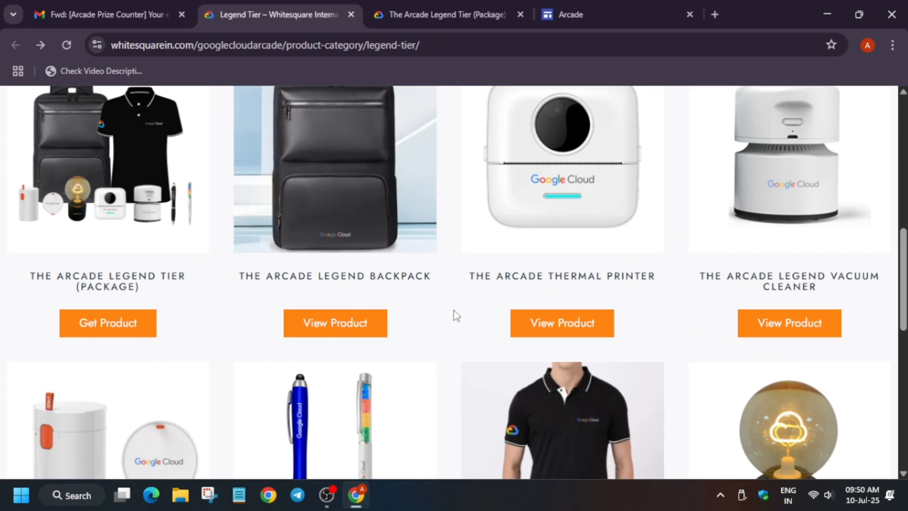
{"action": "left_click", "coordinate": [560, 275]}
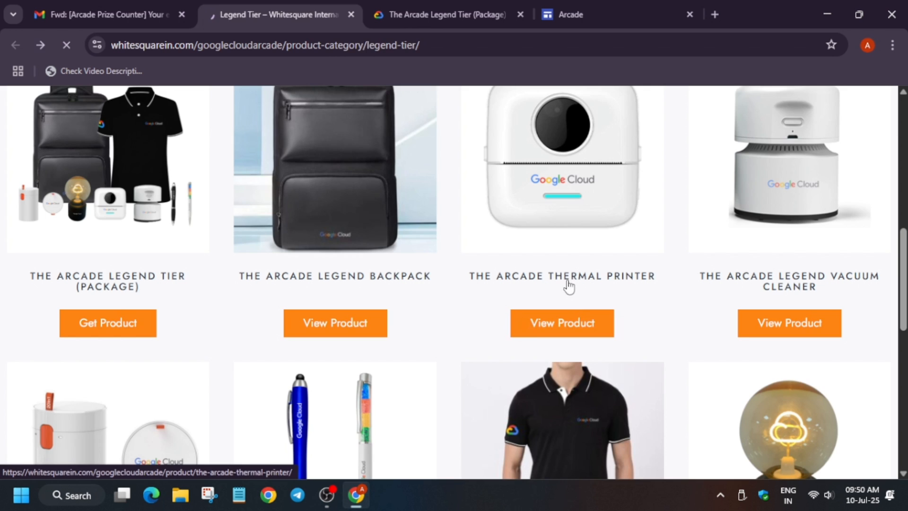
{"action": "left_click", "coordinate": [560, 323]}
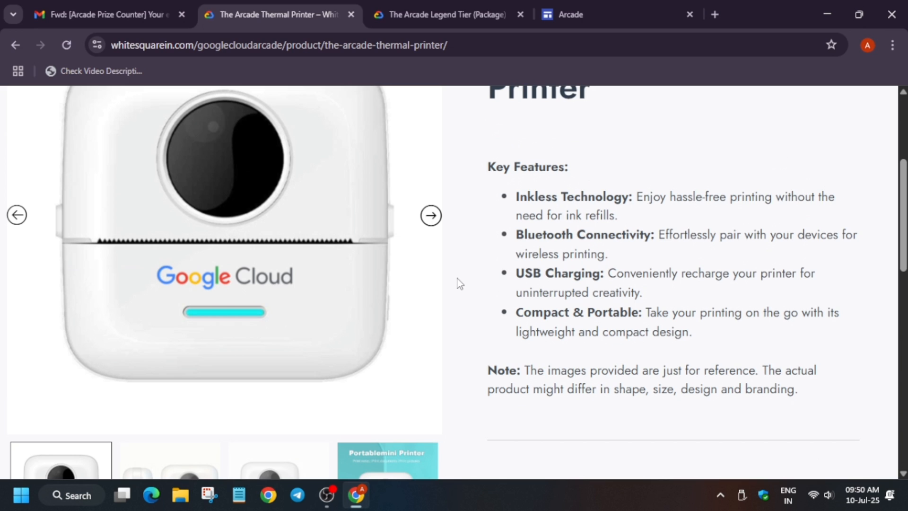
{"action": "mouse_move", "coordinate": [460, 278]}
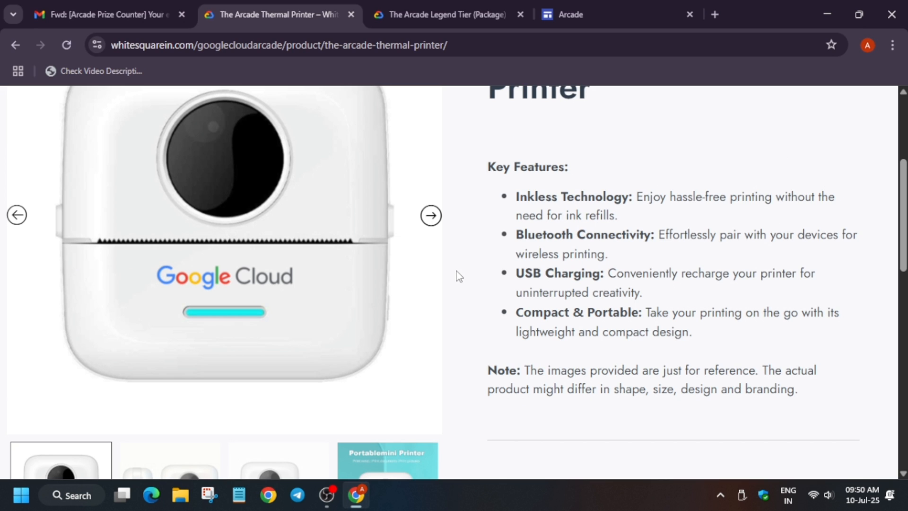
{"action": "mouse_move", "coordinate": [432, 216]}
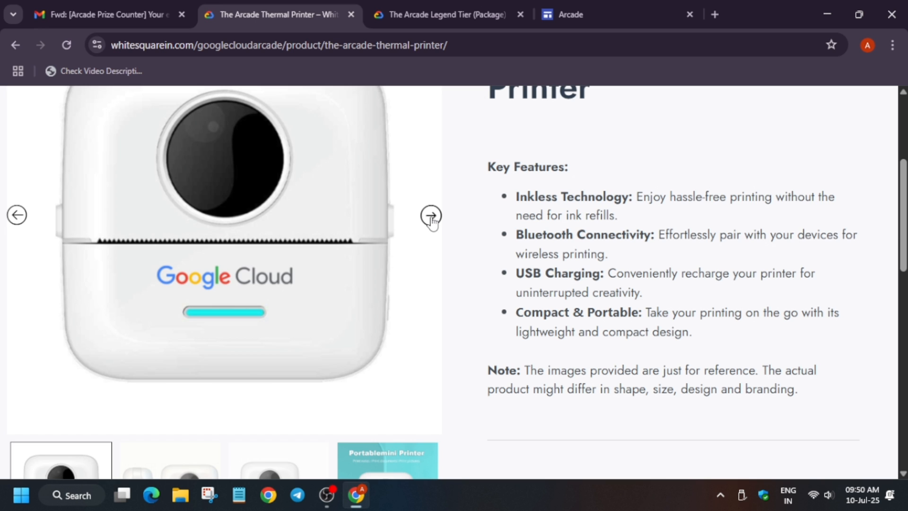
{"action": "left_click", "coordinate": [432, 215]}
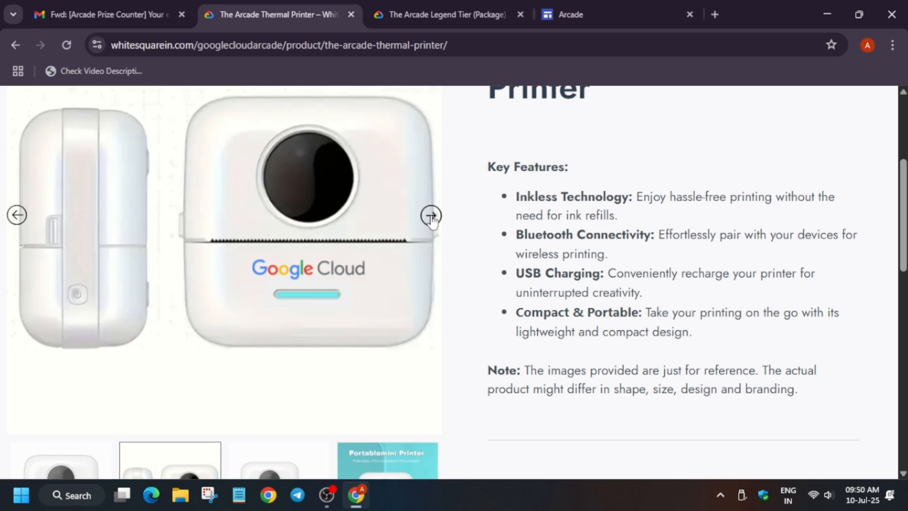
{"action": "left_click", "coordinate": [431, 216]}
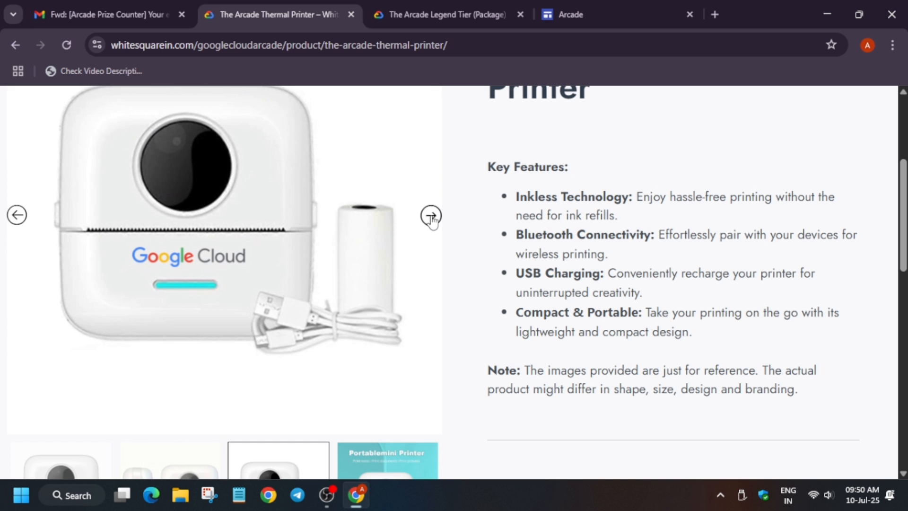
{"action": "left_click", "coordinate": [430, 215]}
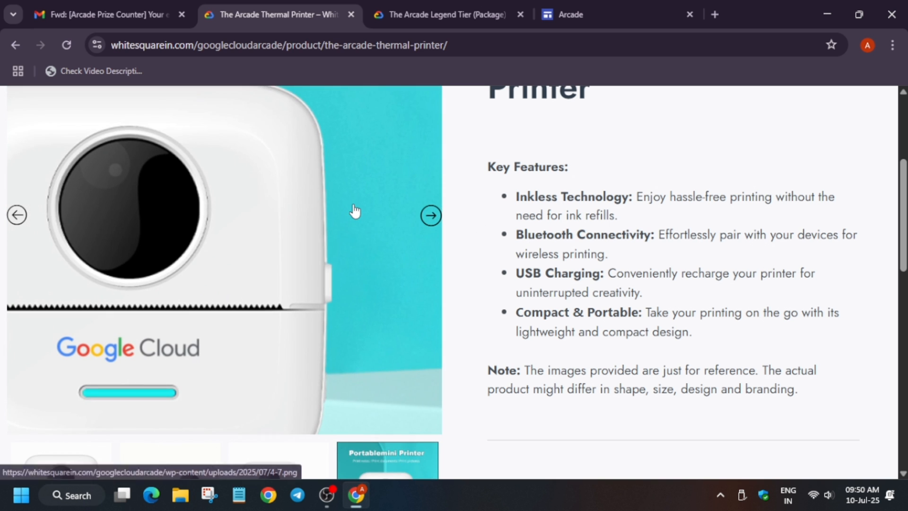
{"action": "left_click", "coordinate": [431, 215]}
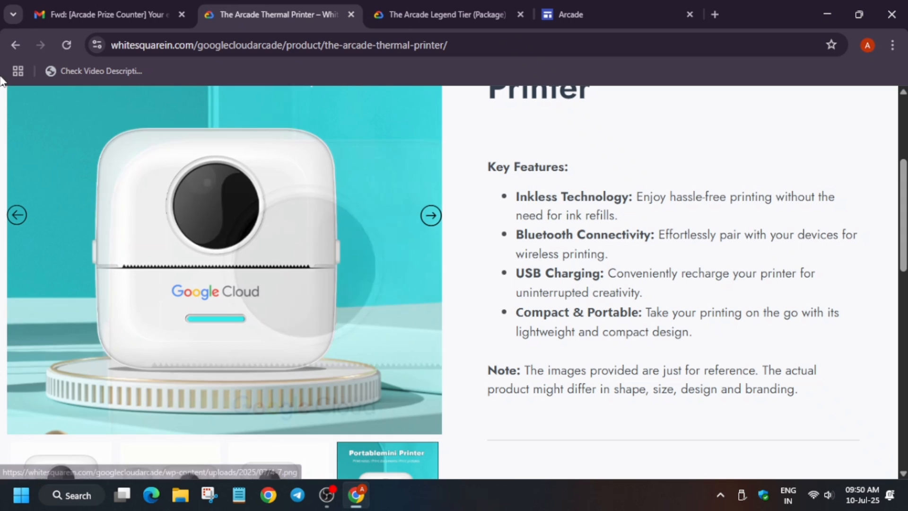
{"action": "left_click", "coordinate": [15, 44]}
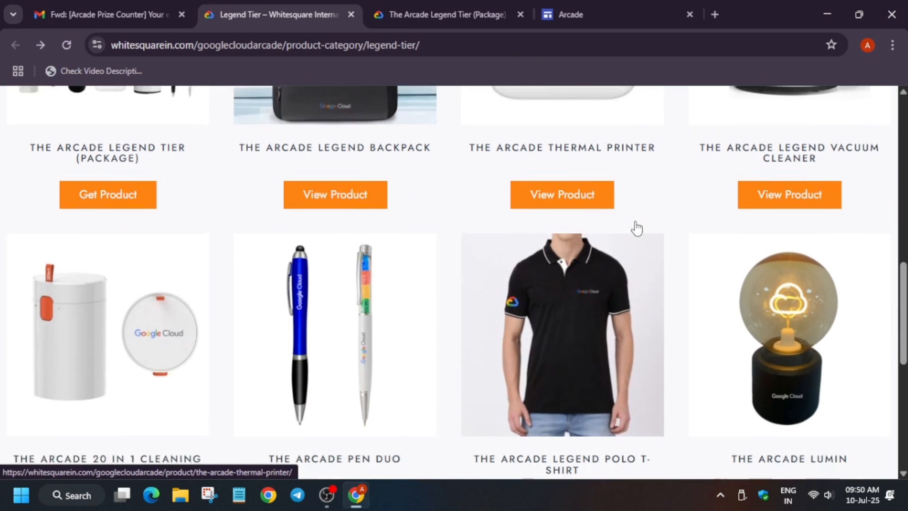
{"action": "left_click", "coordinate": [789, 194]}
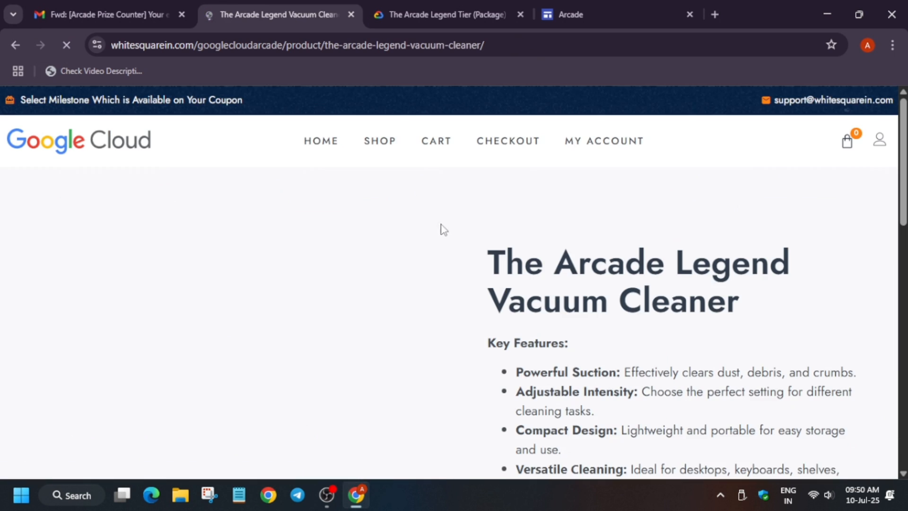
{"action": "scroll", "scroll_direction": "down", "scroll_amount": 3}
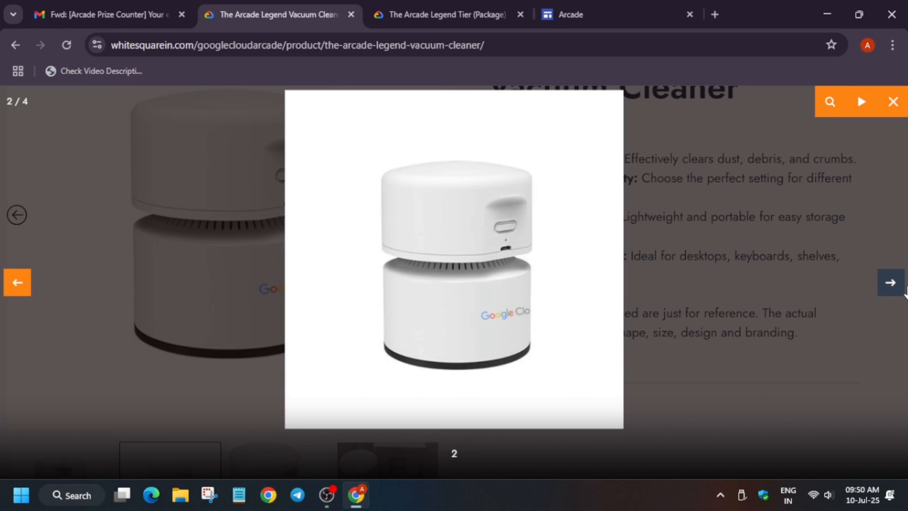
{"action": "left_click", "coordinate": [889, 283]}
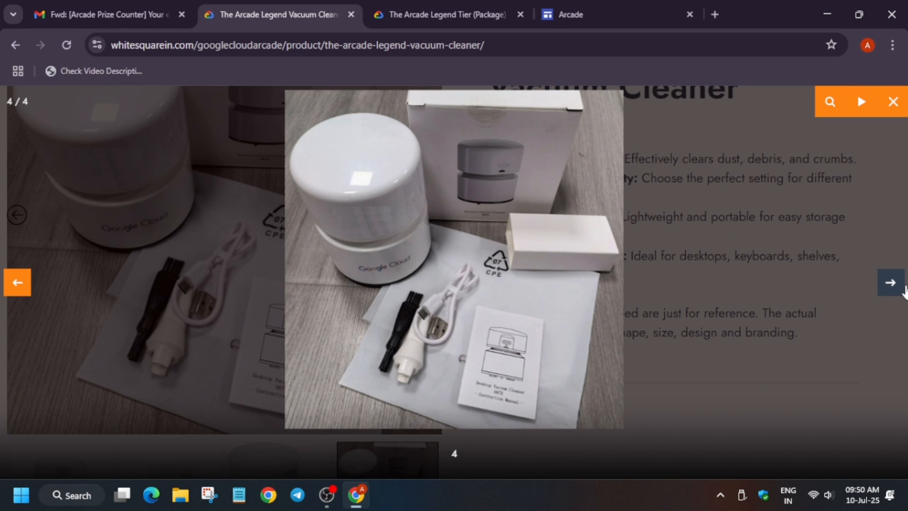
{"action": "left_click", "coordinate": [892, 101]}
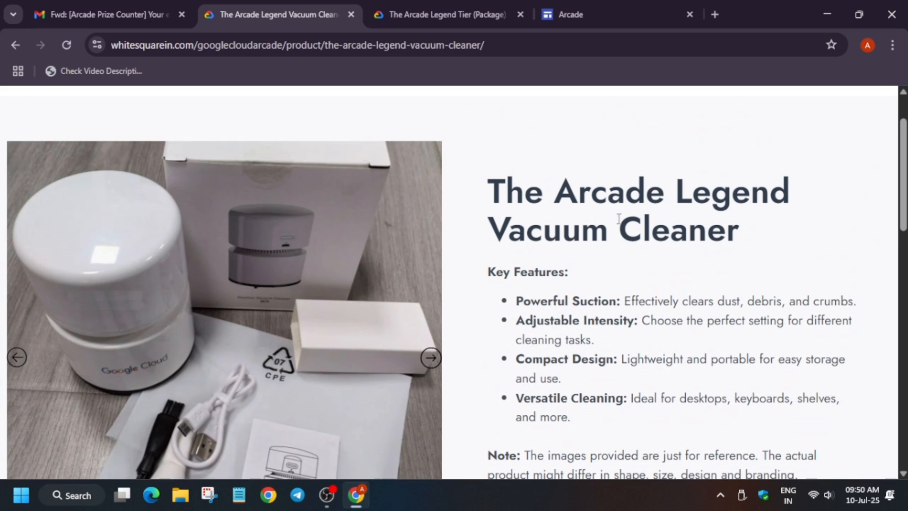
{"action": "scroll", "scroll_direction": "down", "scroll_amount": 3}
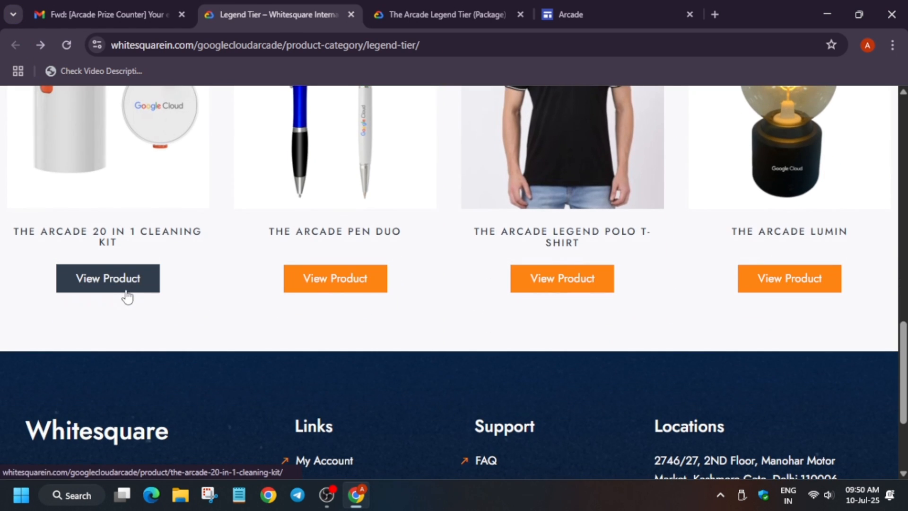
{"action": "left_click", "coordinate": [108, 278]}
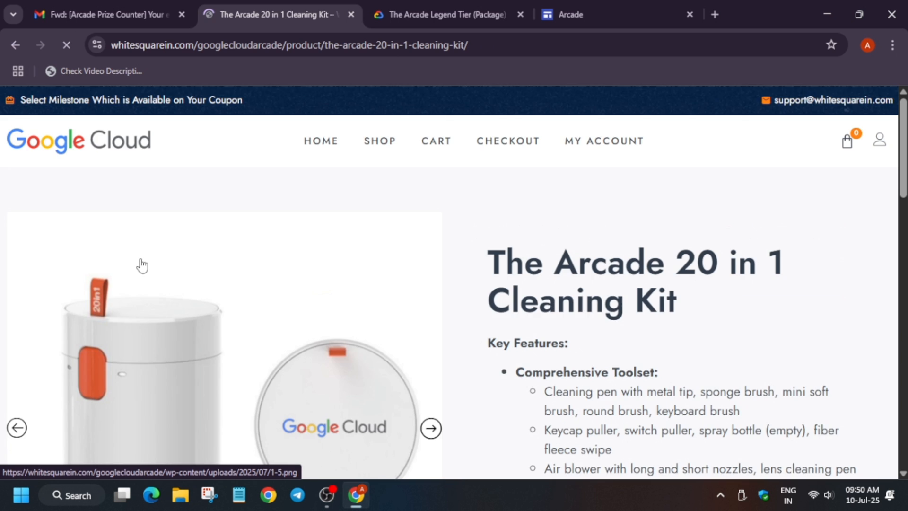
{"action": "scroll", "scroll_direction": "down", "scroll_amount": 3}
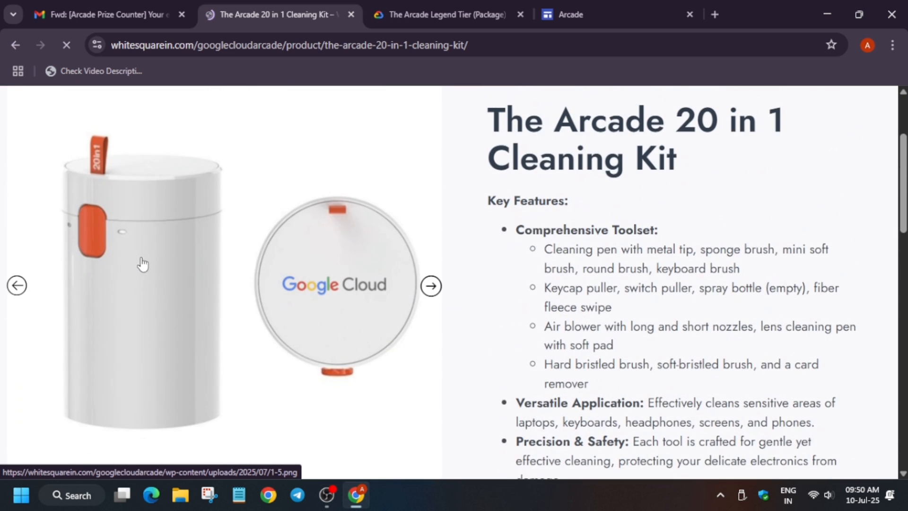
{"action": "scroll", "scroll_direction": "down", "scroll_amount": 3}
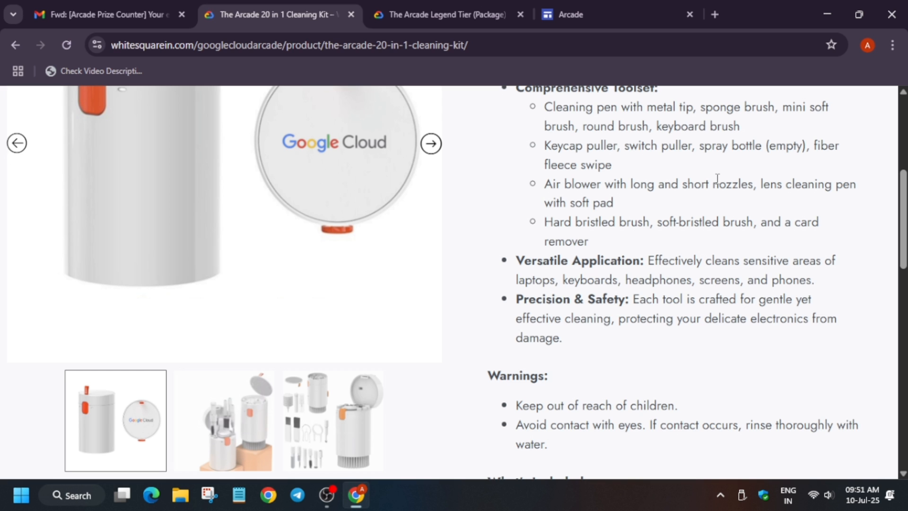
{"action": "scroll", "scroll_direction": "down", "scroll_amount": 3}
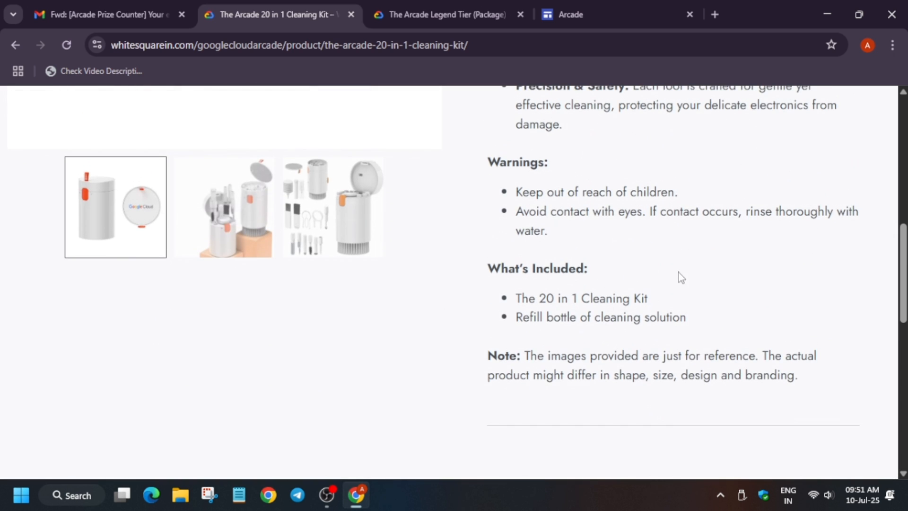
{"action": "double_click", "coordinate": [600, 317]}
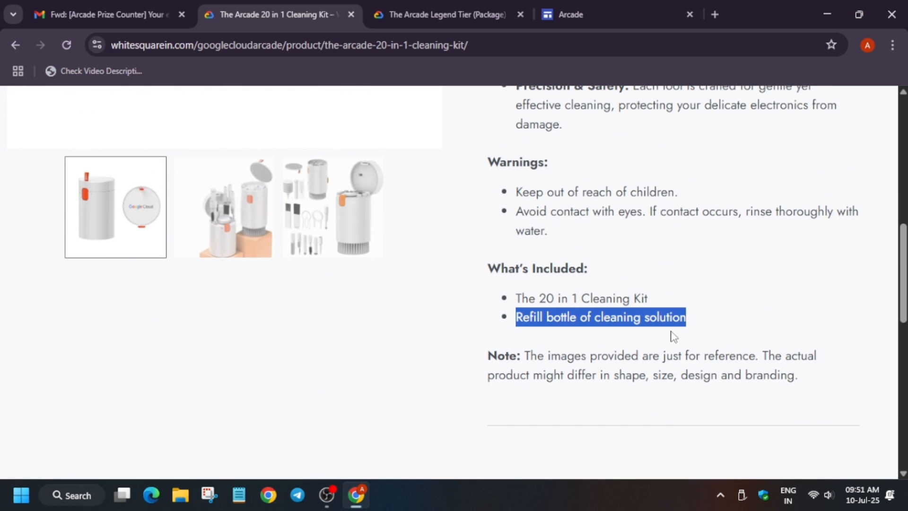
{"action": "mouse_move", "coordinate": [710, 327]}
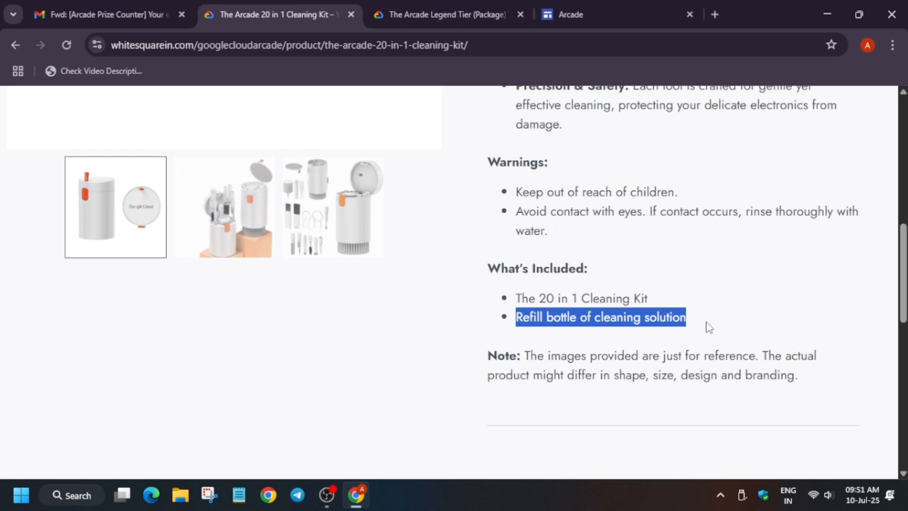
{"action": "mouse_move", "coordinate": [6, 49]}
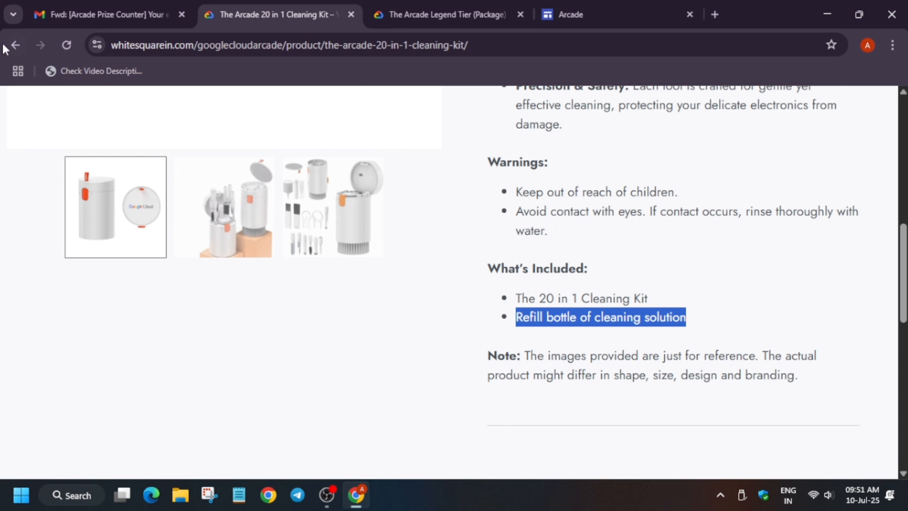
{"action": "left_click", "coordinate": [15, 46]}
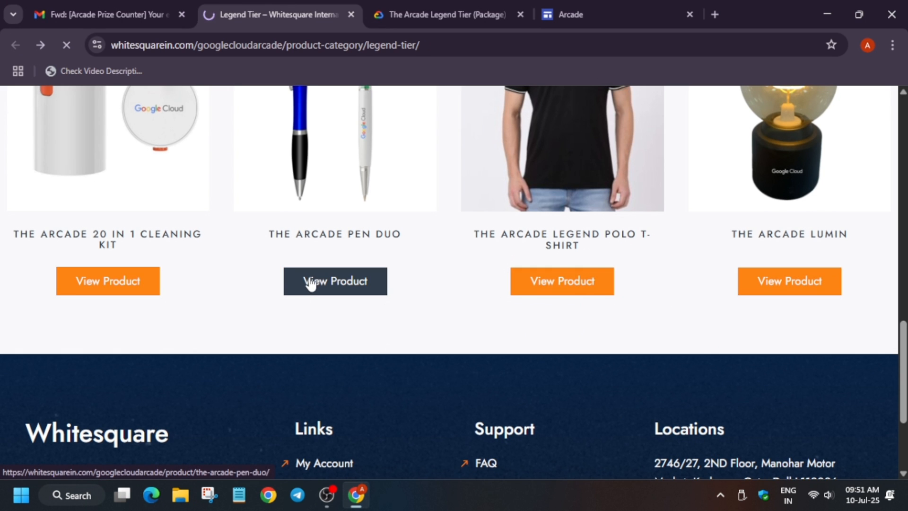
{"action": "left_click", "coordinate": [334, 281]}
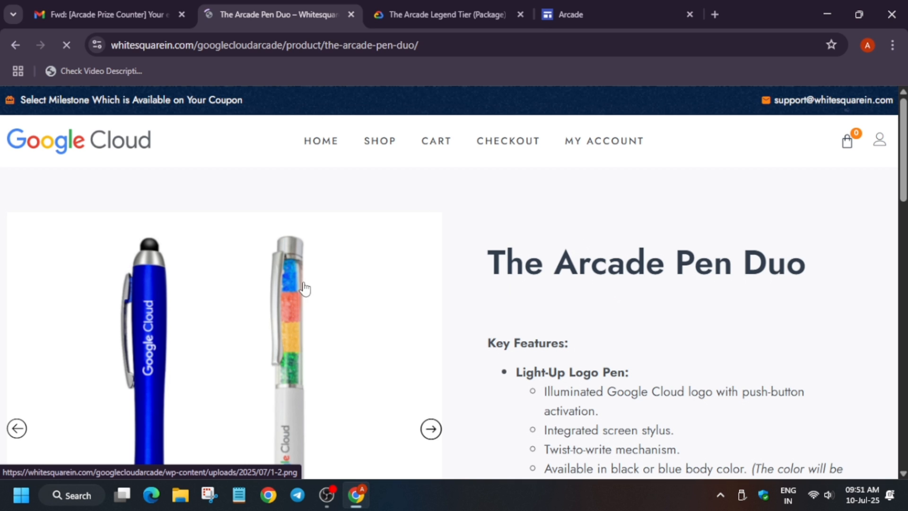
{"action": "scroll", "scroll_direction": "down", "scroll_amount": 3}
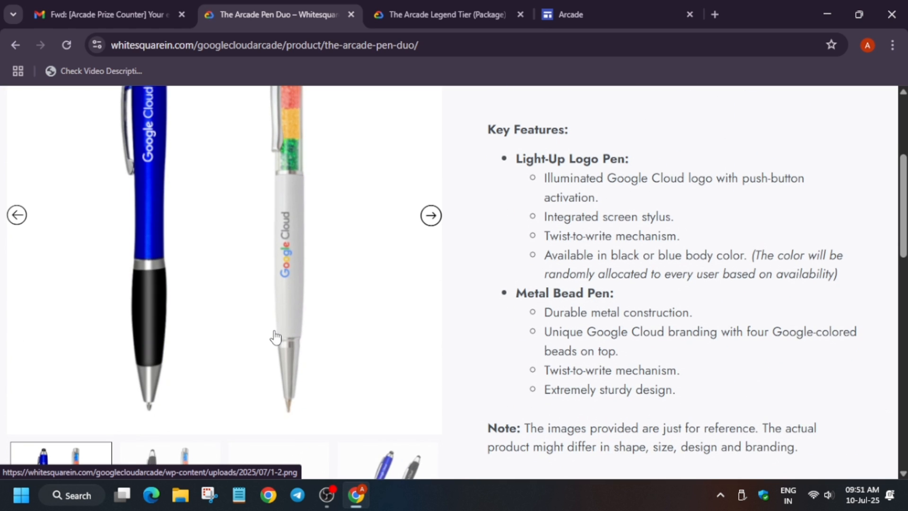
{"action": "mouse_move", "coordinate": [564, 314]}
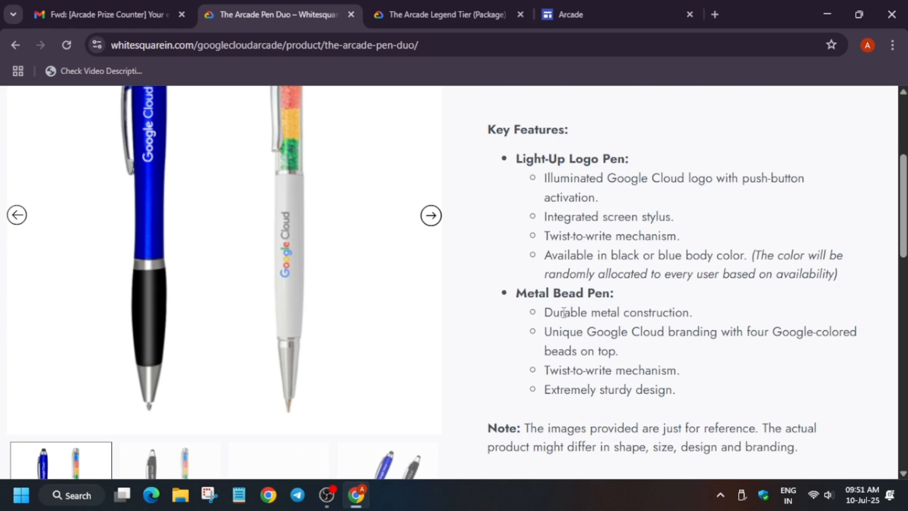
{"action": "scroll", "scroll_direction": "up", "scroll_amount": 3}
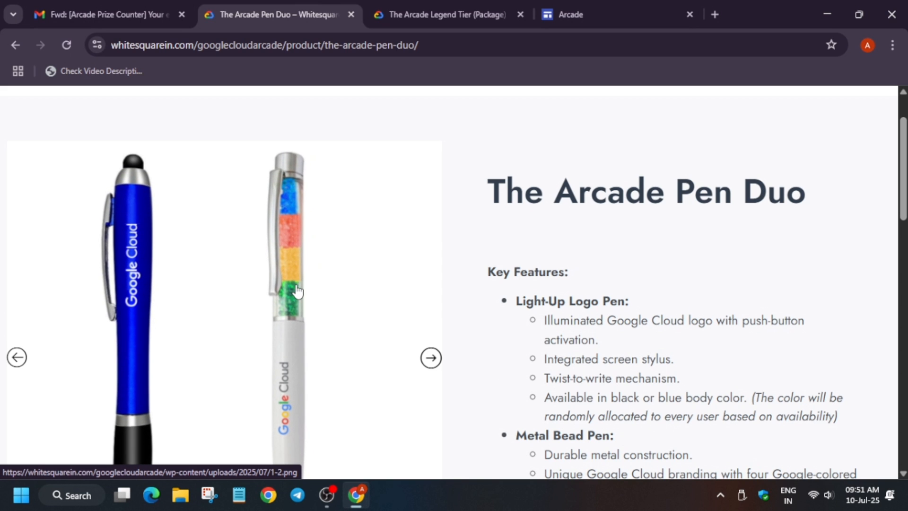
{"action": "scroll", "scroll_direction": "down", "scroll_amount": 3}
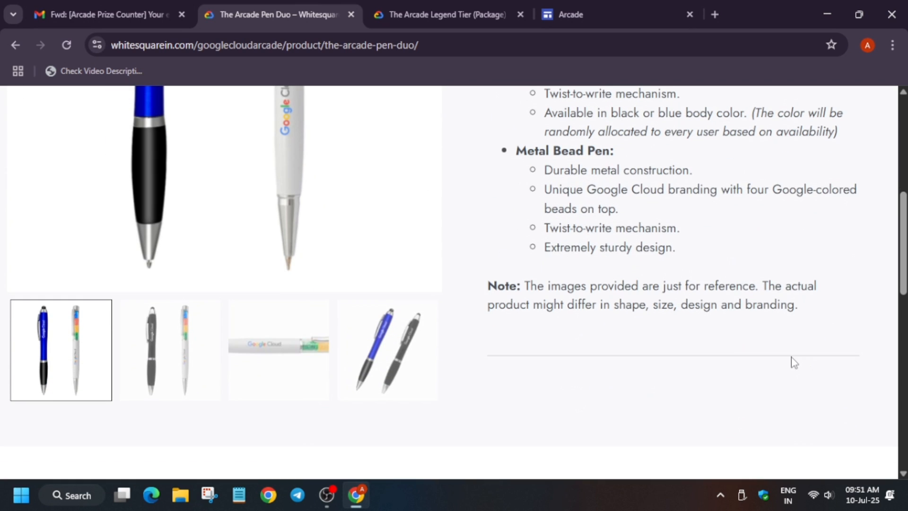
{"action": "scroll", "scroll_direction": "up", "scroll_amount": 3}
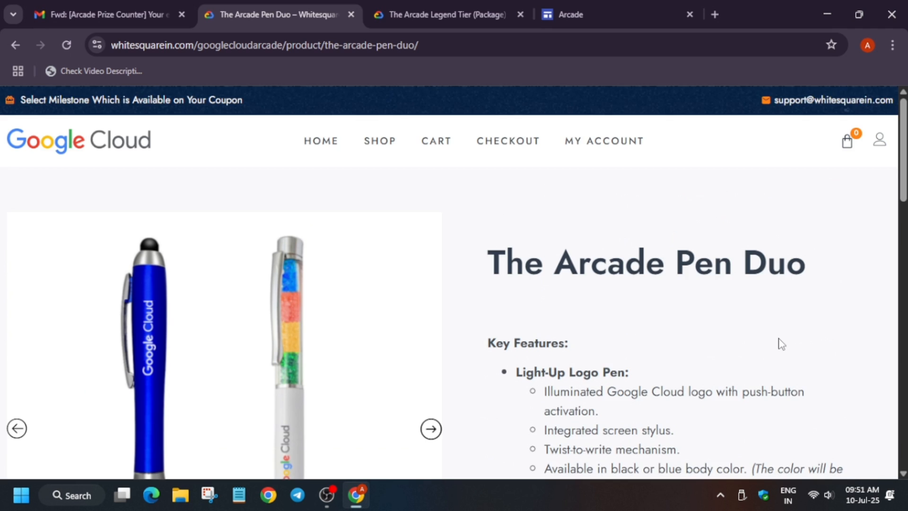
{"action": "scroll", "scroll_direction": "down", "scroll_amount": 3}
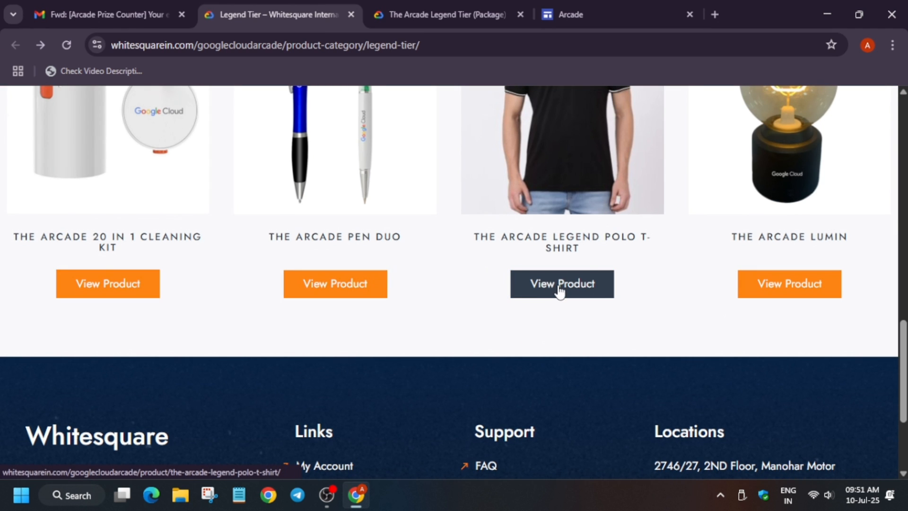
View The Arcade Legend Polo T-Shirt product page and return to the Legend Tier list
{"action": "left_click", "coordinate": [561, 284]}
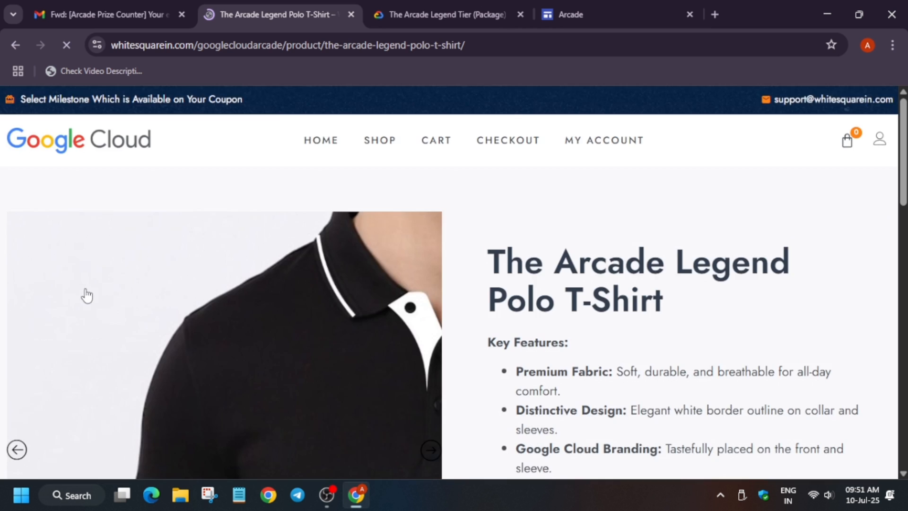
{"action": "scroll", "scroll_direction": "down", "scroll_amount": 3}
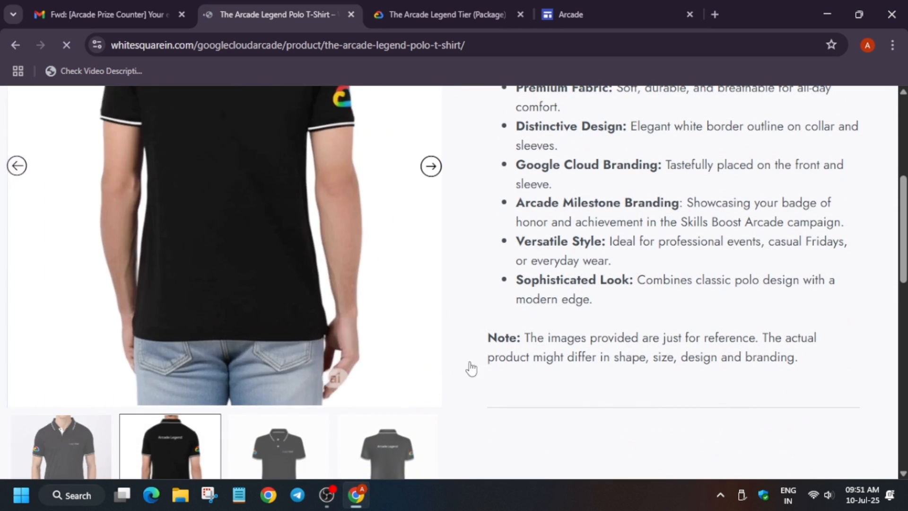
{"action": "scroll", "scroll_direction": "up", "scroll_amount": 3}
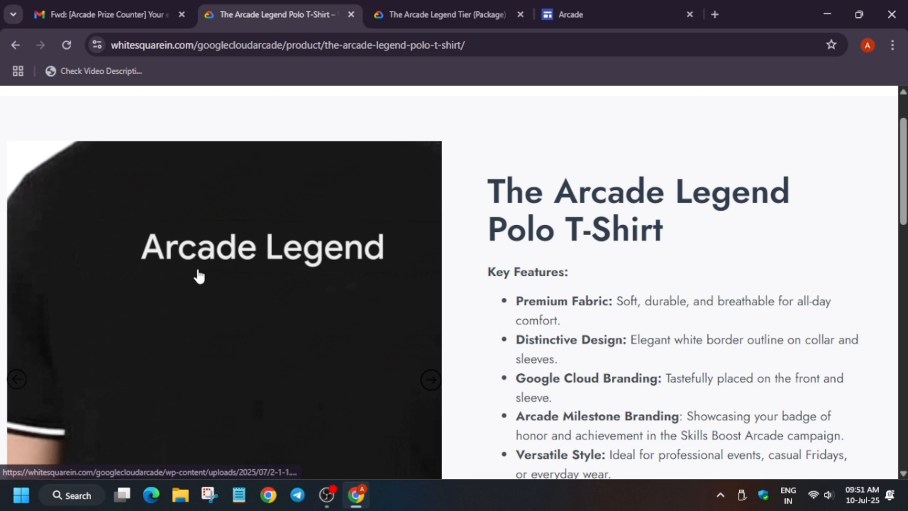
{"action": "left_click", "coordinate": [431, 380]}
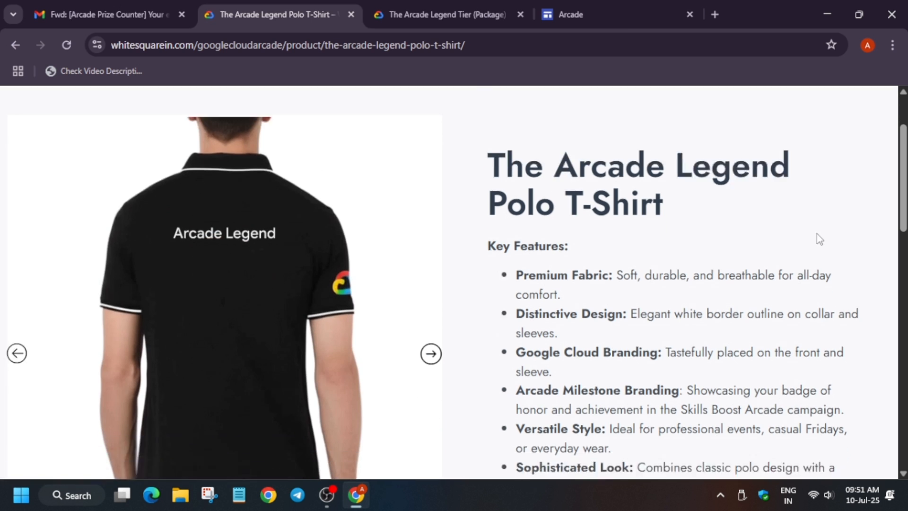
{"action": "scroll", "scroll_direction": "up", "scroll_amount": 3}
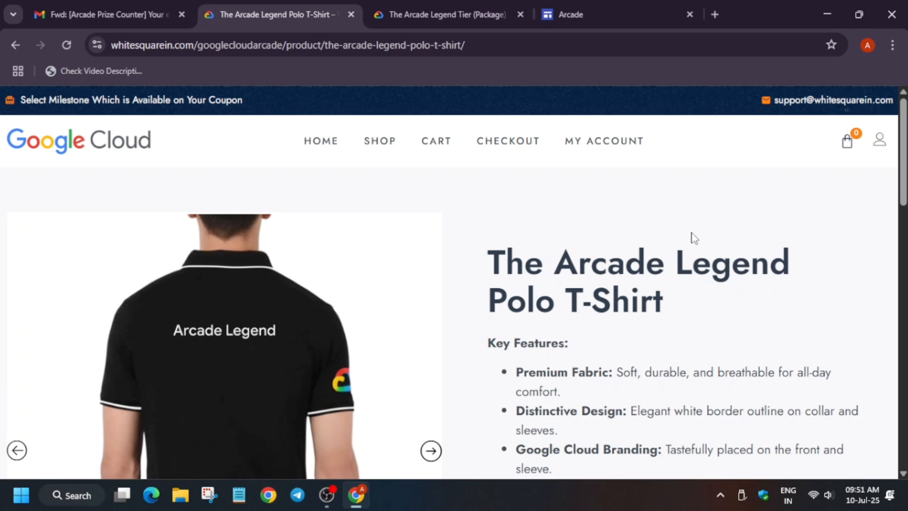
{"action": "scroll", "scroll_direction": "down", "scroll_amount": 3}
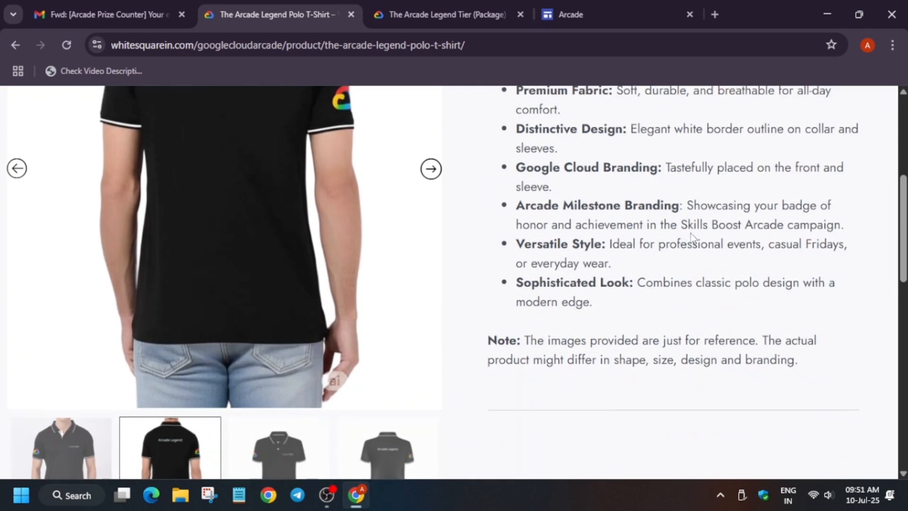
{"action": "scroll", "scroll_direction": "up", "scroll_amount": 3}
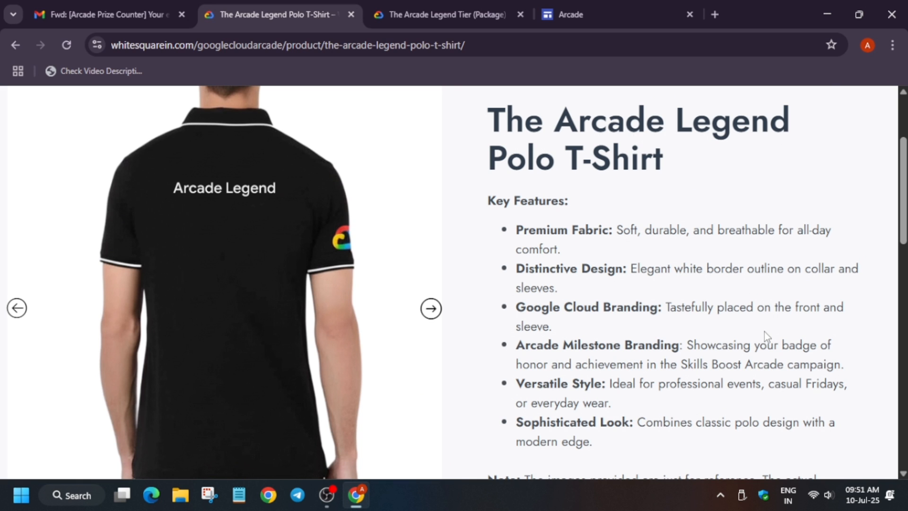
{"action": "mouse_move", "coordinate": [3, 84]}
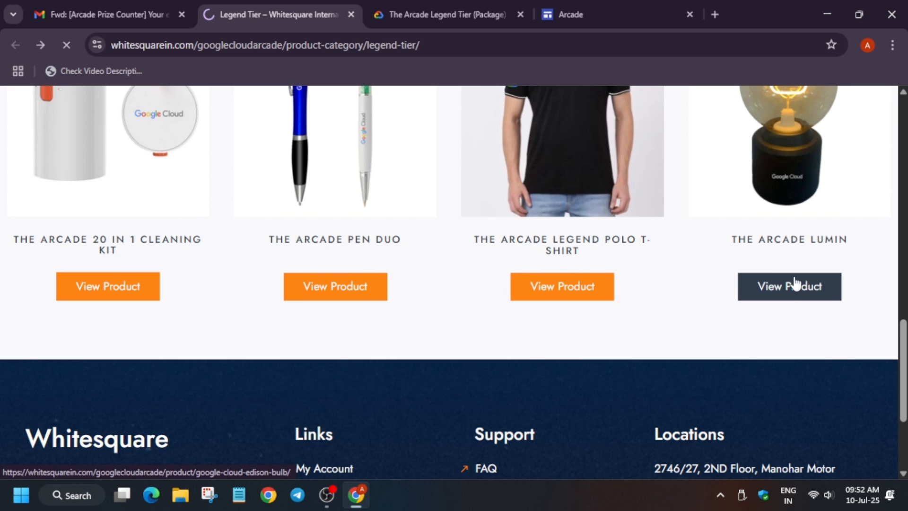
View The Arcade Lumin product page
{"action": "left_click", "coordinate": [789, 285]}
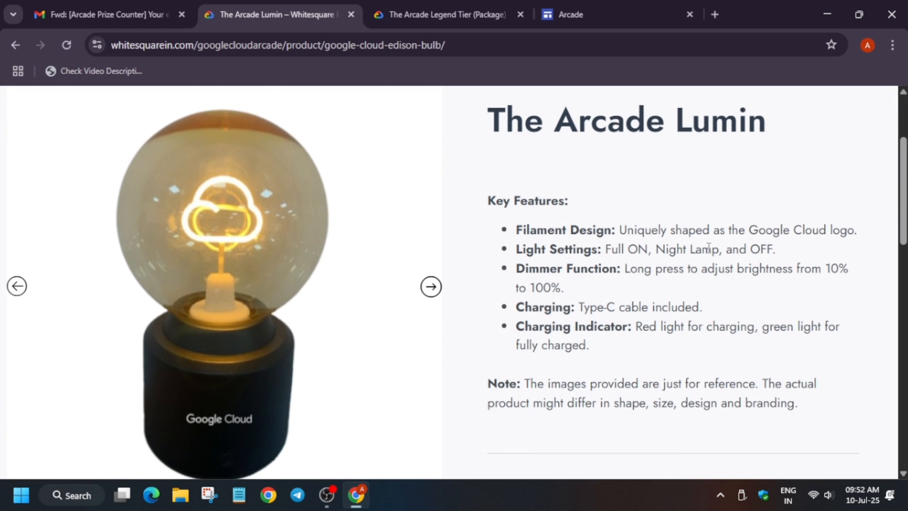
Advance the Arcade Lumin photo gallery to the lighting-mode and dimmer instruction diagram
{"action": "left_click", "coordinate": [431, 285]}
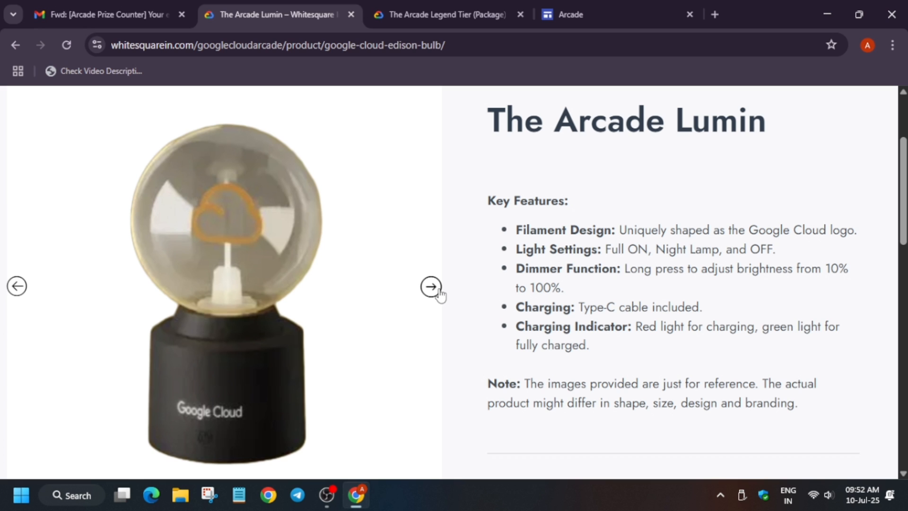
{"action": "left_click", "coordinate": [431, 285]}
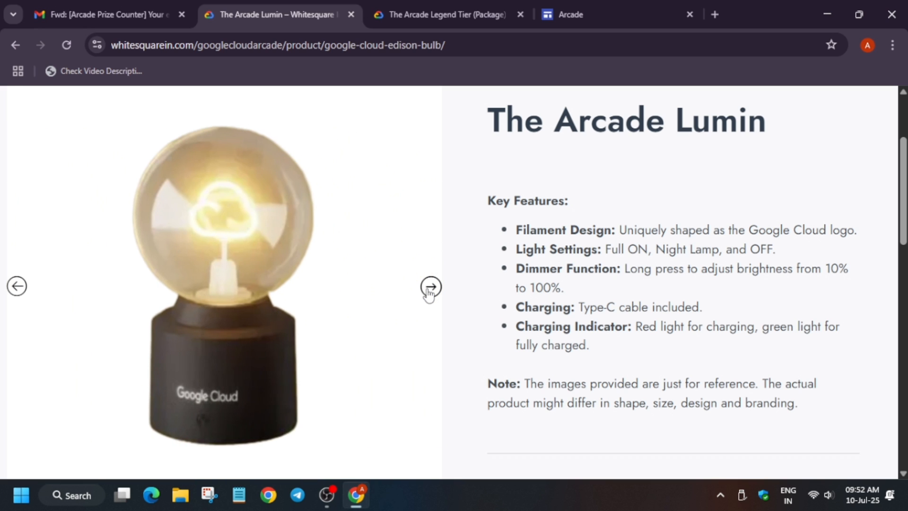
{"action": "left_click", "coordinate": [430, 288]}
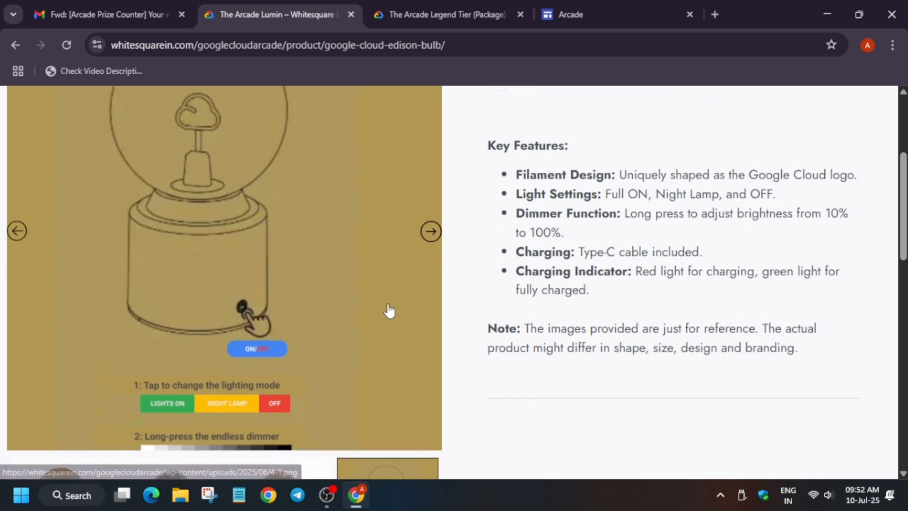
{"action": "scroll", "scroll_direction": "down", "scroll_amount": 3}
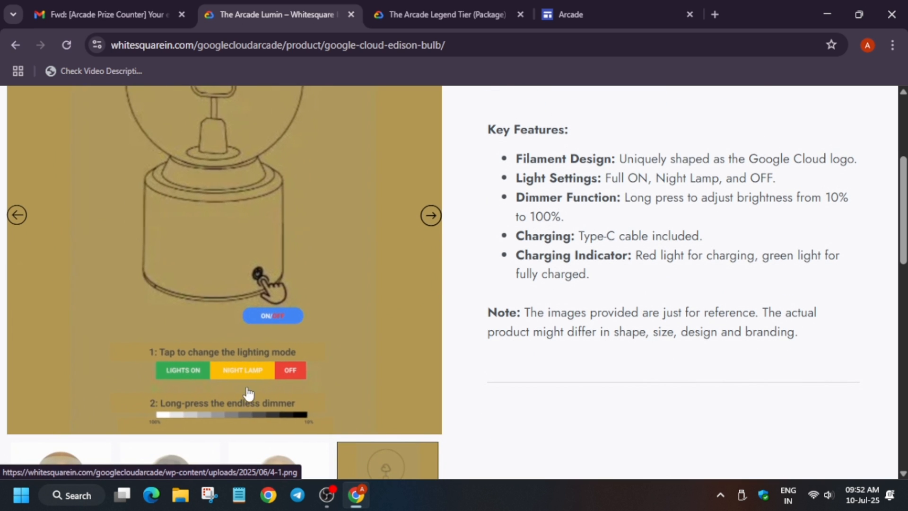
{"action": "scroll", "scroll_direction": "up", "scroll_amount": 3}
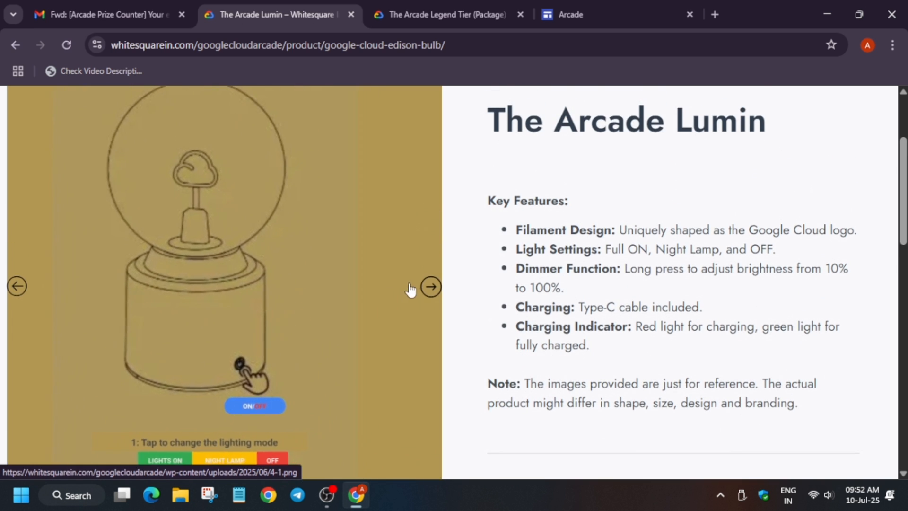
{"action": "scroll", "scroll_direction": "down", "scroll_amount": 3}
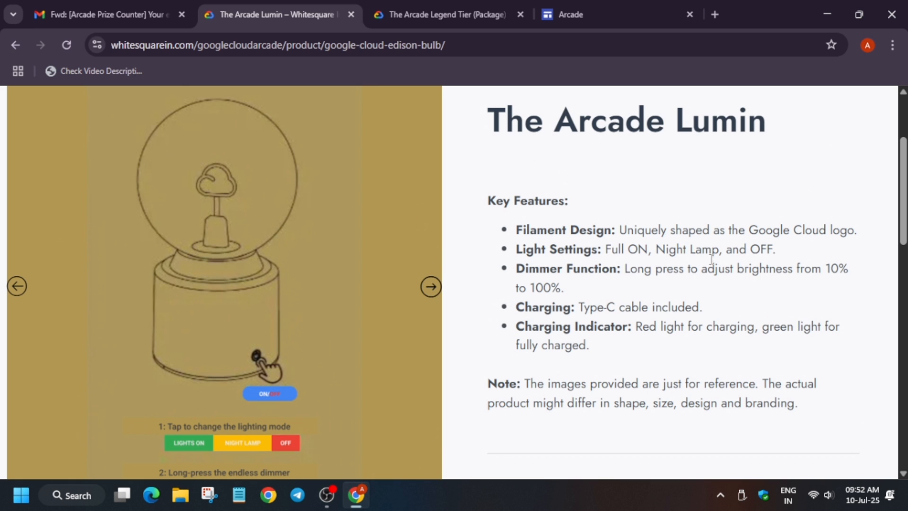
{"action": "mouse_move", "coordinate": [14, 45]}
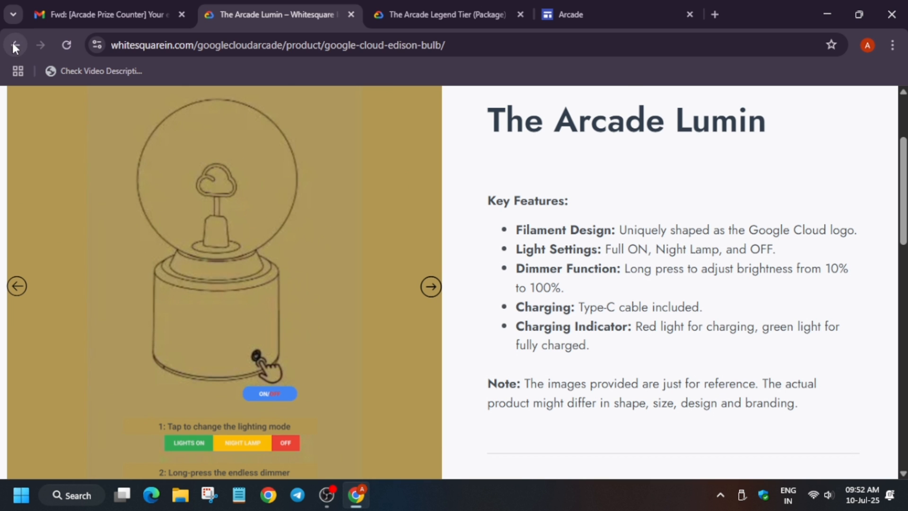
Go back to the shop home page and enter the Ranger Tier category
{"action": "left_click", "coordinate": [14, 44]}
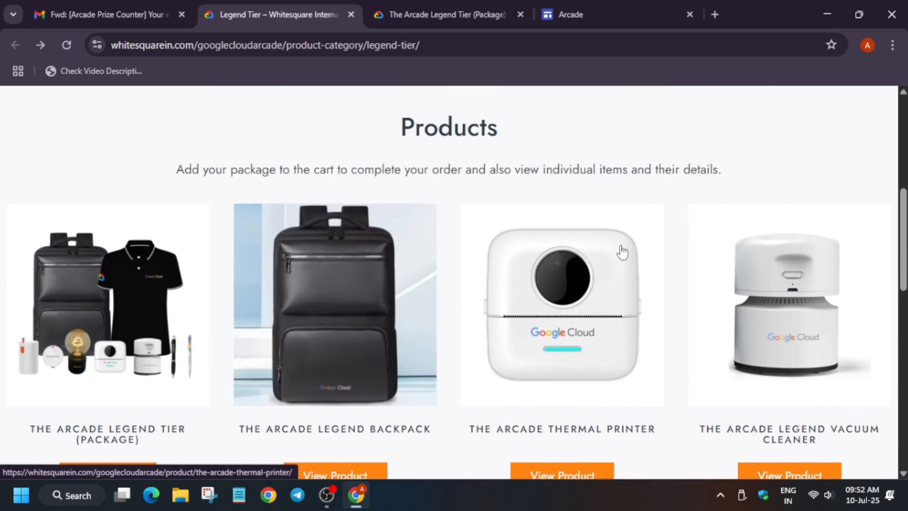
{"action": "scroll", "scroll_direction": "up", "scroll_amount": 3}
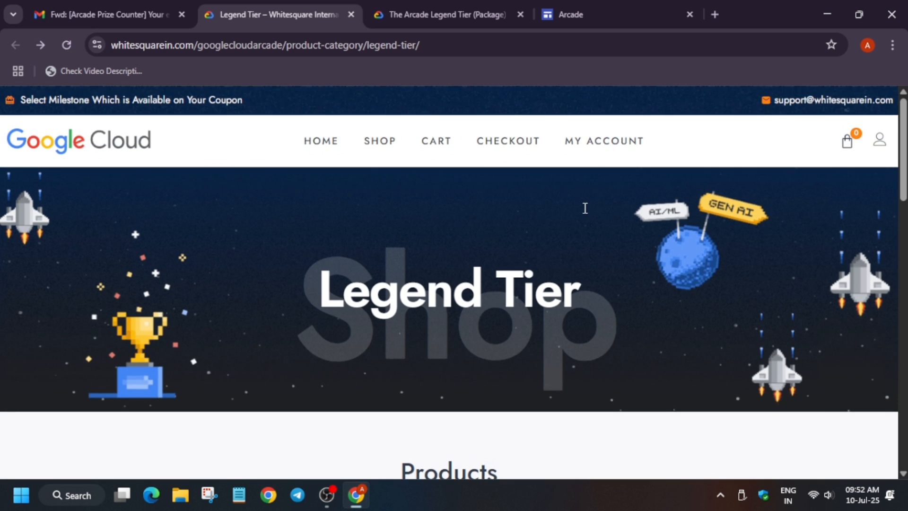
{"action": "mouse_move", "coordinate": [320, 141]}
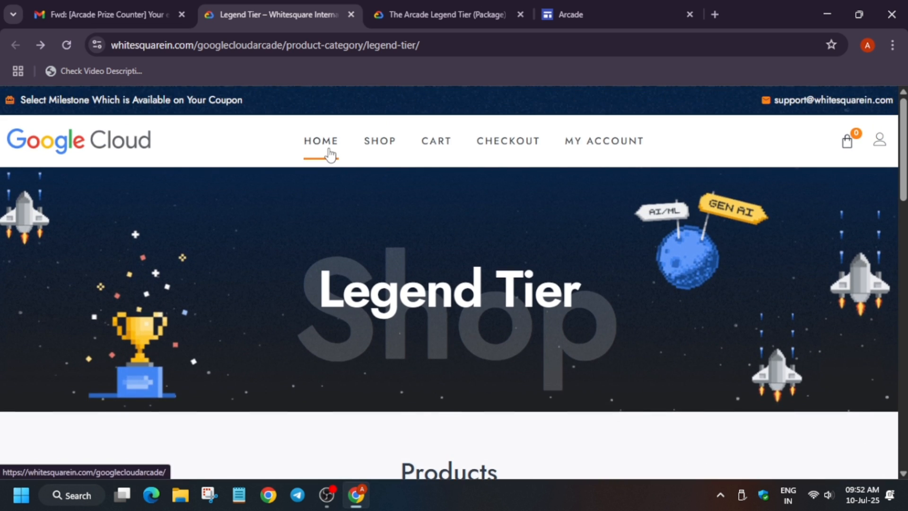
{"action": "left_click", "coordinate": [321, 141]}
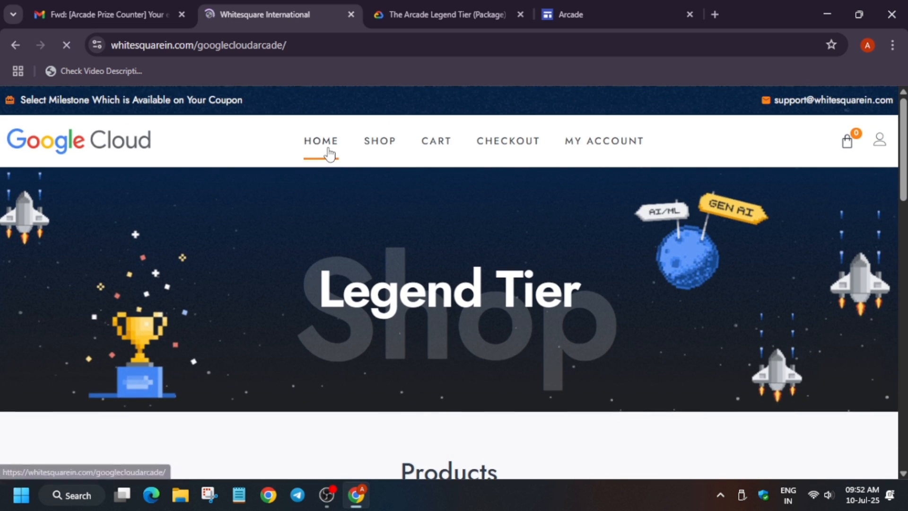
{"action": "scroll", "scroll_direction": "down", "scroll_amount": 3}
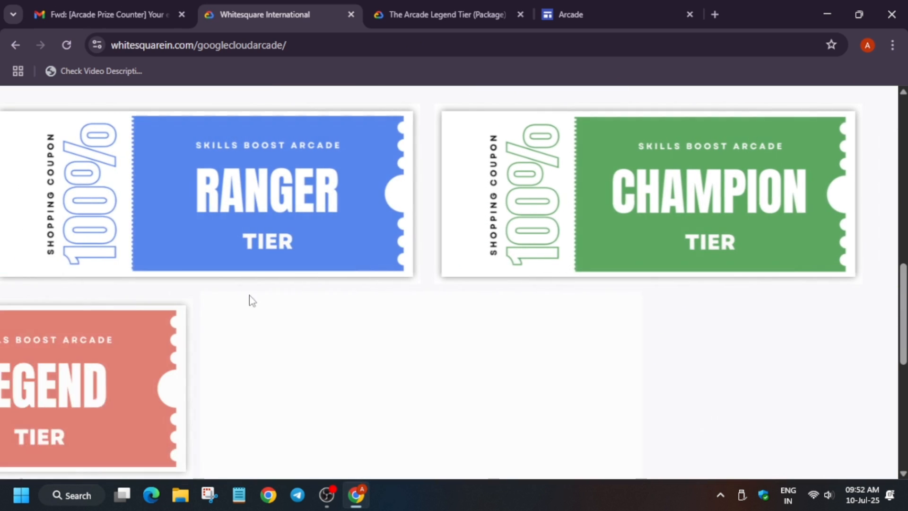
{"action": "left_click", "coordinate": [267, 192]}
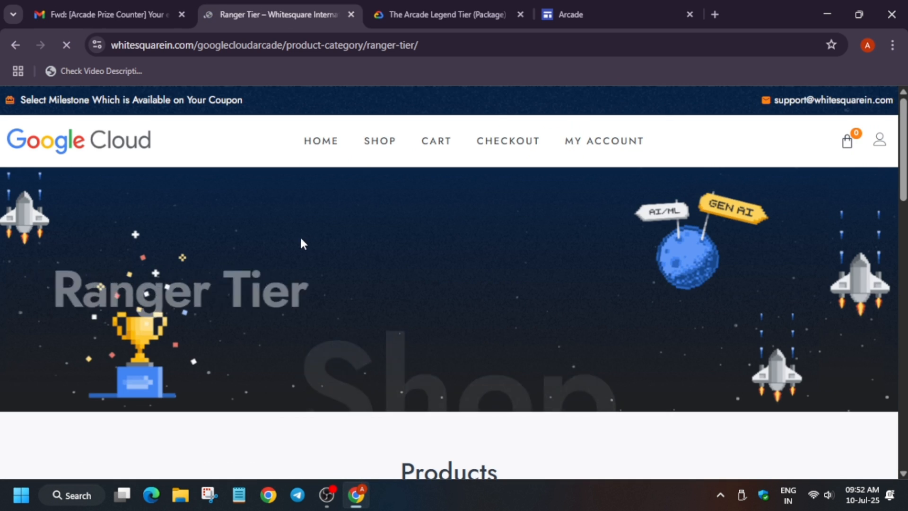
Browse the Ranger Tier package and individual products
{"action": "scroll", "scroll_direction": "down", "scroll_amount": 3}
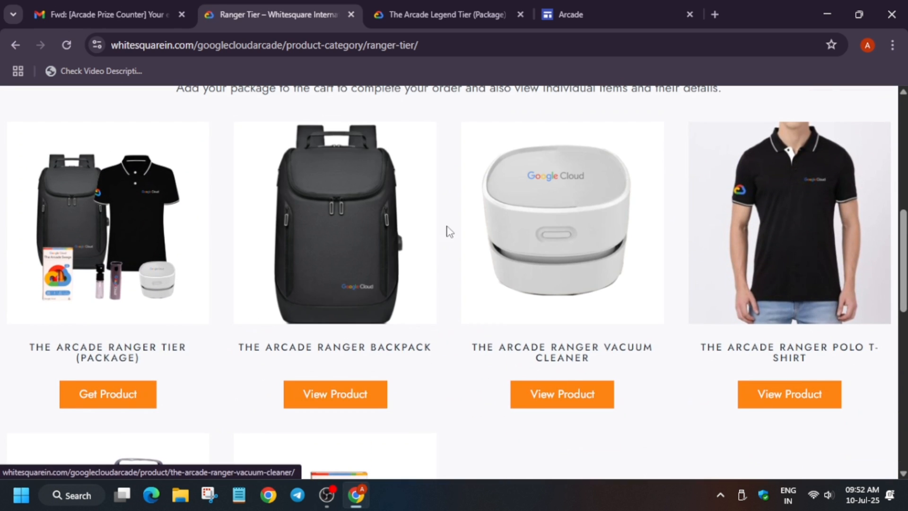
{"action": "scroll", "scroll_direction": "down", "scroll_amount": 3}
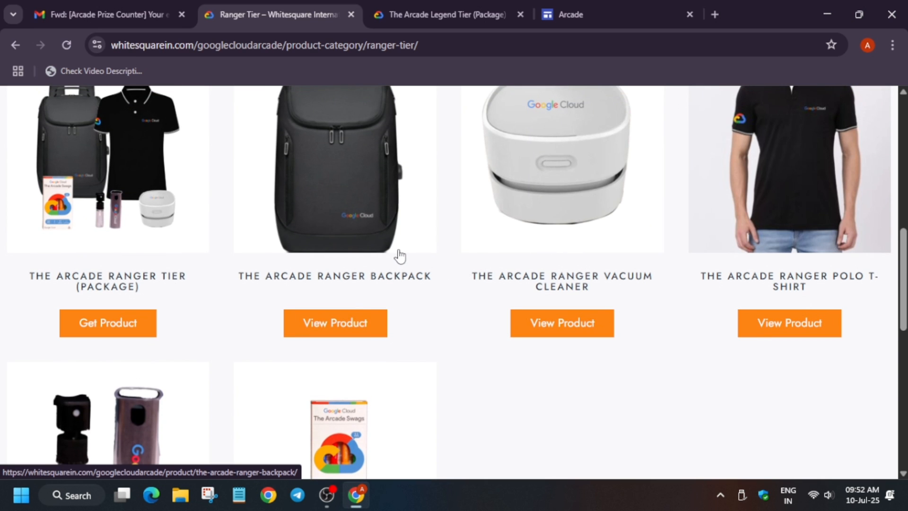
{"action": "scroll", "scroll_direction": "down", "scroll_amount": 3}
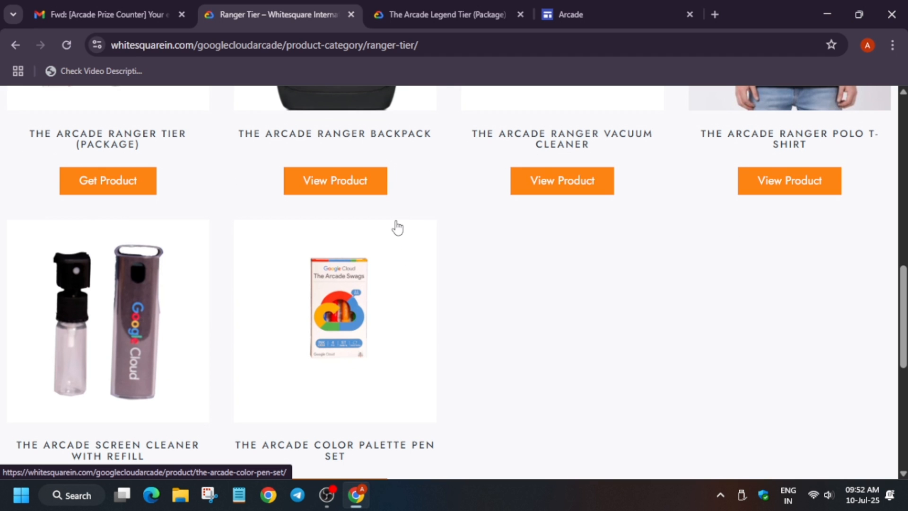
{"action": "scroll", "scroll_direction": "up", "scroll_amount": 3}
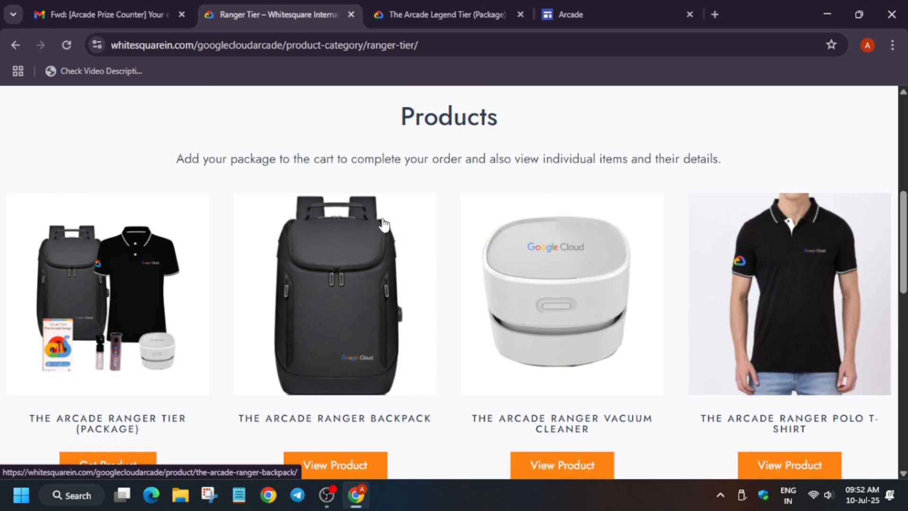
{"action": "scroll", "scroll_direction": "up", "scroll_amount": 3}
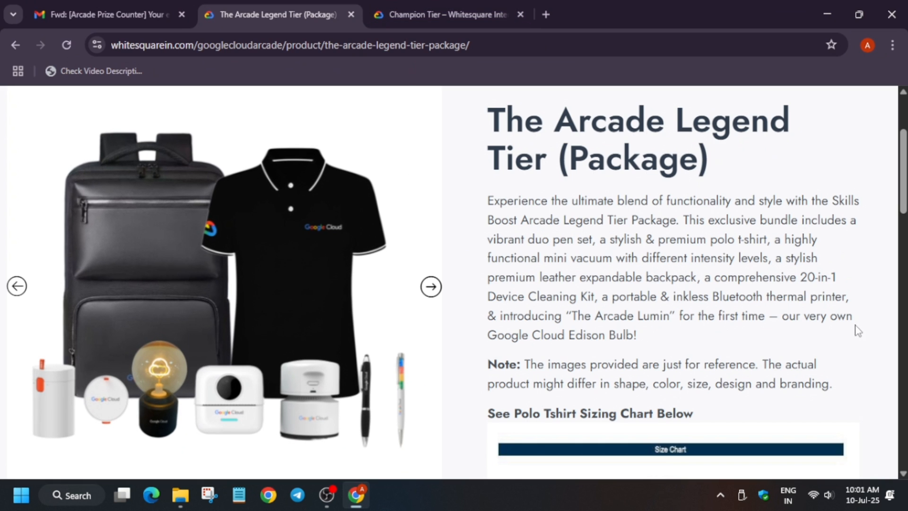
{"action": "mouse_move", "coordinate": [694, 427]}
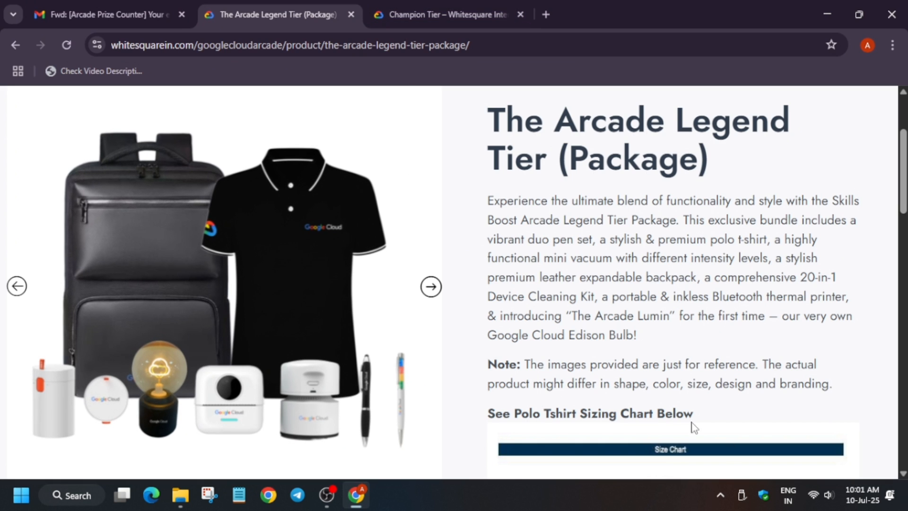
Add The Arcade Legend Tier (Package) in T-shirt size Large-42 to the cart at $0.00
{"action": "left_click", "coordinate": [104, 14]}
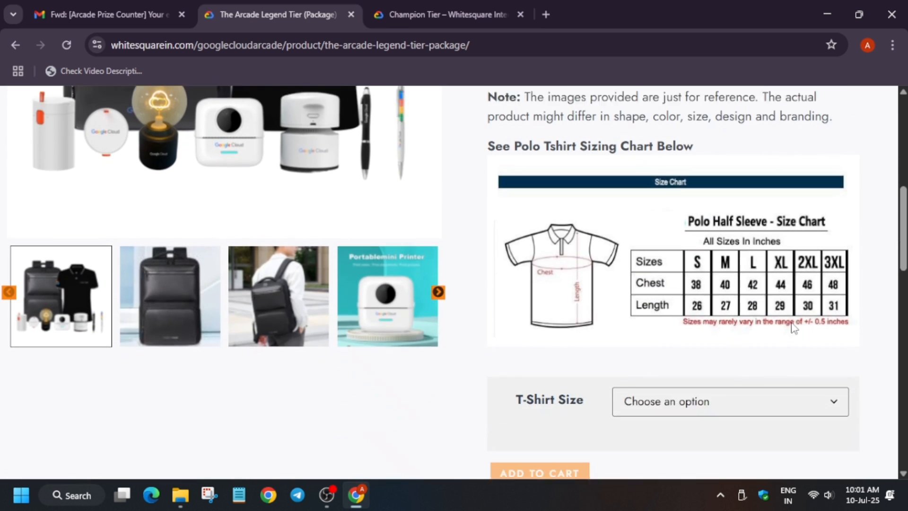
{"action": "scroll", "scroll_direction": "down", "scroll_amount": 3}
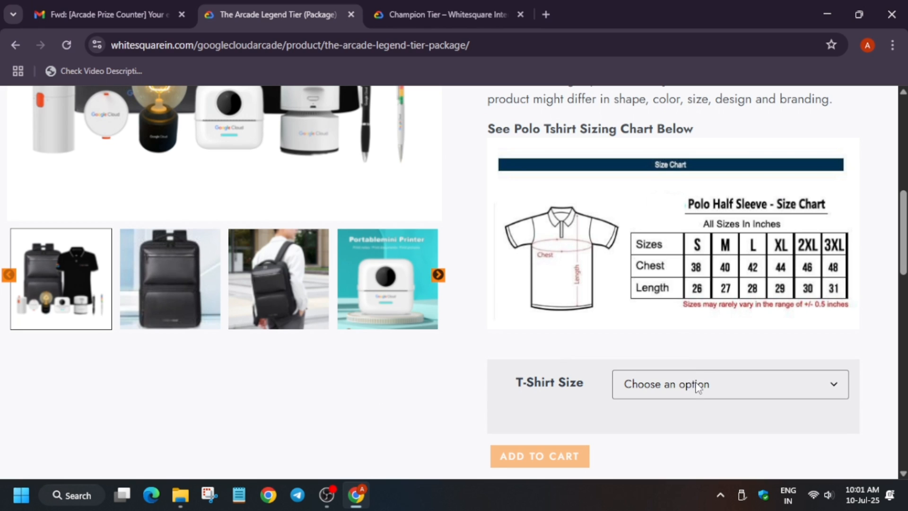
{"action": "left_click", "coordinate": [728, 384]}
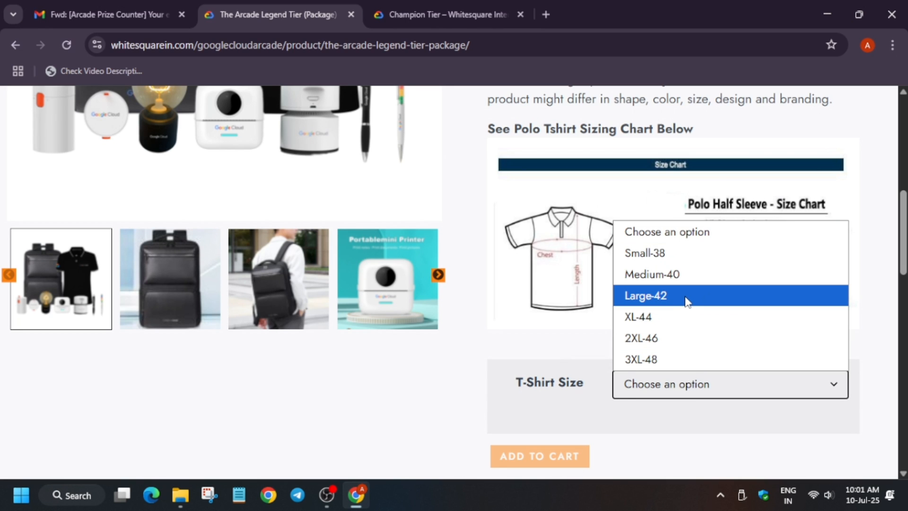
{"action": "left_click", "coordinate": [644, 295]}
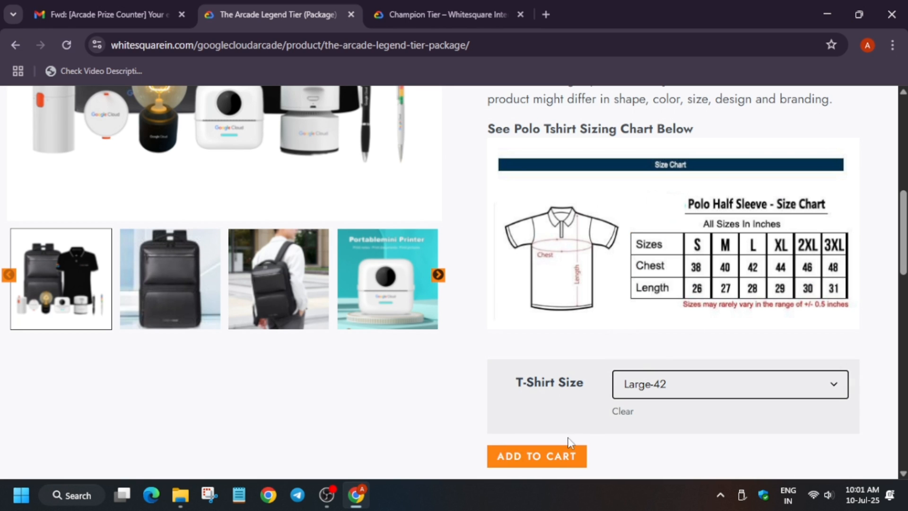
{"action": "left_click", "coordinate": [536, 456]}
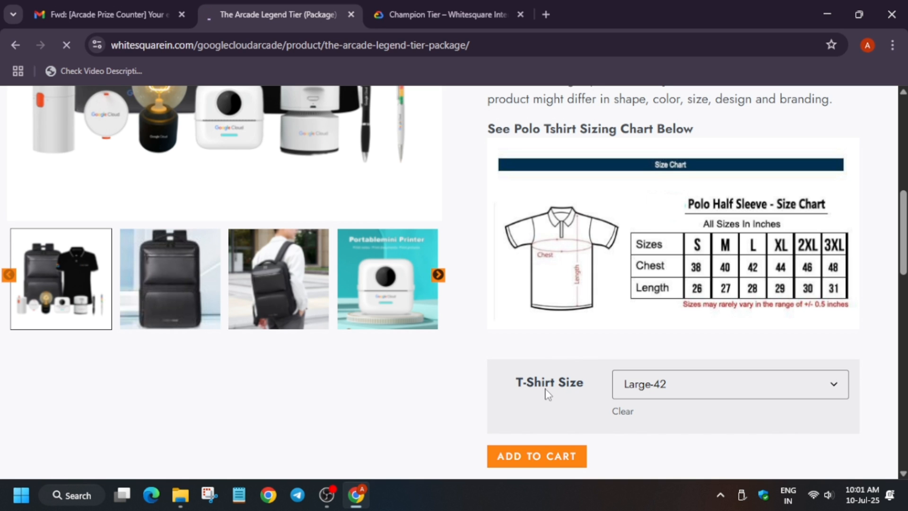
{"action": "scroll", "scroll_direction": "up", "scroll_amount": 3}
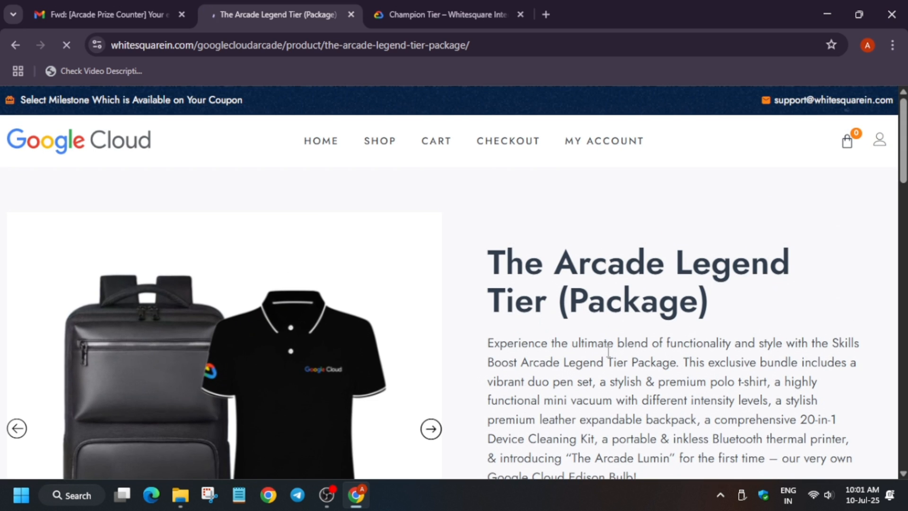
{"action": "scroll", "scroll_direction": "down", "scroll_amount": 3}
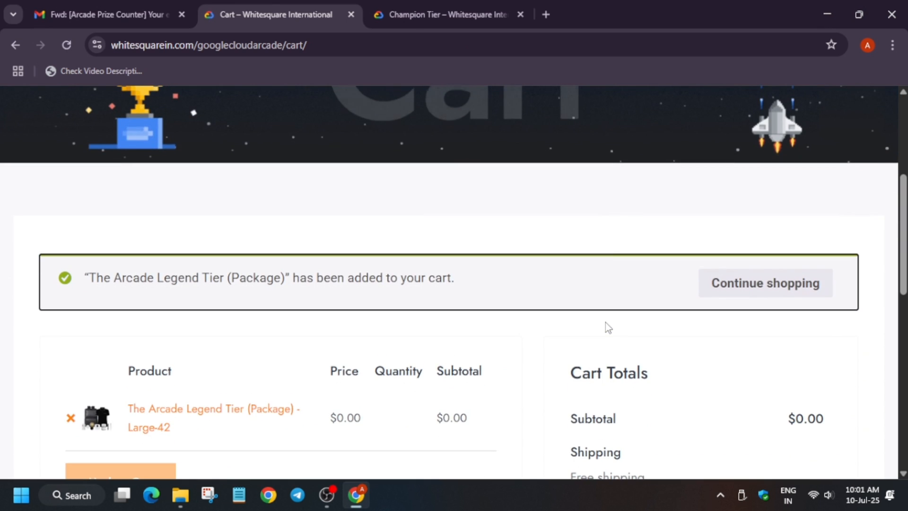
Switch back to the Gmail redemption email to get the unique link's code
{"action": "scroll", "scroll_direction": "down", "scroll_amount": 3}
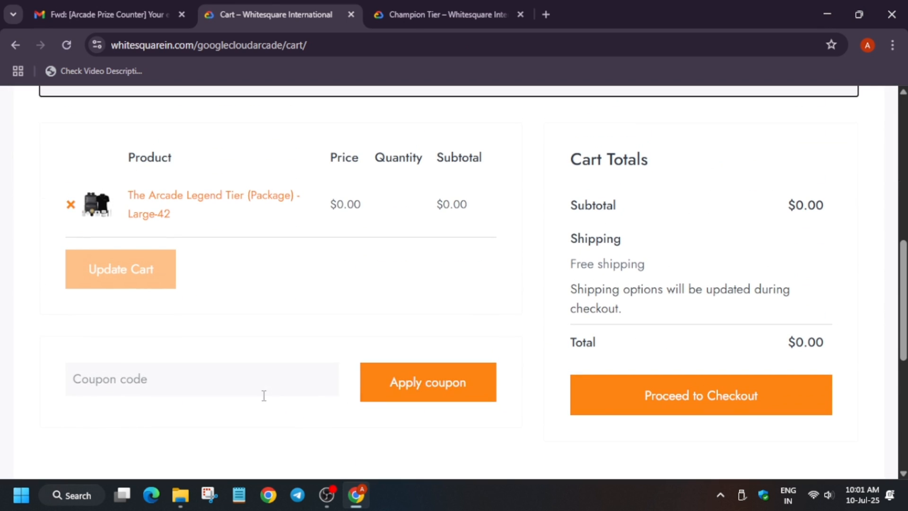
{"action": "left_click", "coordinate": [104, 14]}
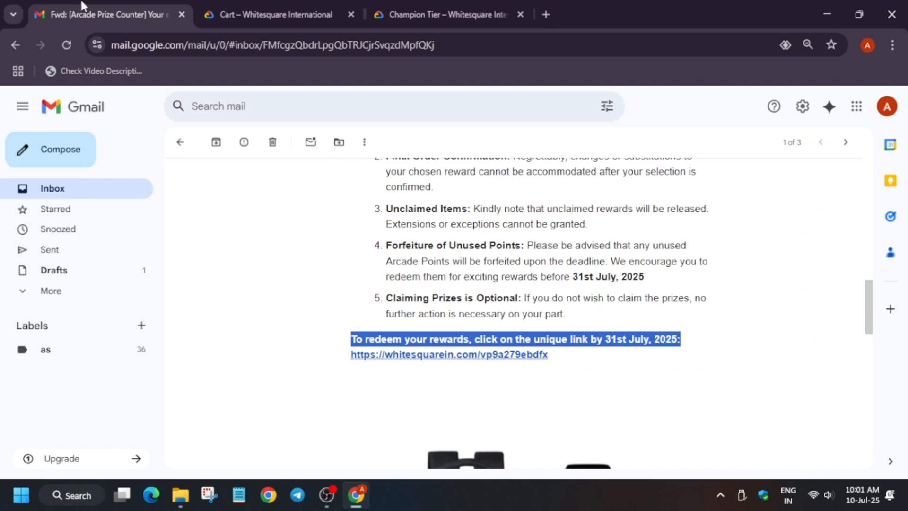
{"action": "mouse_move", "coordinate": [482, 355]}
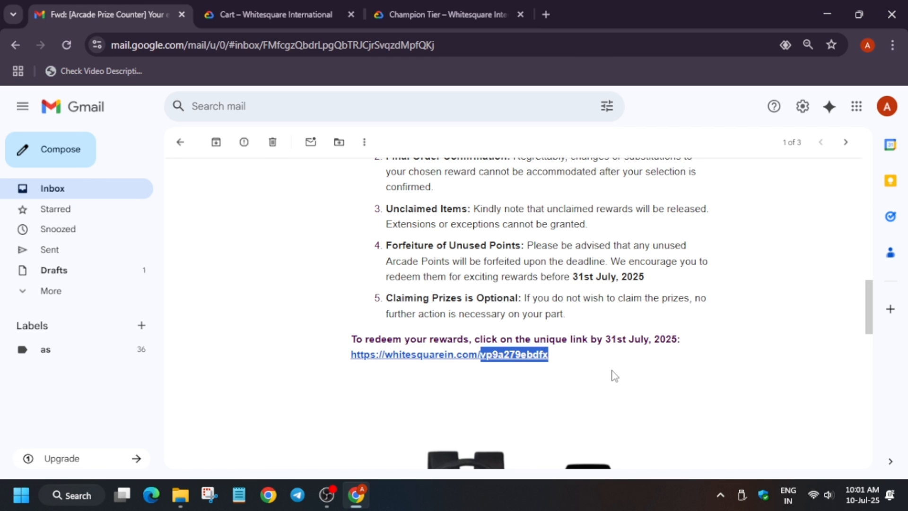
{"action": "mouse_move", "coordinate": [520, 297]}
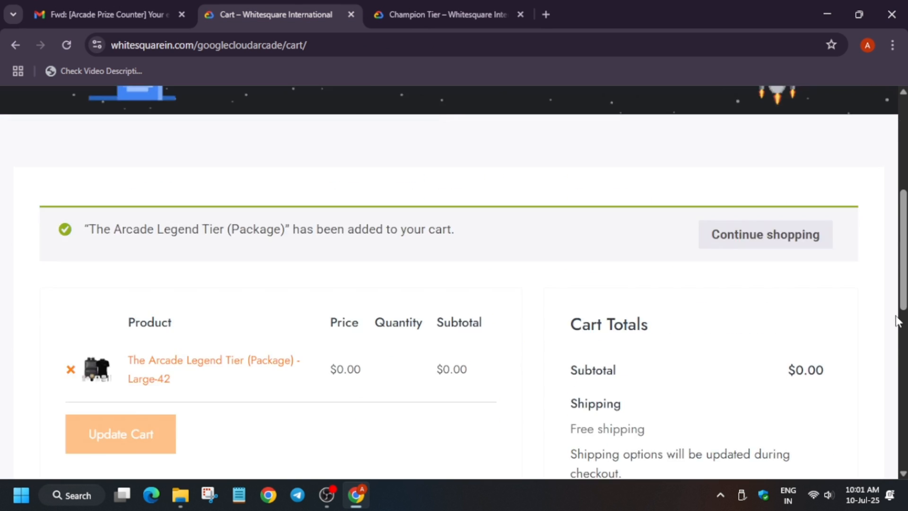
Apply the entered coupon code to the cart and see it rejected as nonexistent
{"action": "scroll", "scroll_direction": "up", "scroll_amount": 3}
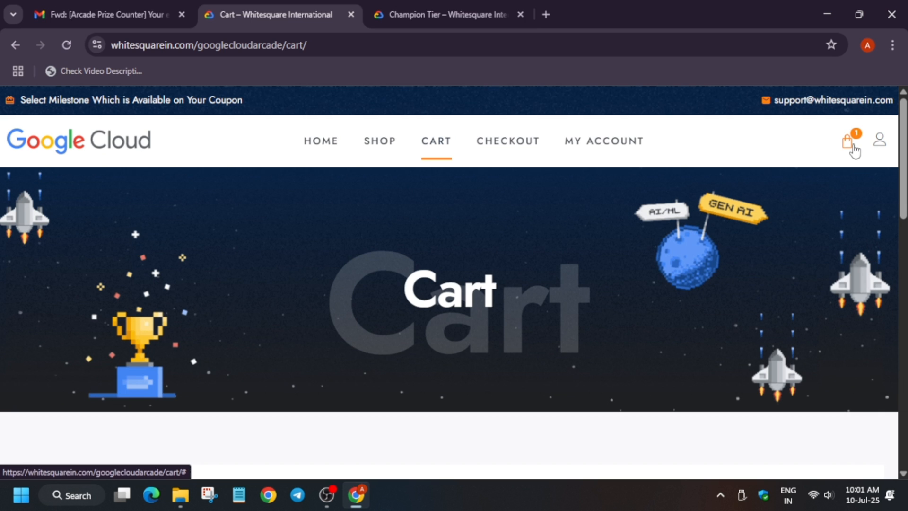
{"action": "scroll", "scroll_direction": "down", "scroll_amount": 3}
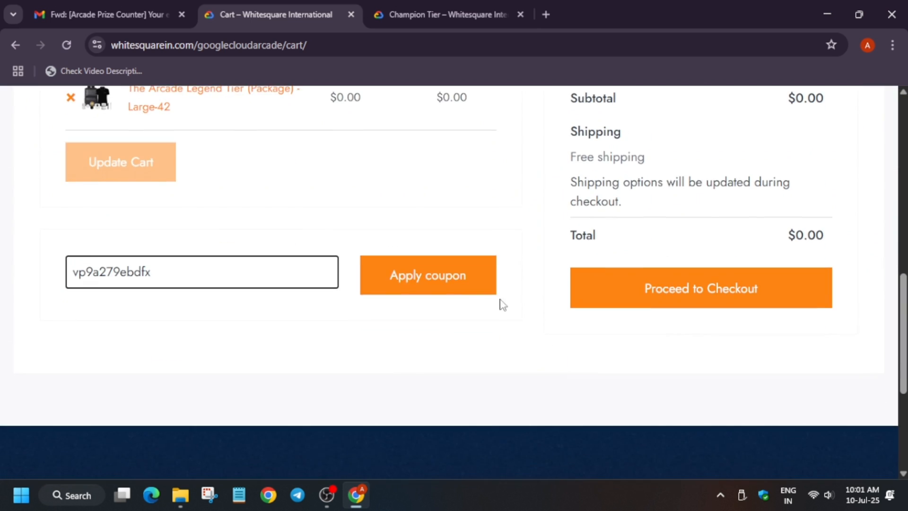
{"action": "left_click", "coordinate": [428, 275]}
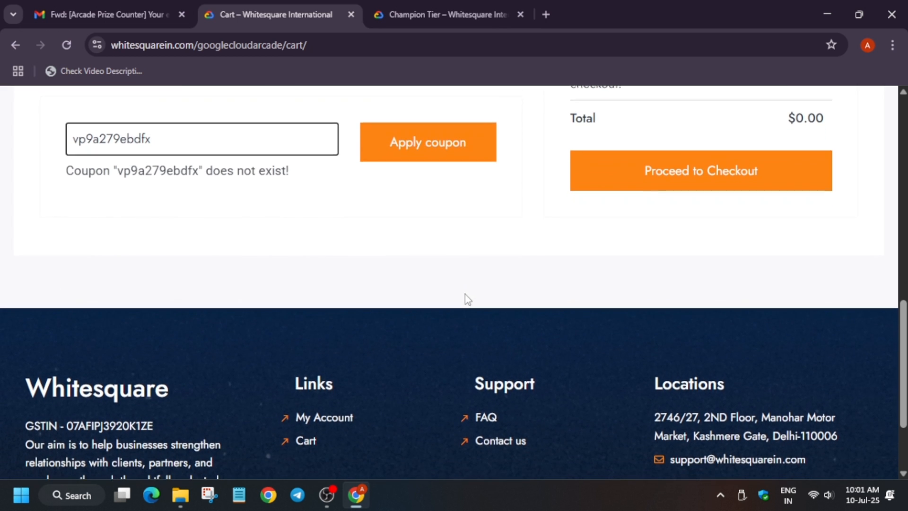
{"action": "scroll", "scroll_direction": "up", "scroll_amount": 3}
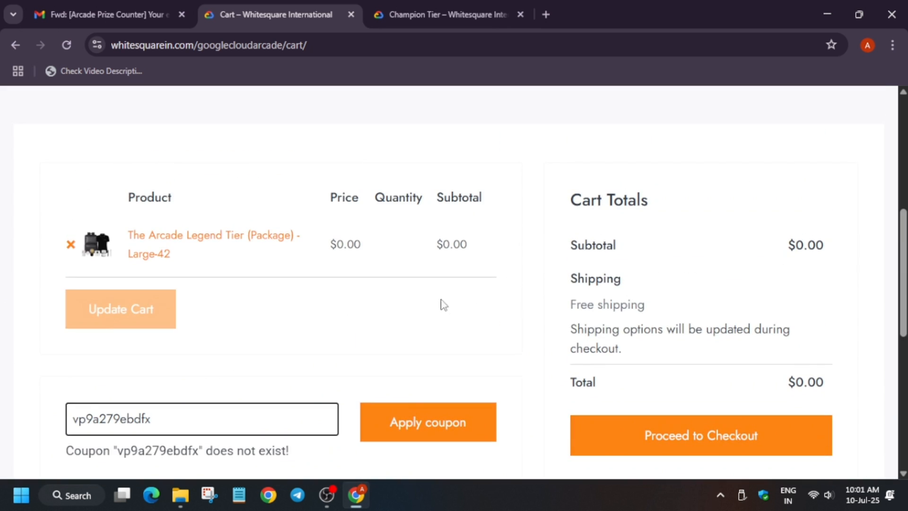
{"action": "mouse_move", "coordinate": [174, 479]}
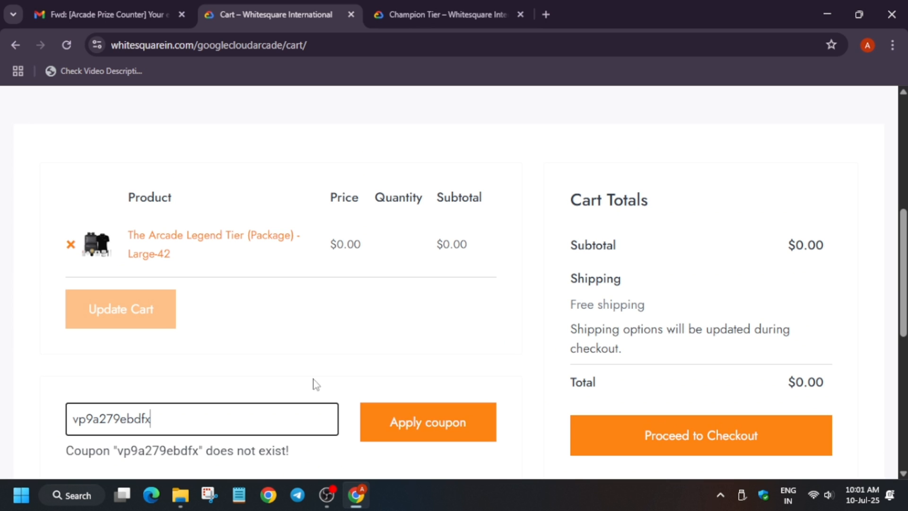
Proceed from the Legend Tier cart to checkout
{"action": "scroll", "scroll_direction": "up", "scroll_amount": 3}
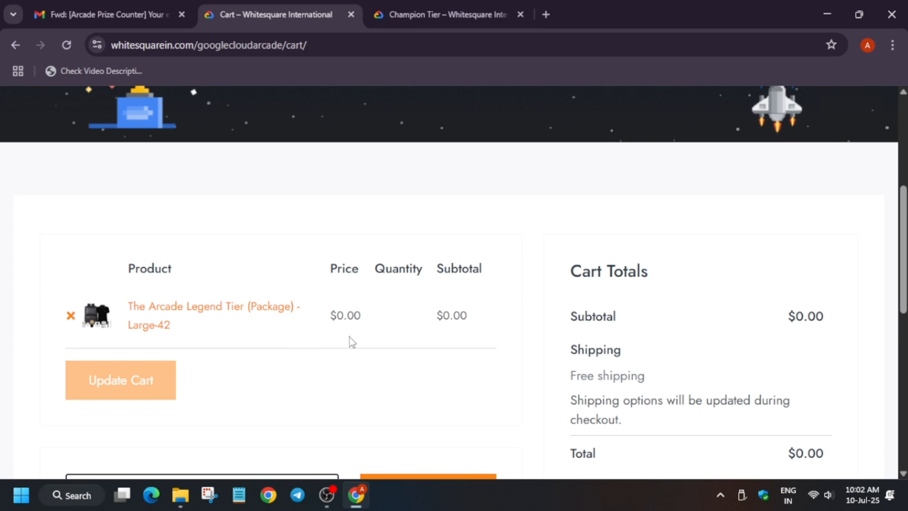
{"action": "scroll", "scroll_direction": "down", "scroll_amount": 3}
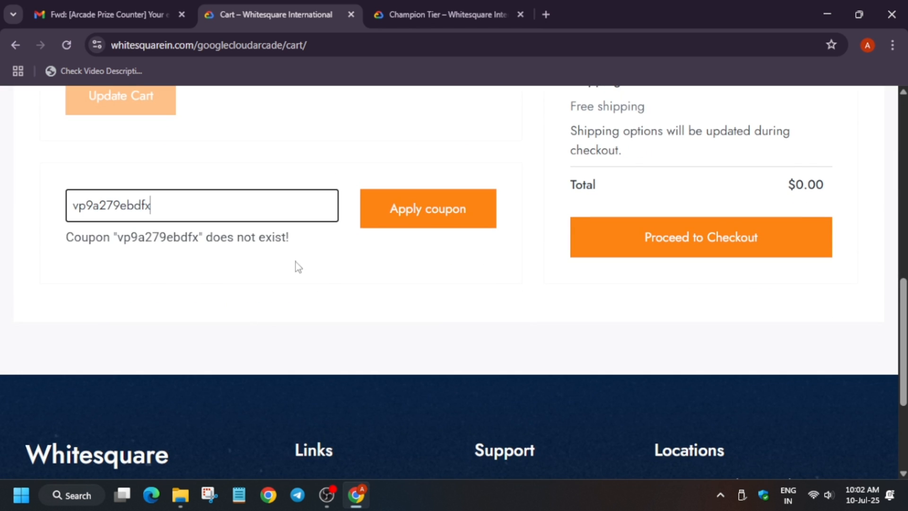
{"action": "scroll", "scroll_direction": "up", "scroll_amount": 3}
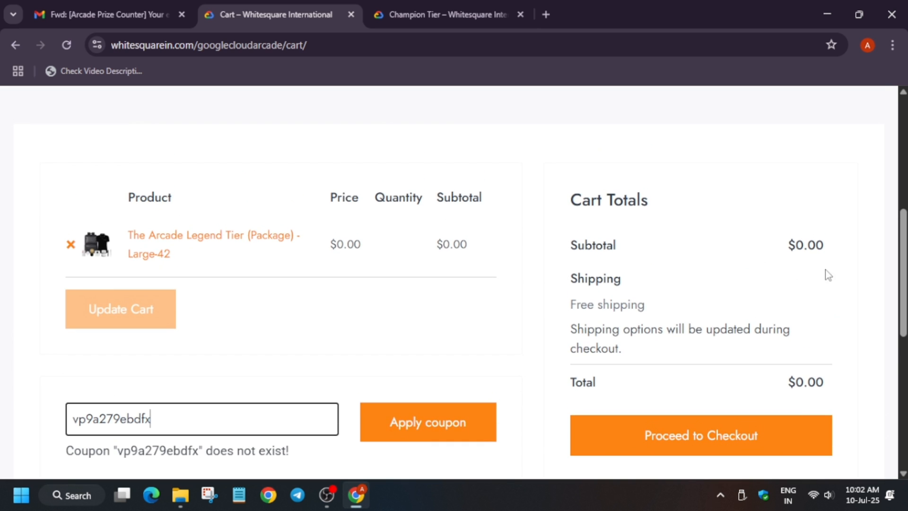
{"action": "left_click", "coordinate": [700, 435]}
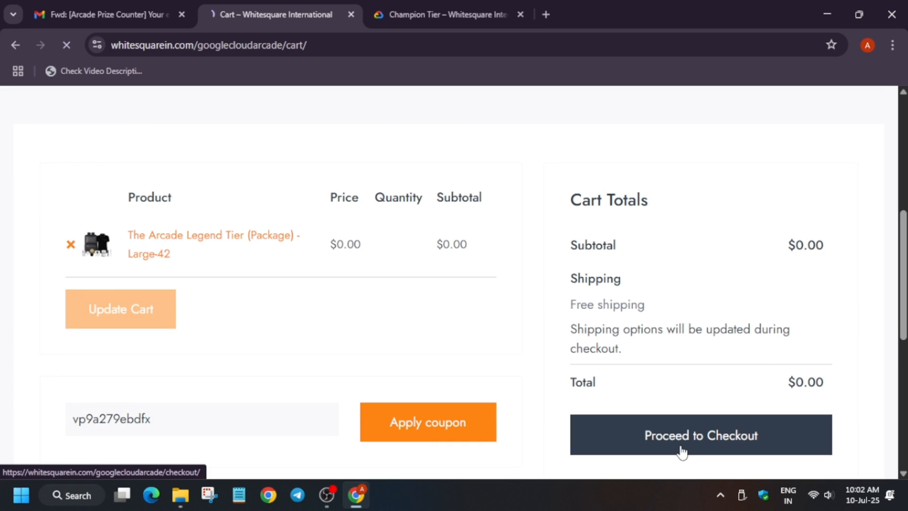
Proceed to the checkout page for the Legend Tier package and review the billing form
{"action": "left_click", "coordinate": [700, 435]}
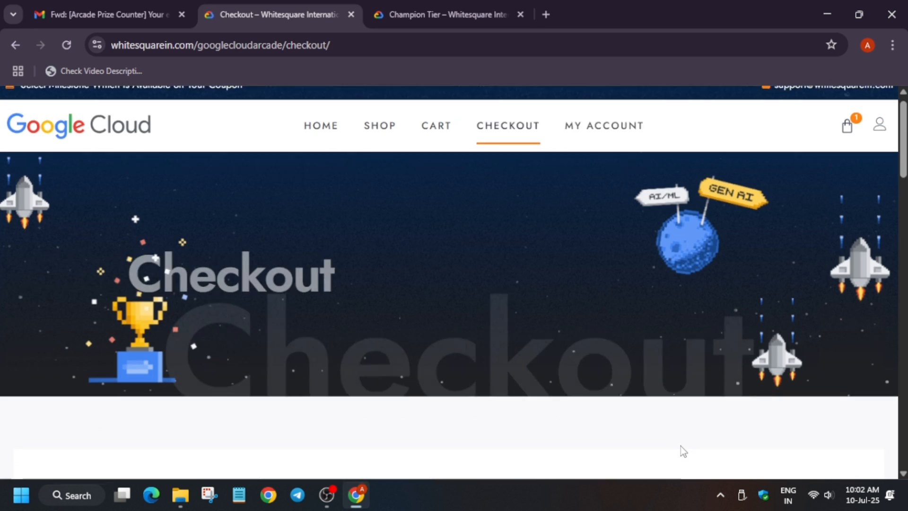
{"action": "scroll", "scroll_direction": "down", "scroll_amount": 3}
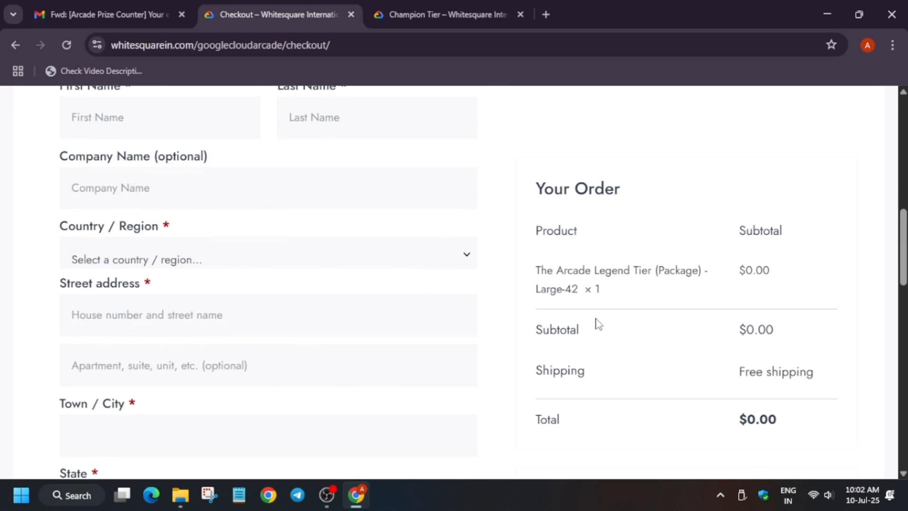
{"action": "scroll", "scroll_direction": "up", "scroll_amount": 3}
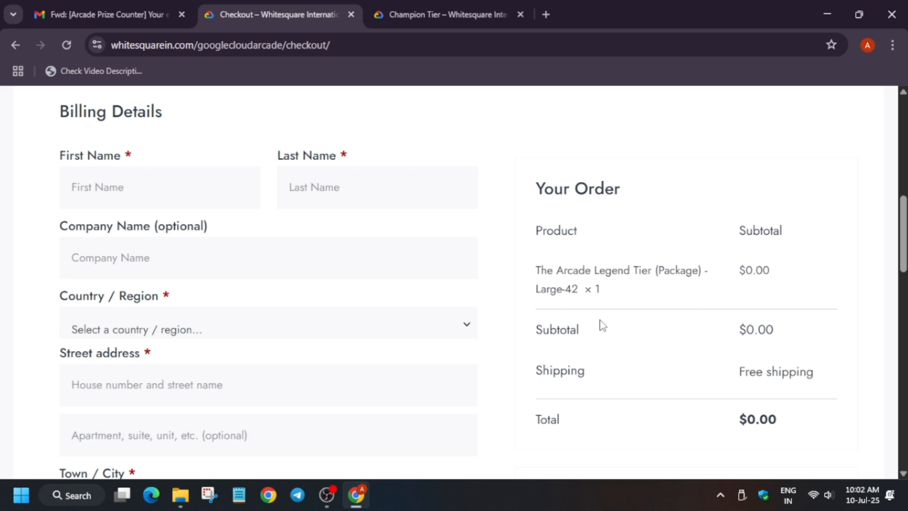
{"action": "mouse_move", "coordinate": [562, 145]}
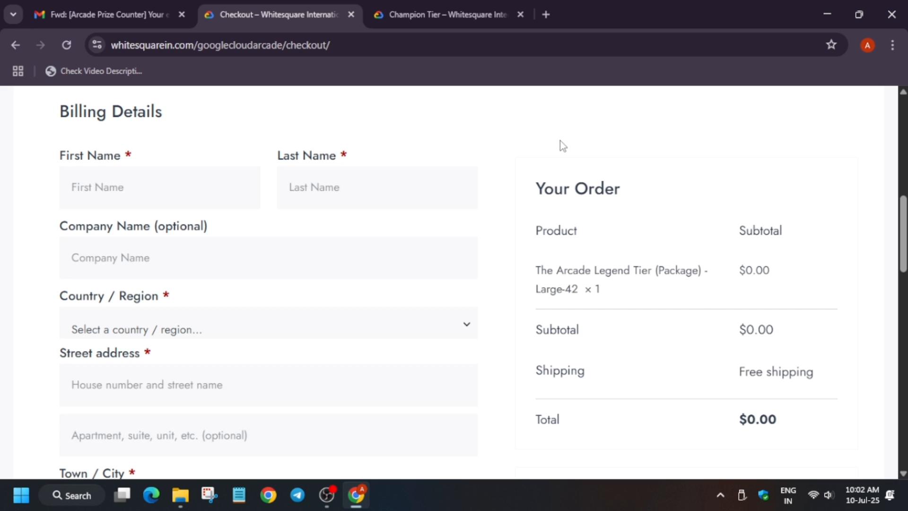
{"action": "scroll", "scroll_direction": "down", "scroll_amount": 3}
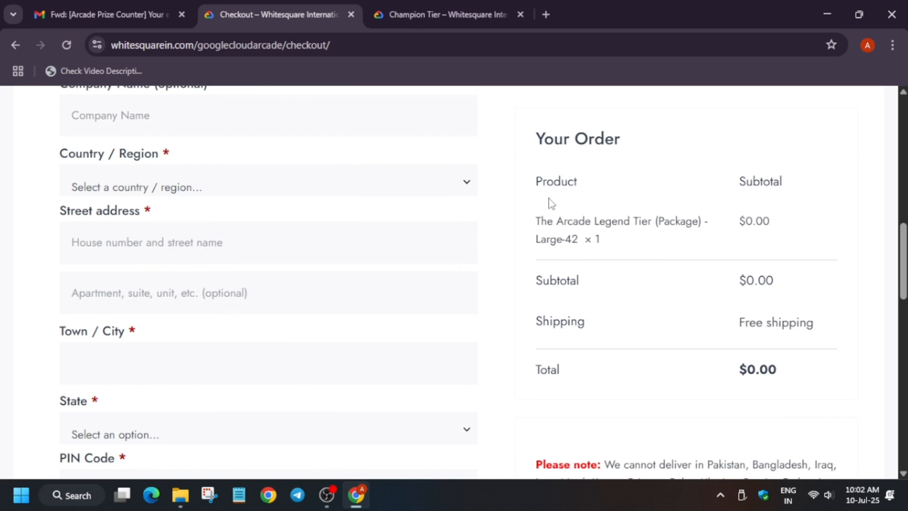
{"action": "mouse_move", "coordinate": [564, 202]}
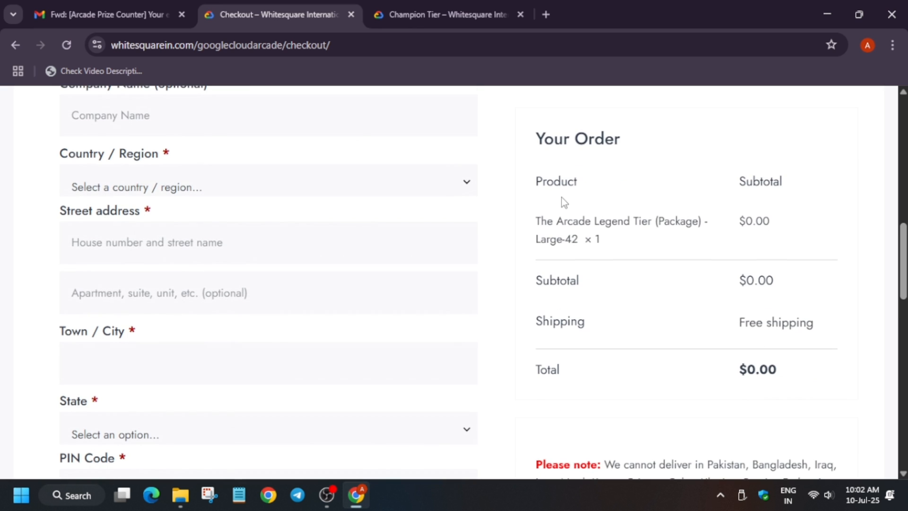
{"action": "mouse_move", "coordinate": [462, 187]}
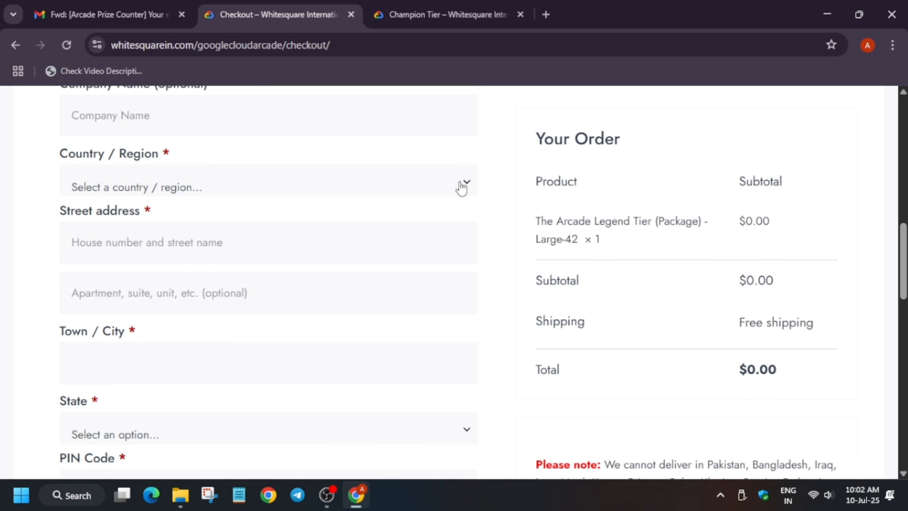
Set the billing Country / Region to India
{"action": "left_click", "coordinate": [268, 187]}
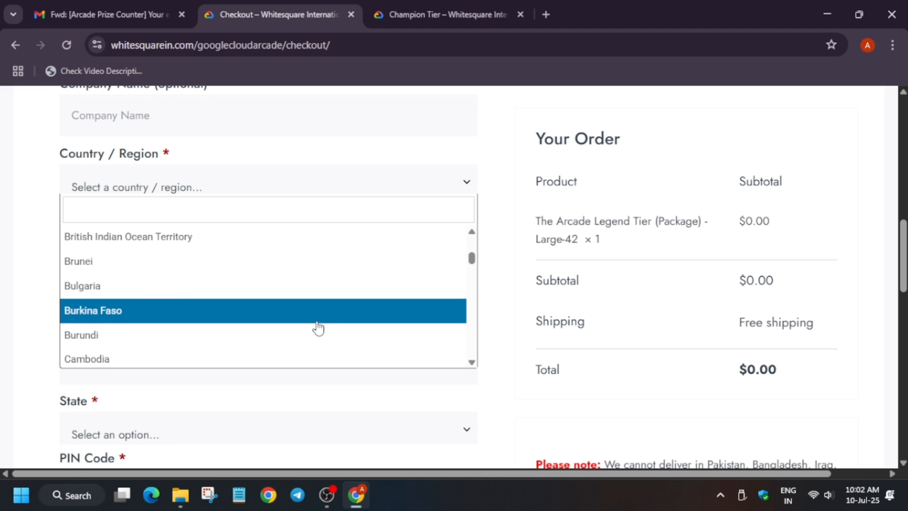
{"action": "scroll", "scroll_direction": "down", "scroll_amount": 3}
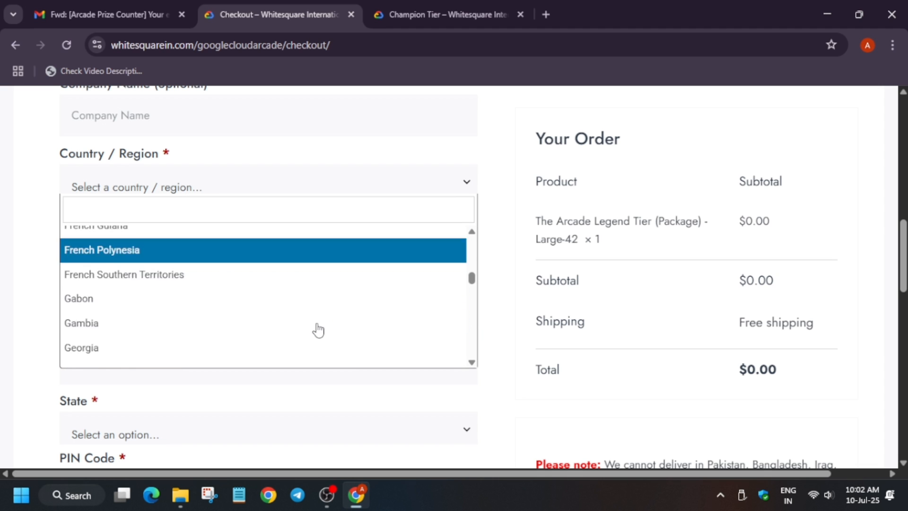
{"action": "scroll", "scroll_direction": "down", "scroll_amount": 3}
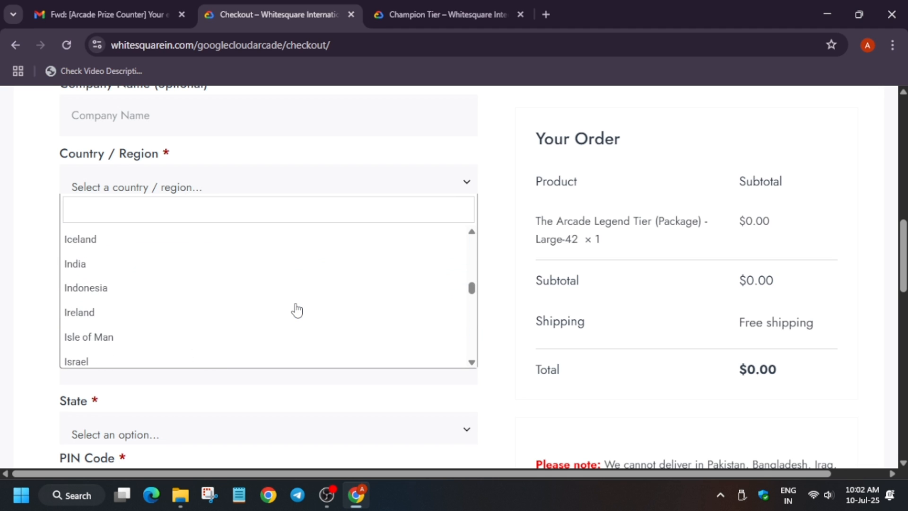
{"action": "left_click", "coordinate": [74, 264]}
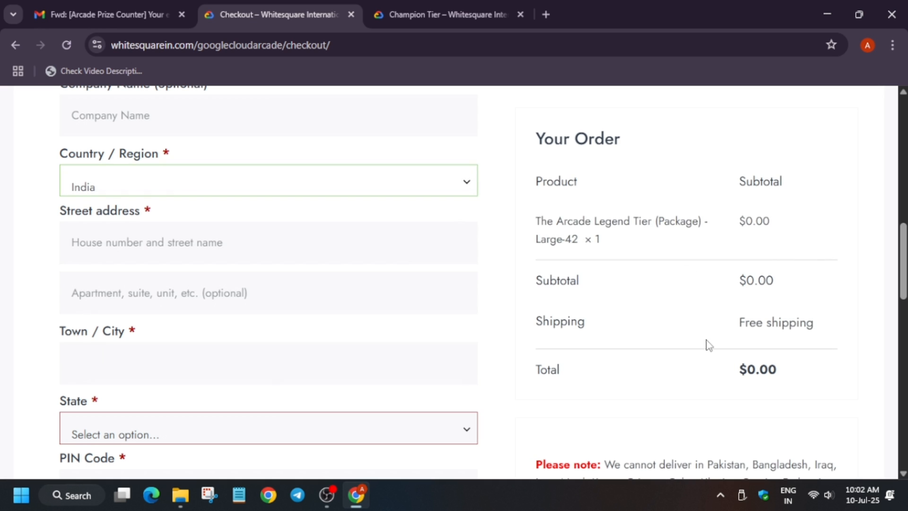
{"action": "mouse_move", "coordinate": [690, 362]}
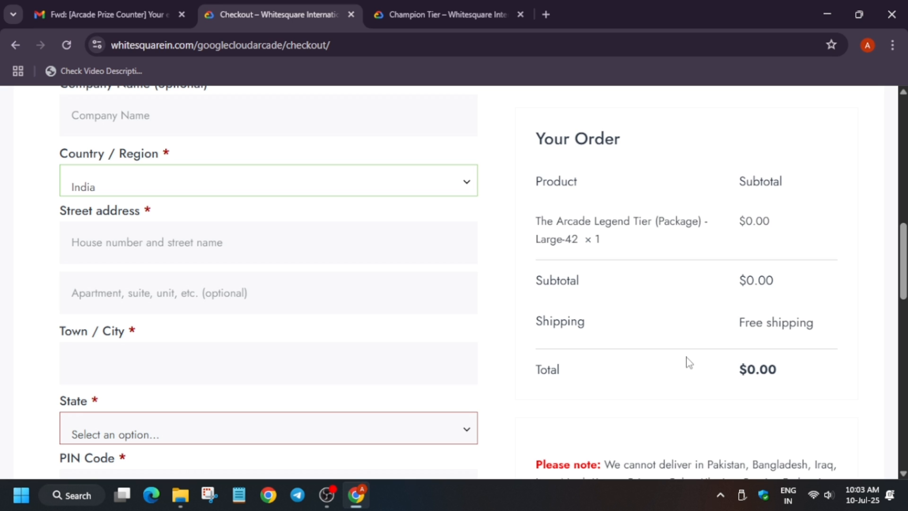
Tick the 'I have read and agree to the terms and conditions' checkbox above Place order
{"action": "scroll", "scroll_direction": "down", "scroll_amount": 3}
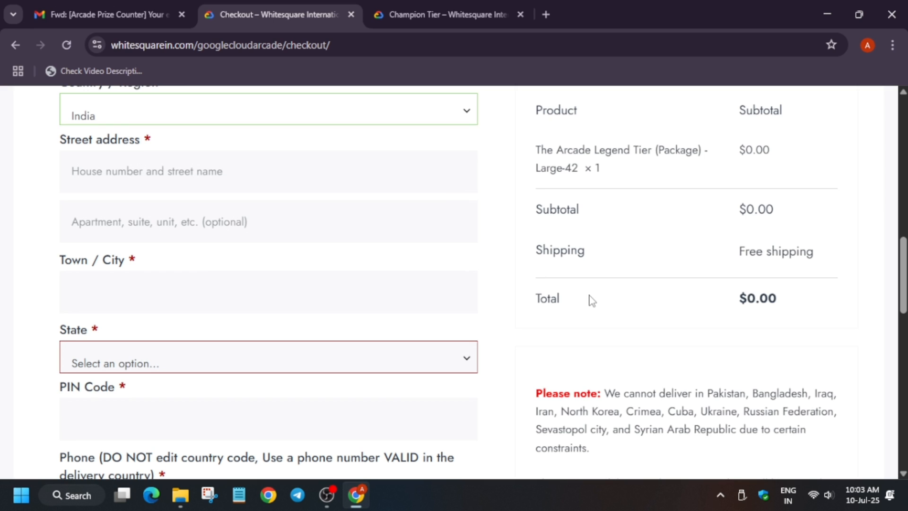
{"action": "mouse_move", "coordinate": [609, 299]}
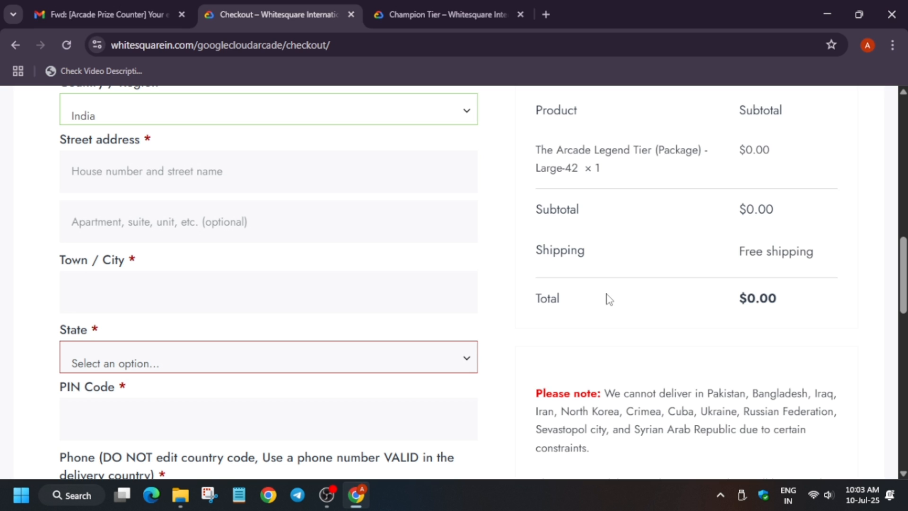
{"action": "scroll", "scroll_direction": "down", "scroll_amount": 3}
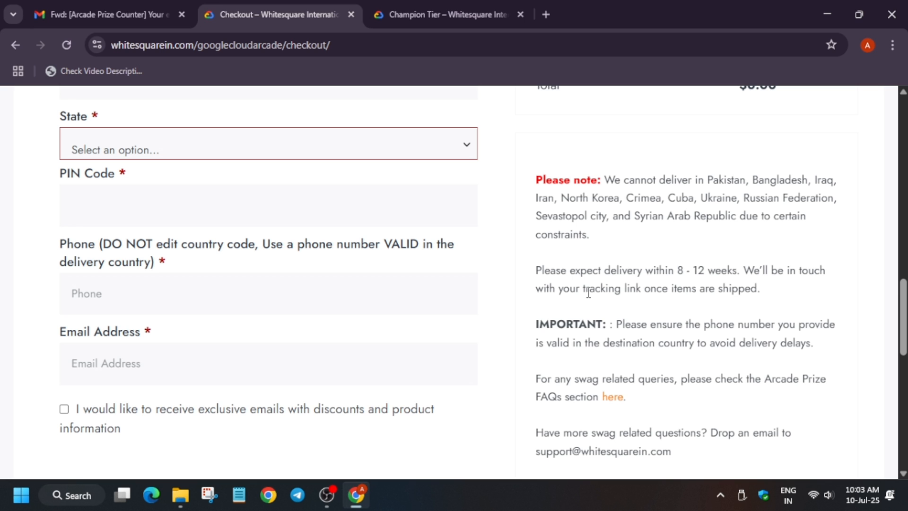
{"action": "scroll", "scroll_direction": "down", "scroll_amount": 3}
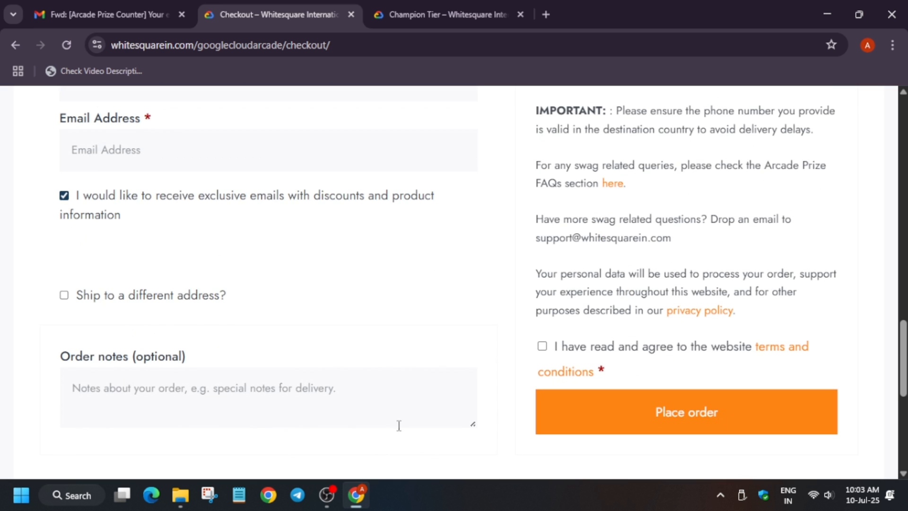
{"action": "left_click", "coordinate": [541, 346]}
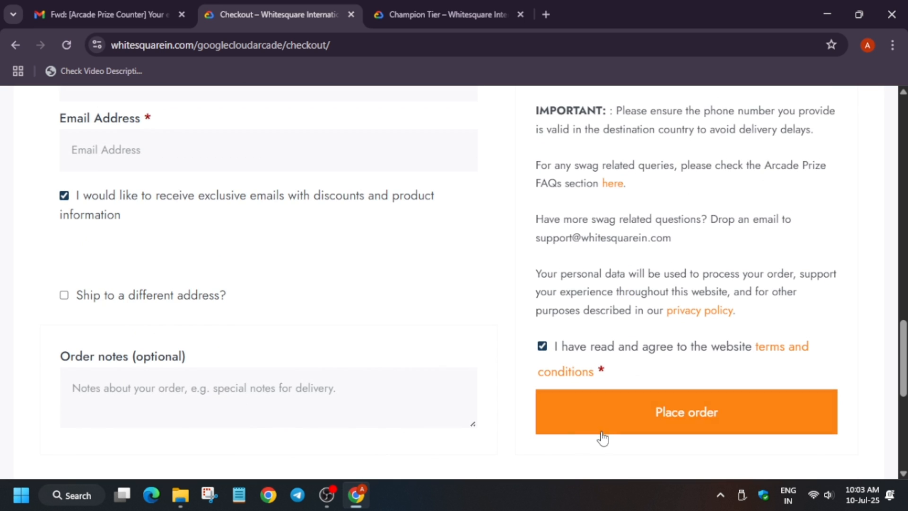
{"action": "mouse_move", "coordinate": [565, 476]}
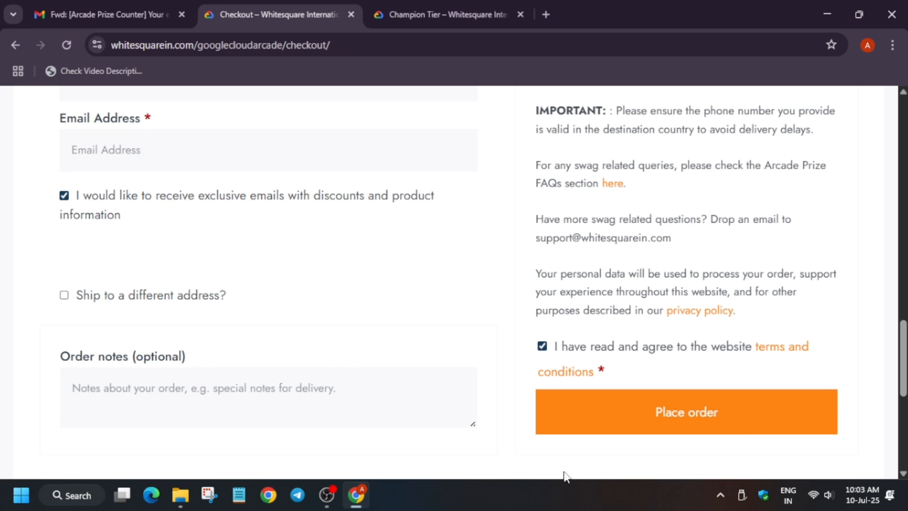
{"action": "scroll", "scroll_direction": "up", "scroll_amount": 3}
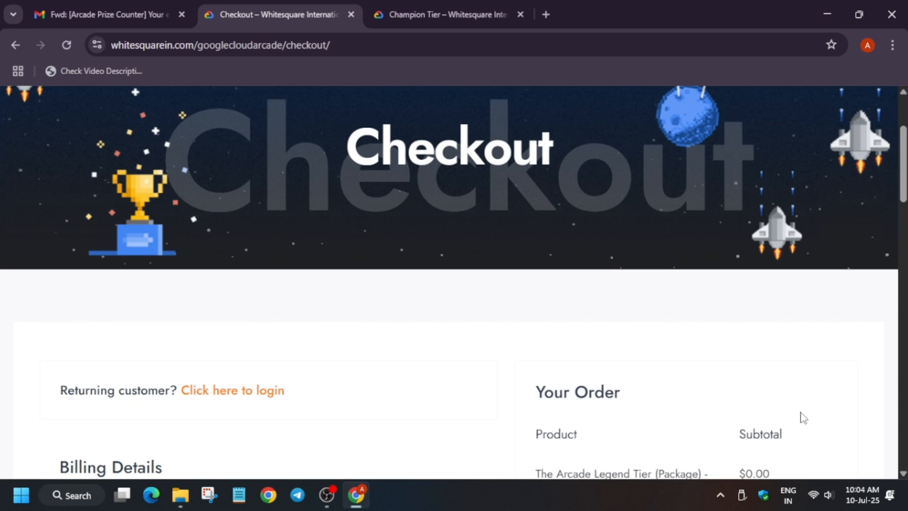
{"action": "scroll", "scroll_direction": "down", "scroll_amount": 3}
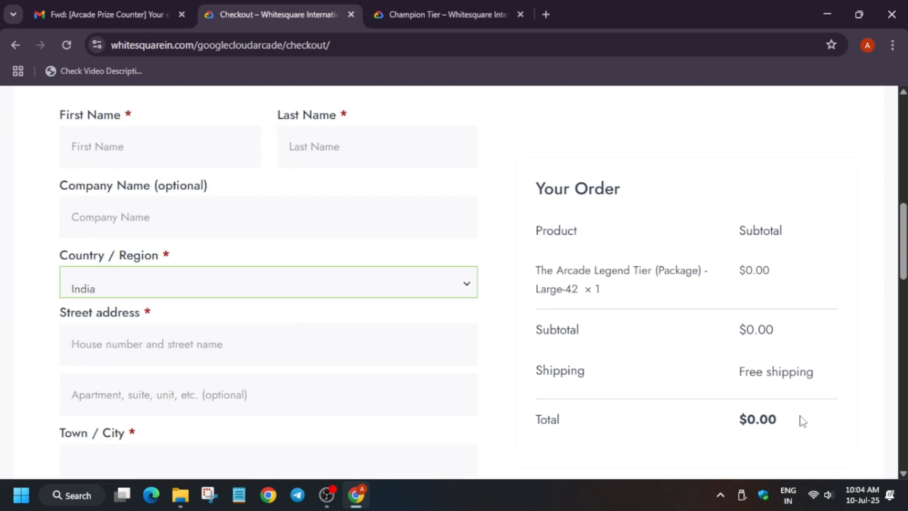
{"action": "scroll", "scroll_direction": "down", "scroll_amount": 3}
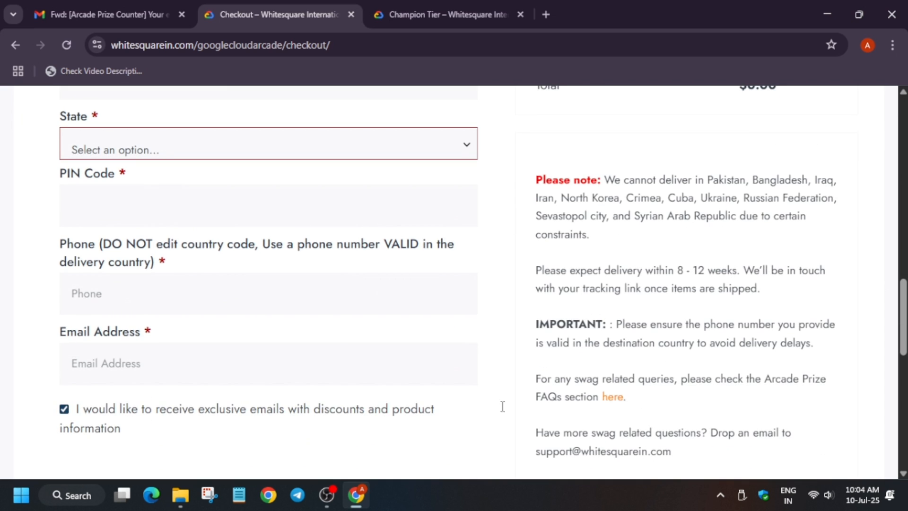
{"action": "mouse_move", "coordinate": [516, 396]}
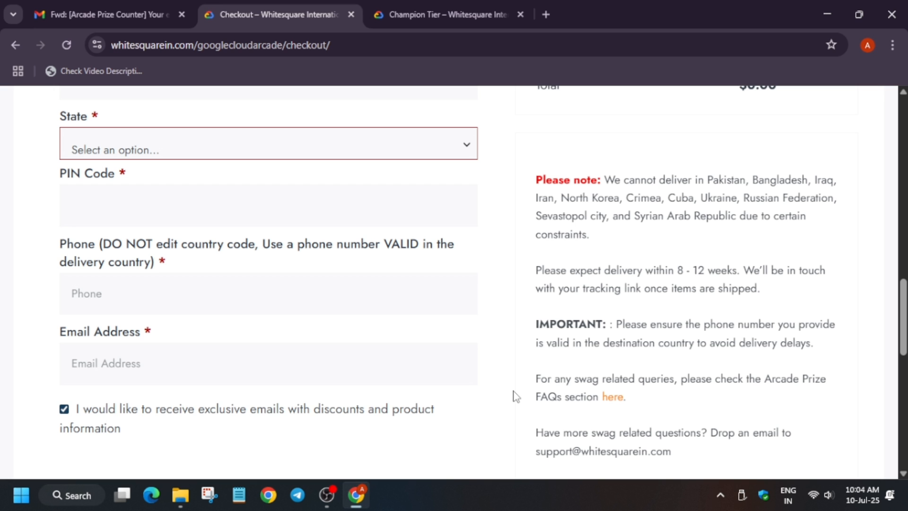
{"action": "mouse_move", "coordinate": [501, 350]}
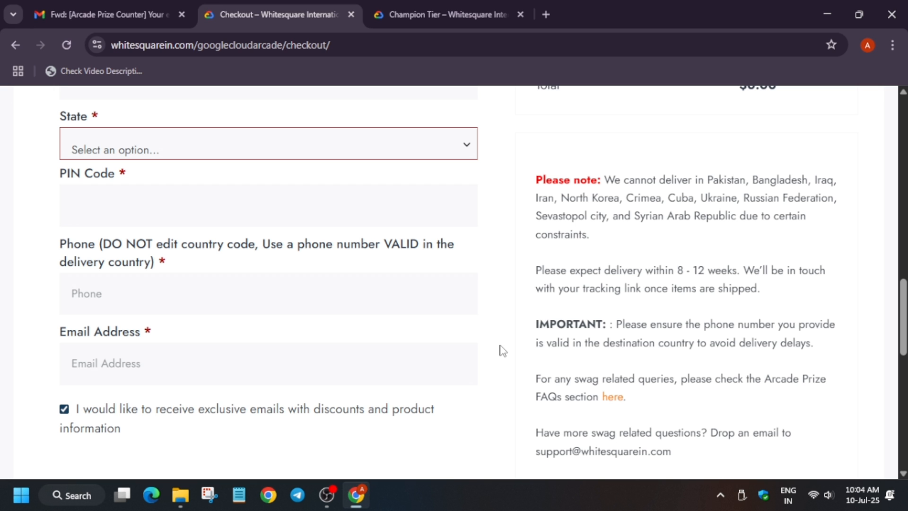
{"action": "scroll", "scroll_direction": "up", "scroll_amount": 3}
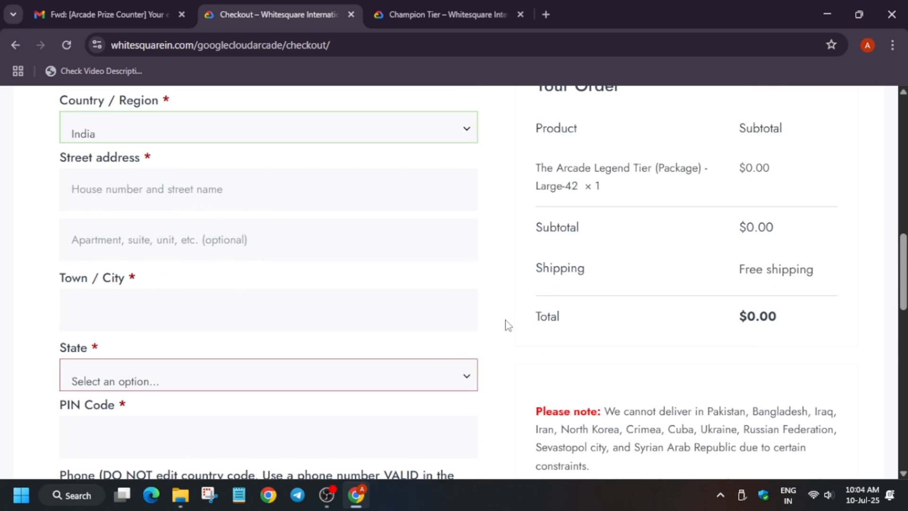
{"action": "scroll", "scroll_direction": "up", "scroll_amount": 3}
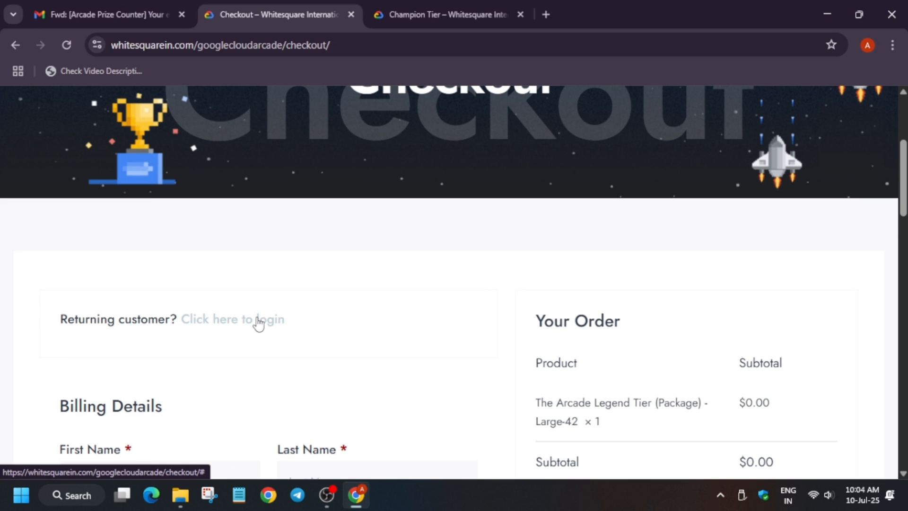
Expand the returning-customer login form and review the checkout down to the terms checkbox and Place order
{"action": "left_click", "coordinate": [233, 319]}
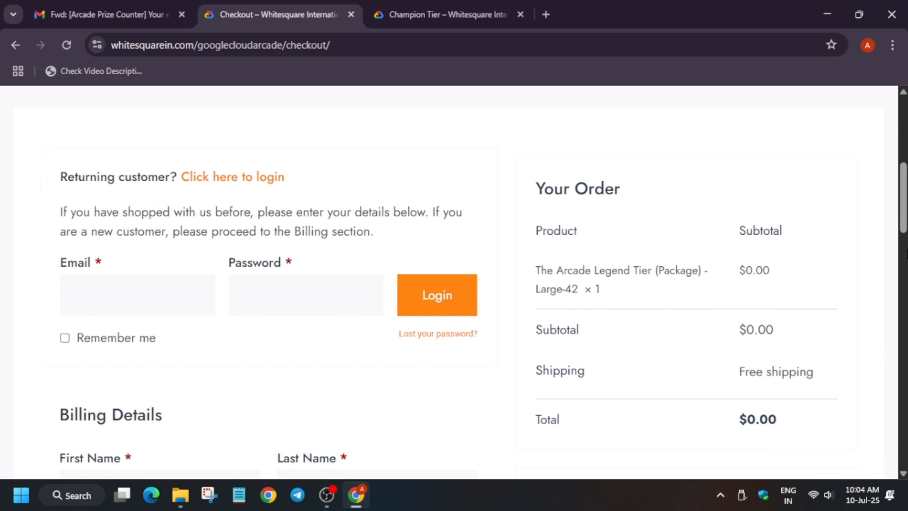
{"action": "scroll", "scroll_direction": "up", "scroll_amount": 3}
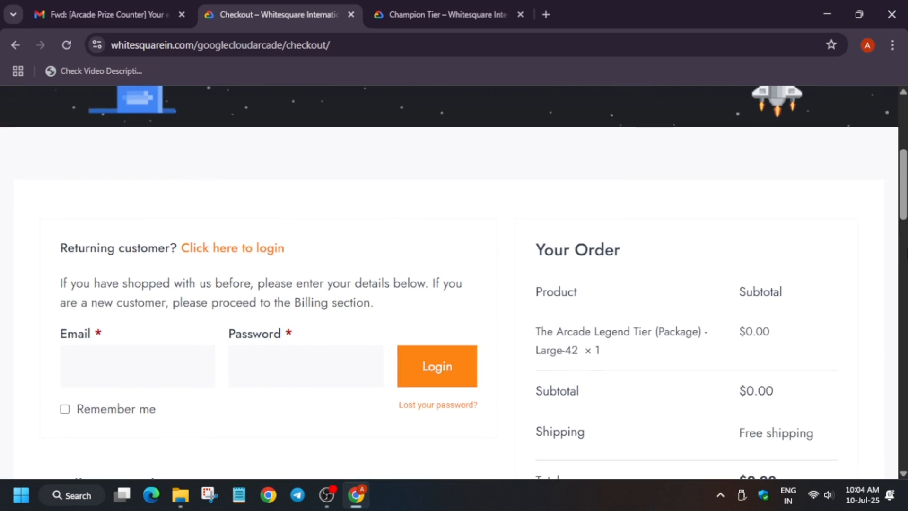
{"action": "mouse_move", "coordinate": [743, 382]}
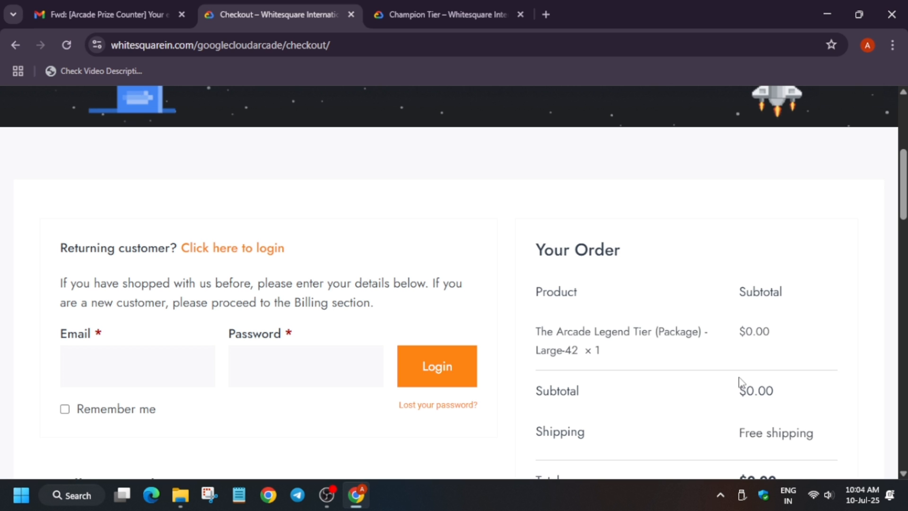
{"action": "scroll", "scroll_direction": "down", "scroll_amount": 3}
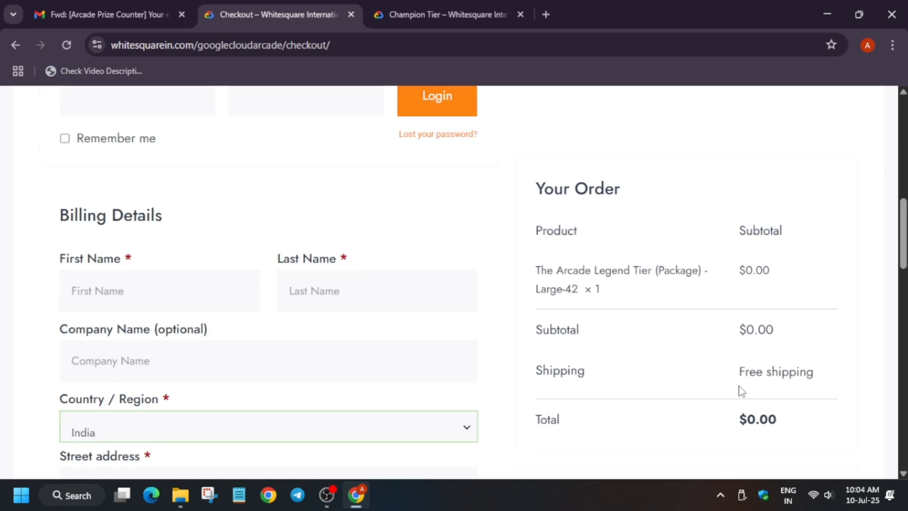
{"action": "scroll", "scroll_direction": "down", "scroll_amount": 3}
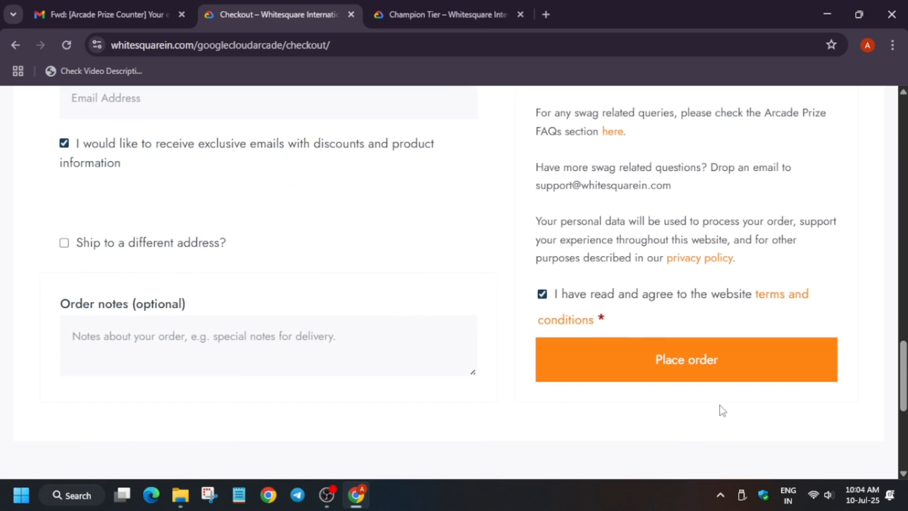
{"action": "scroll", "scroll_direction": "up", "scroll_amount": 3}
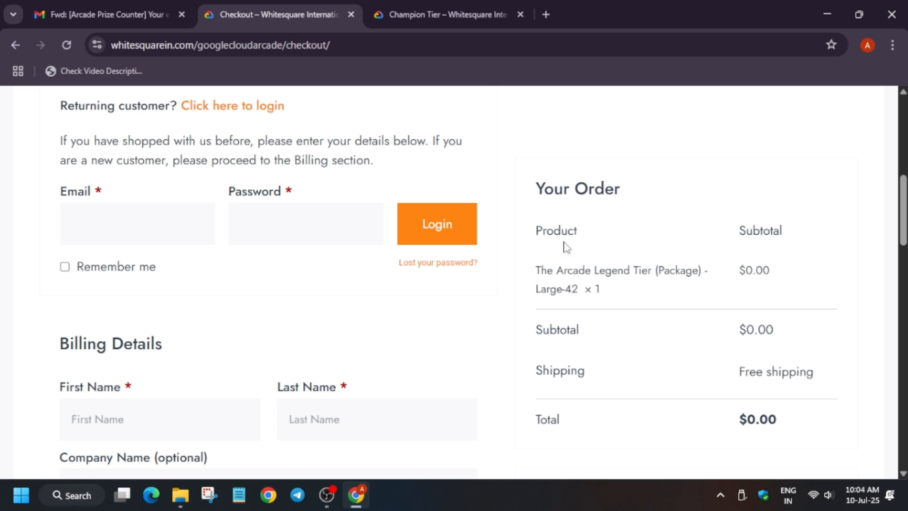
{"action": "scroll", "scroll_direction": "down", "scroll_amount": 3}
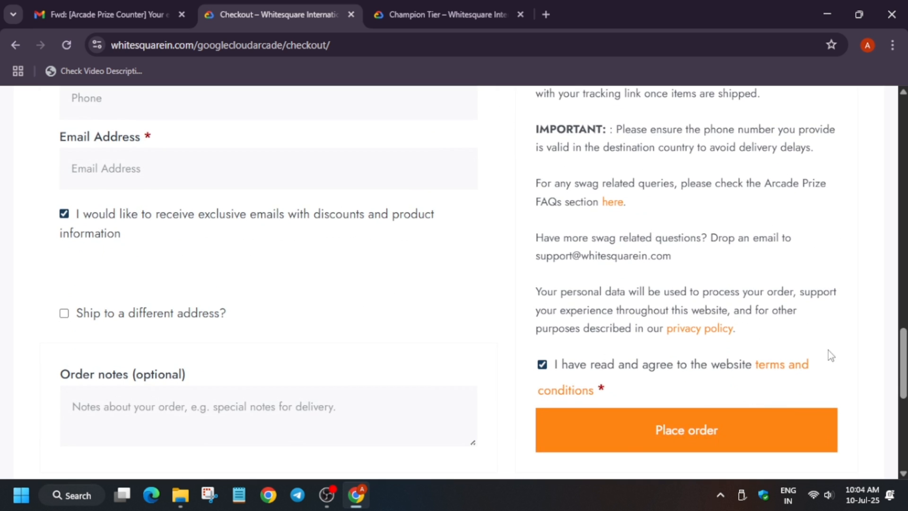
{"action": "scroll", "scroll_direction": "up", "scroll_amount": 3}
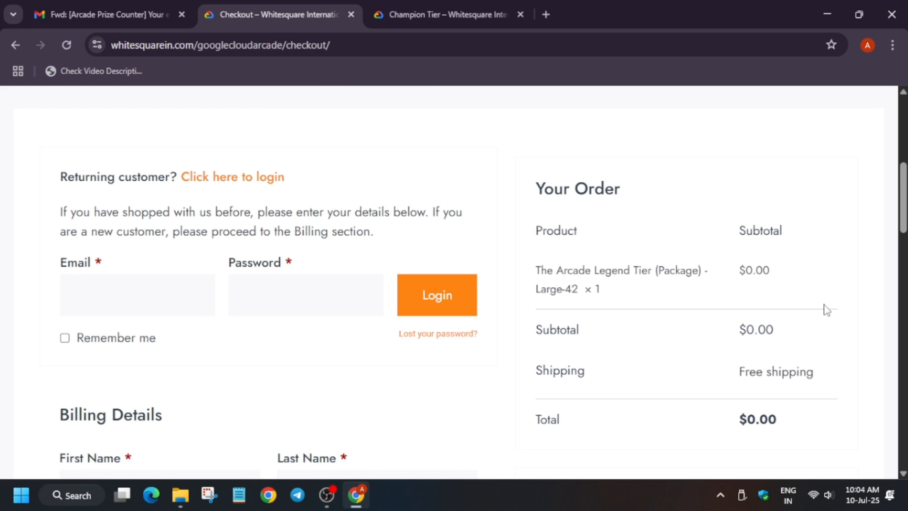
{"action": "mouse_move", "coordinate": [807, 260]}
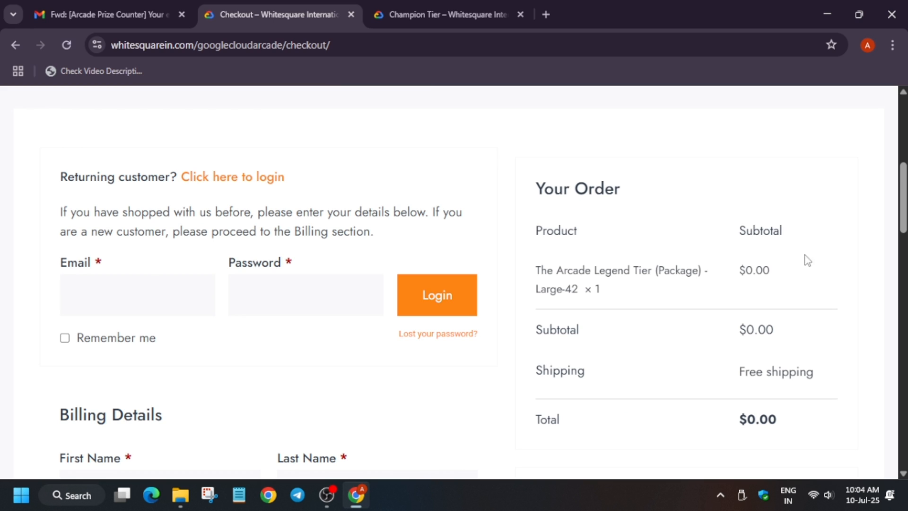
{"action": "mouse_move", "coordinate": [647, 292]}
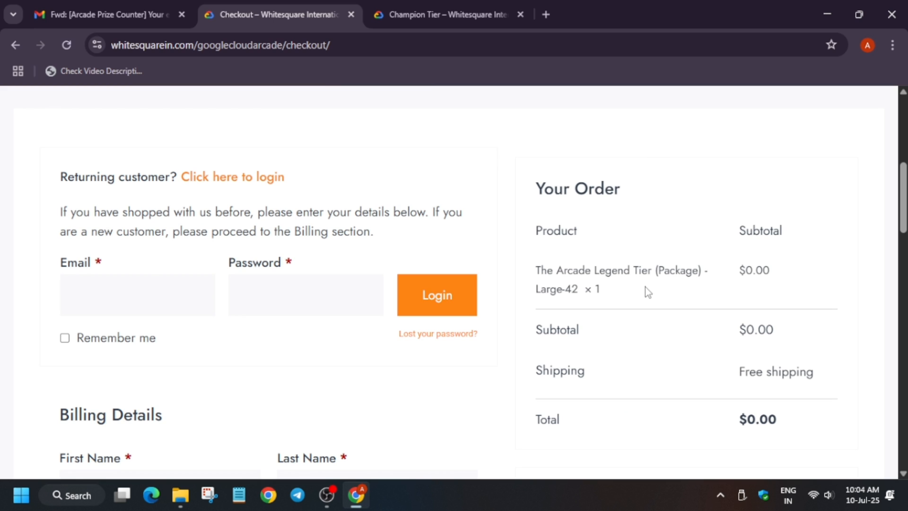
{"action": "mouse_move", "coordinate": [569, 355]}
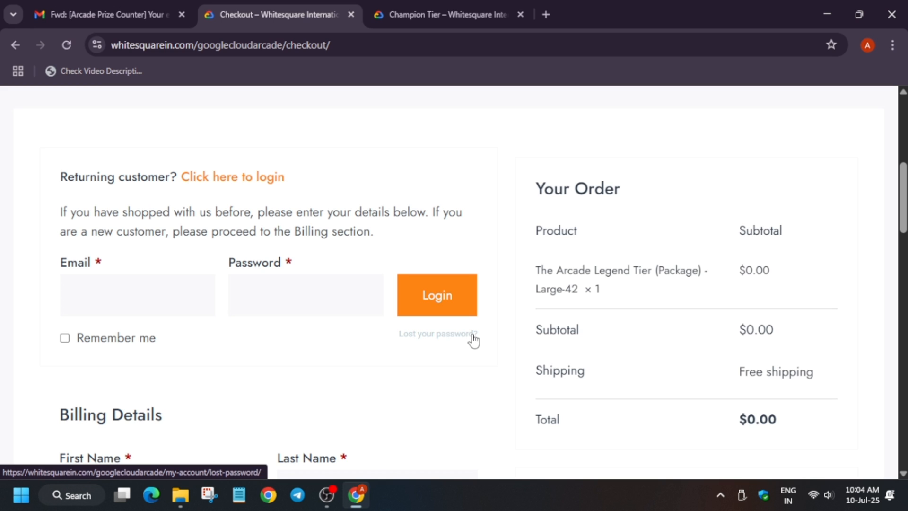
{"action": "scroll", "scroll_direction": "down", "scroll_amount": 3}
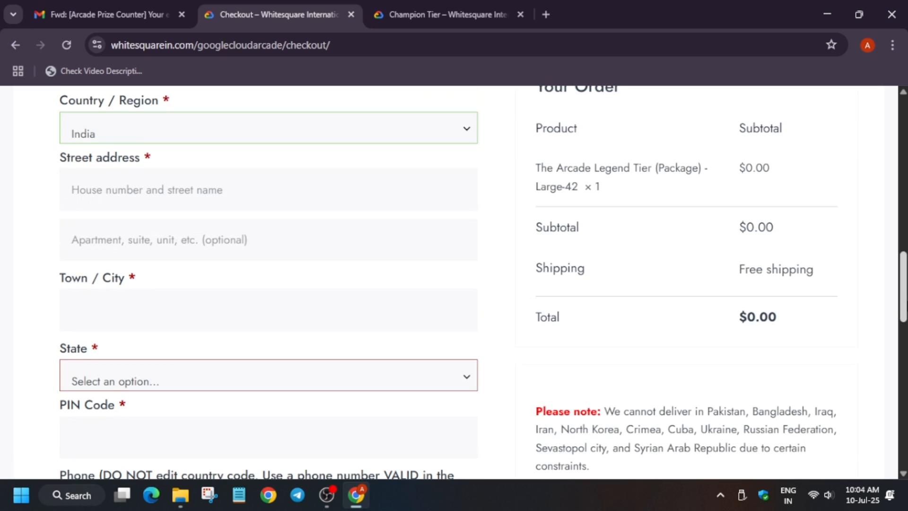
{"action": "scroll", "scroll_direction": "down", "scroll_amount": 3}
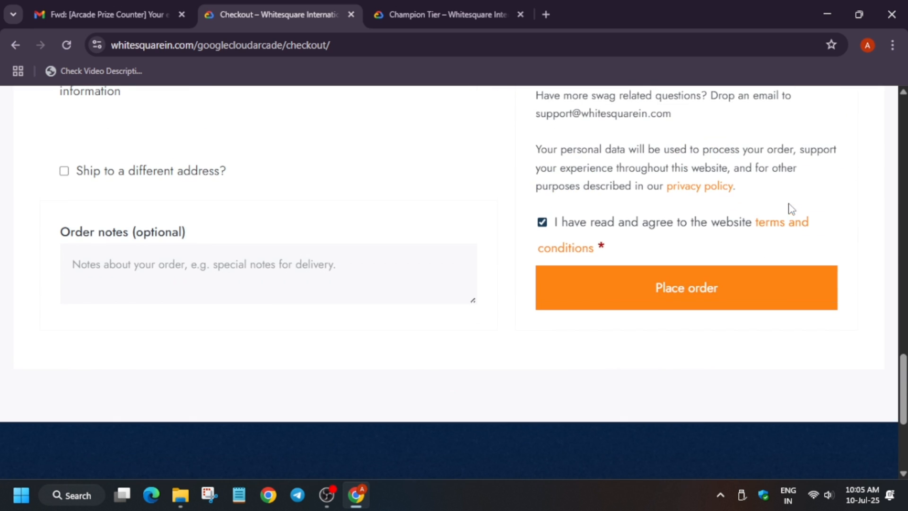
{"action": "mouse_move", "coordinate": [782, 214]}
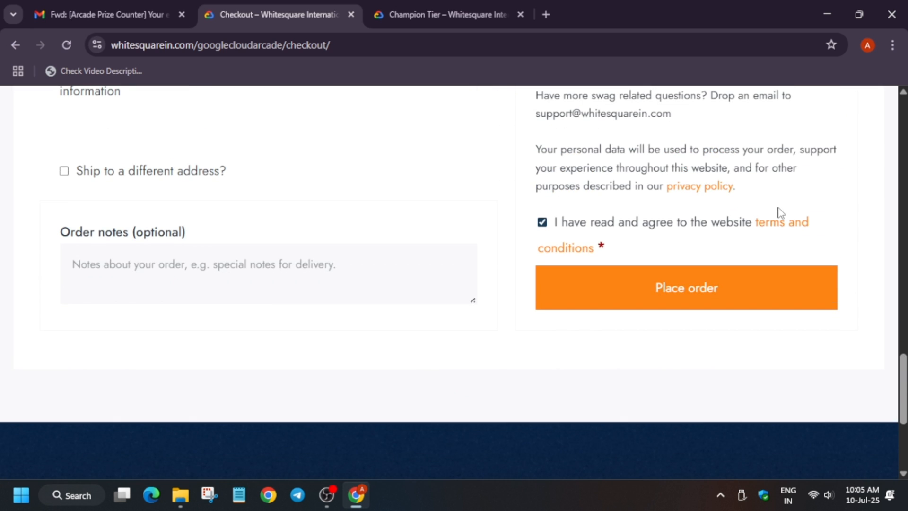
{"action": "scroll", "scroll_direction": "down", "scroll_amount": 3}
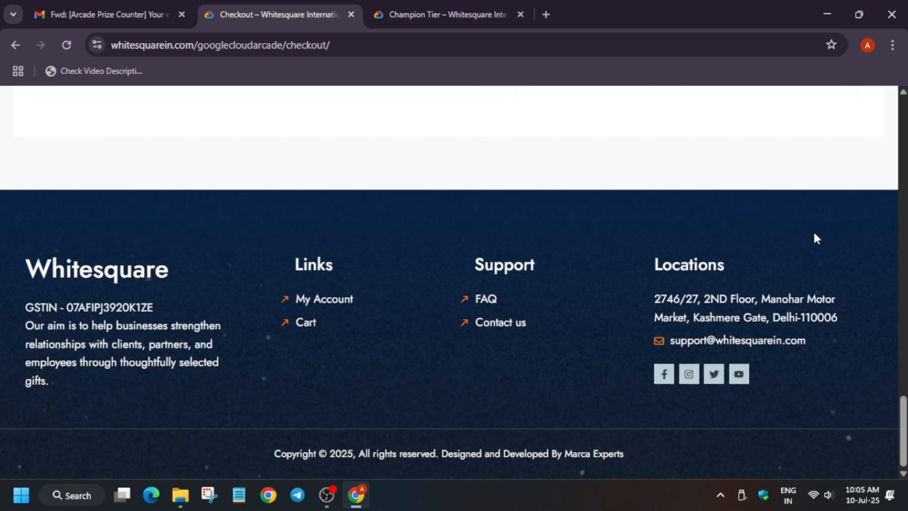
{"action": "mouse_move", "coordinate": [801, 288]}
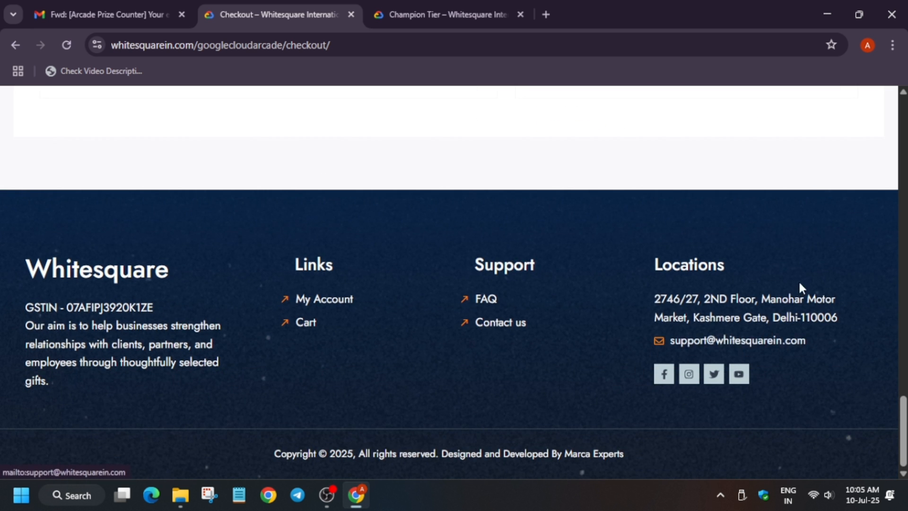
{"action": "scroll", "scroll_direction": "up", "scroll_amount": 3}
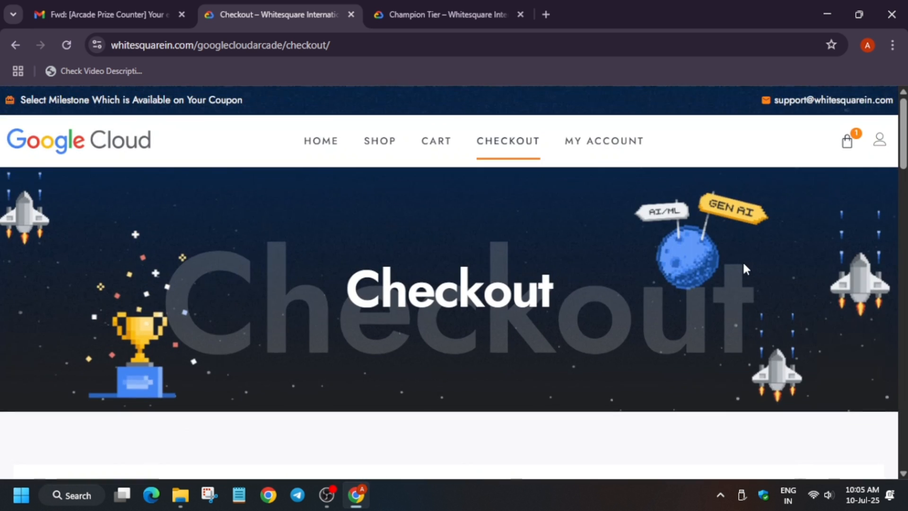
{"action": "scroll", "scroll_direction": "down", "scroll_amount": 3}
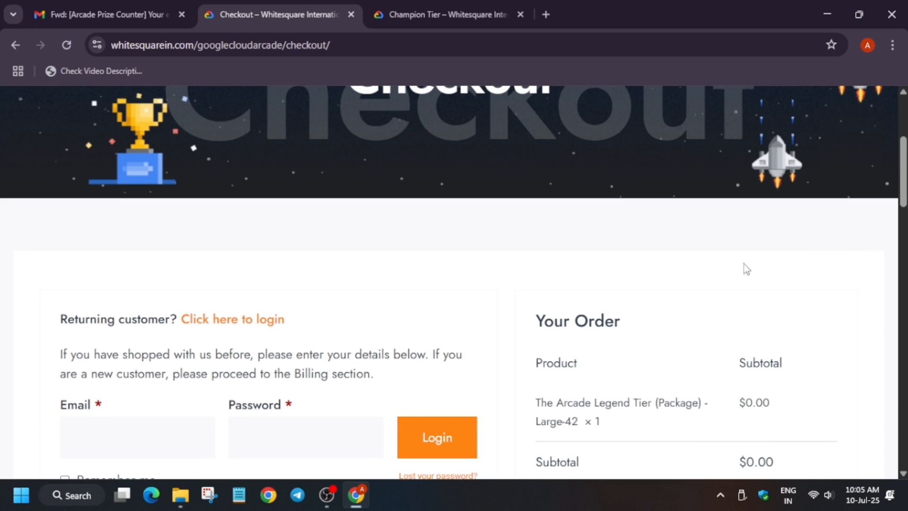